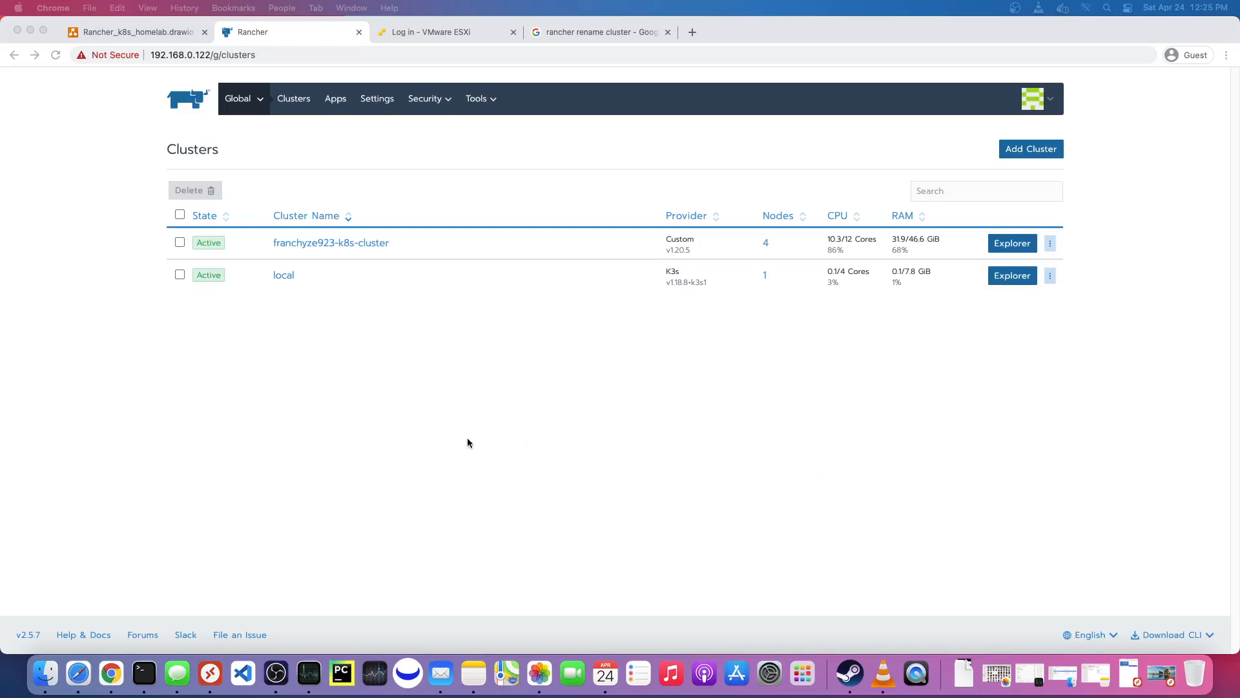
mouse_move(566, 485)
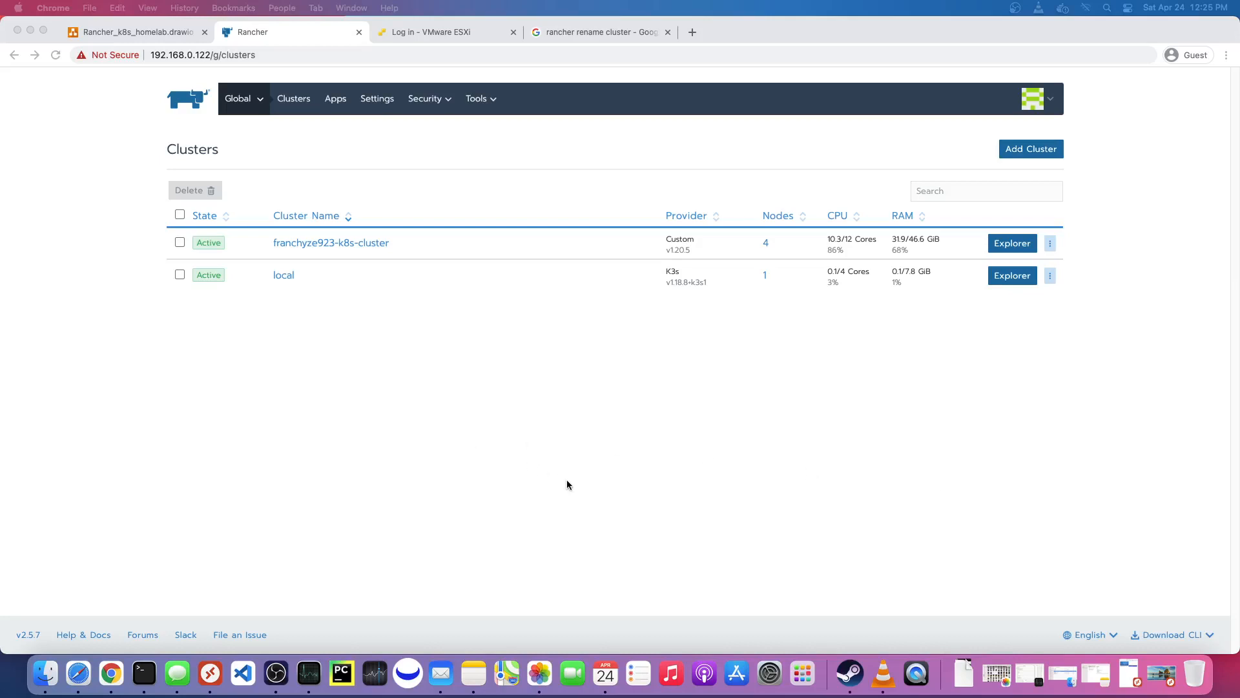
mouse_move(446, 489)
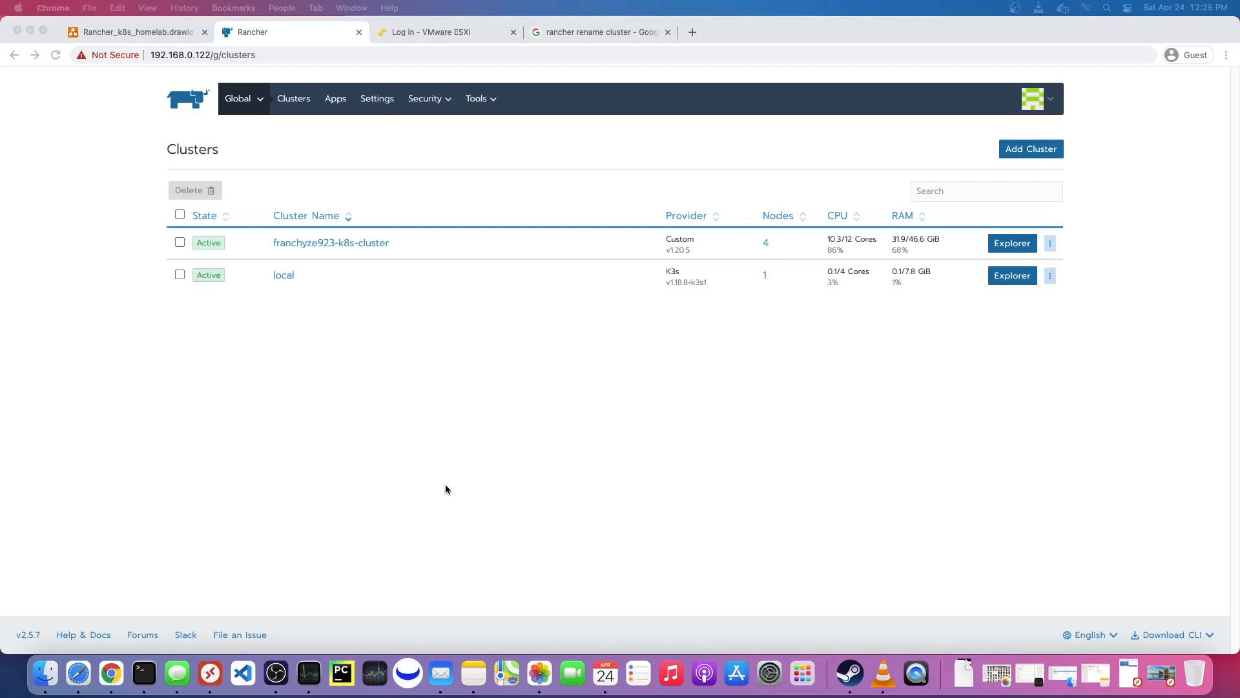
mouse_move(309, 435)
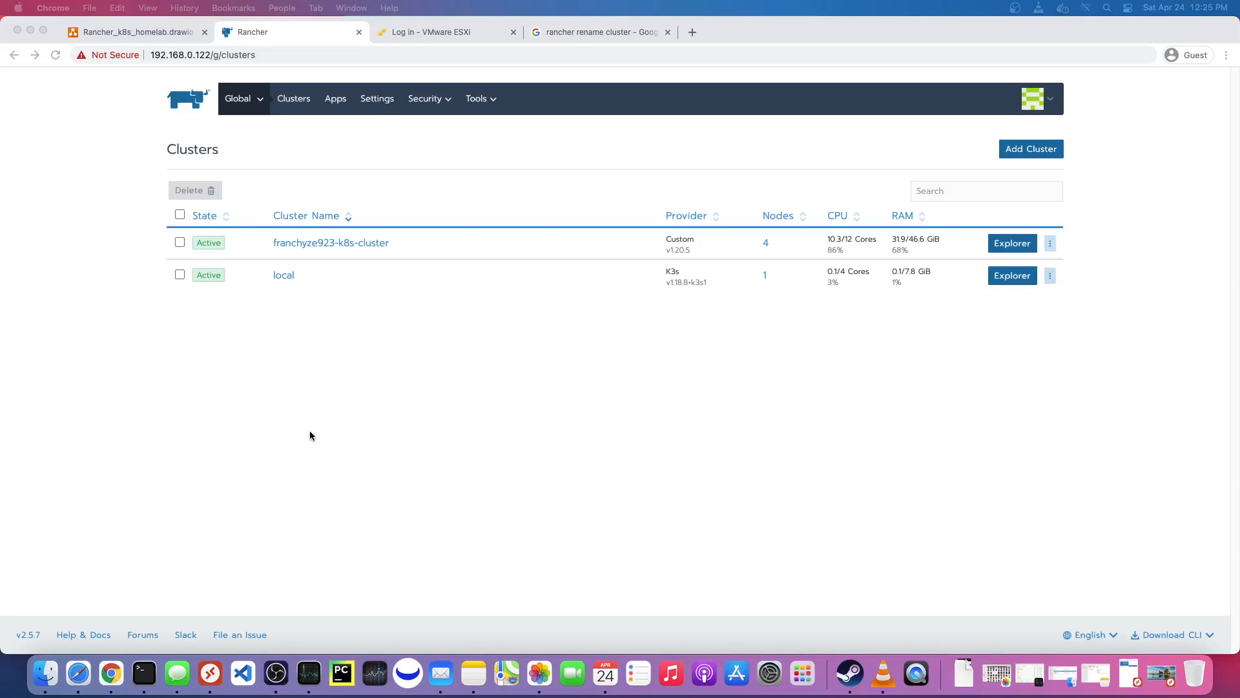
mouse_move(520, 453)
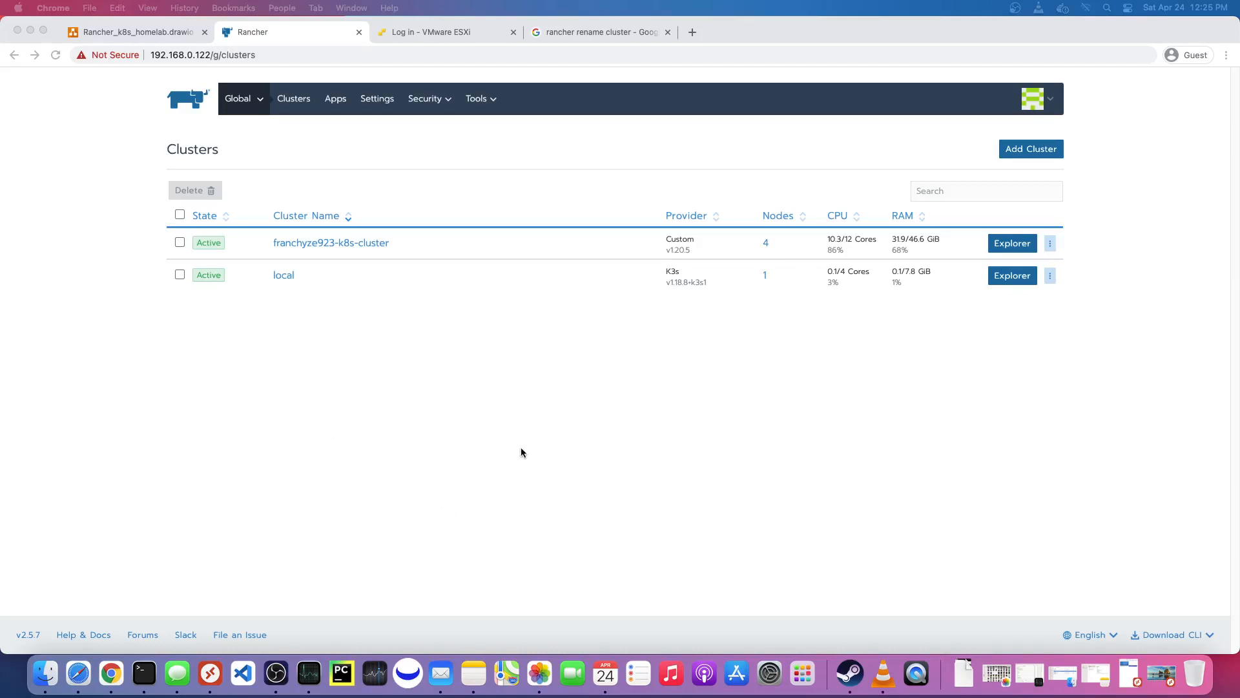
mouse_move(273, 195)
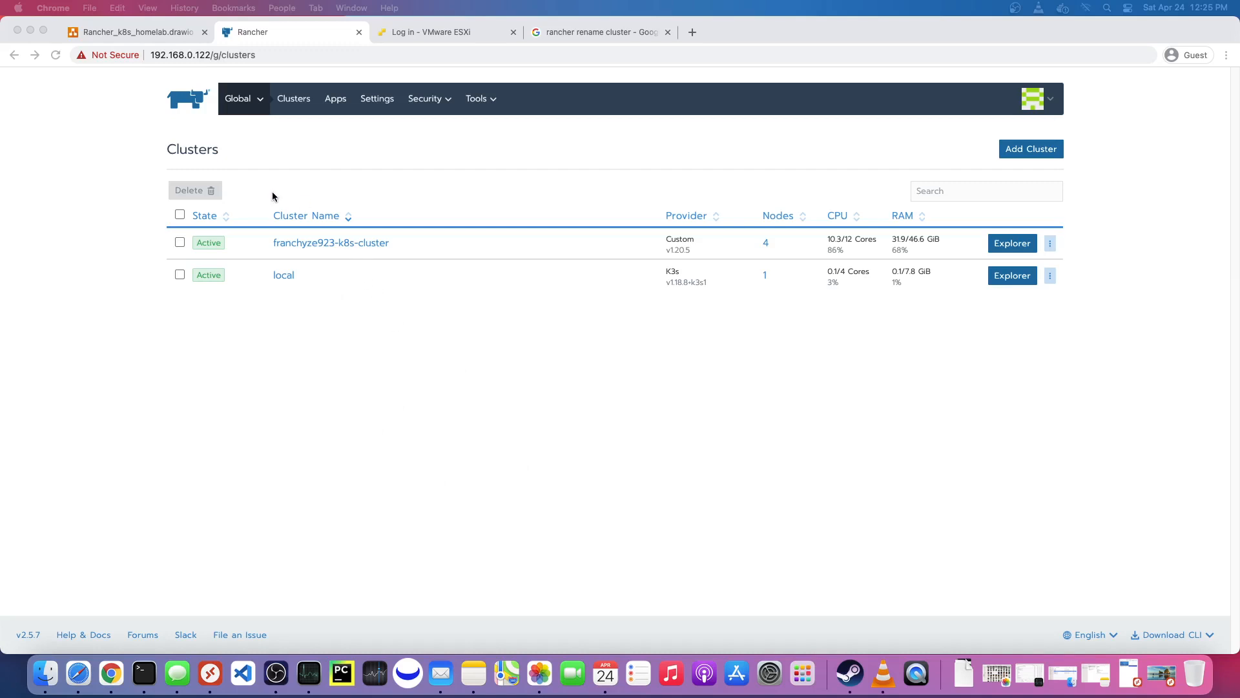
mouse_move(330, 174)
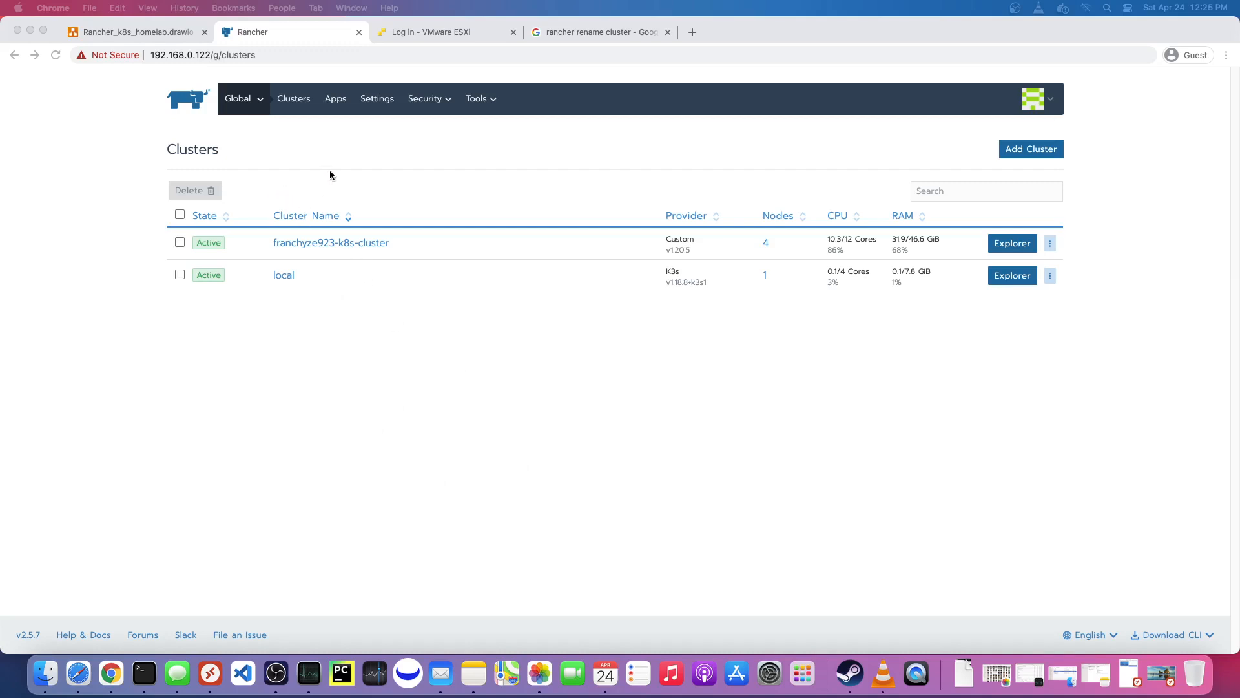
mouse_move(326, 255)
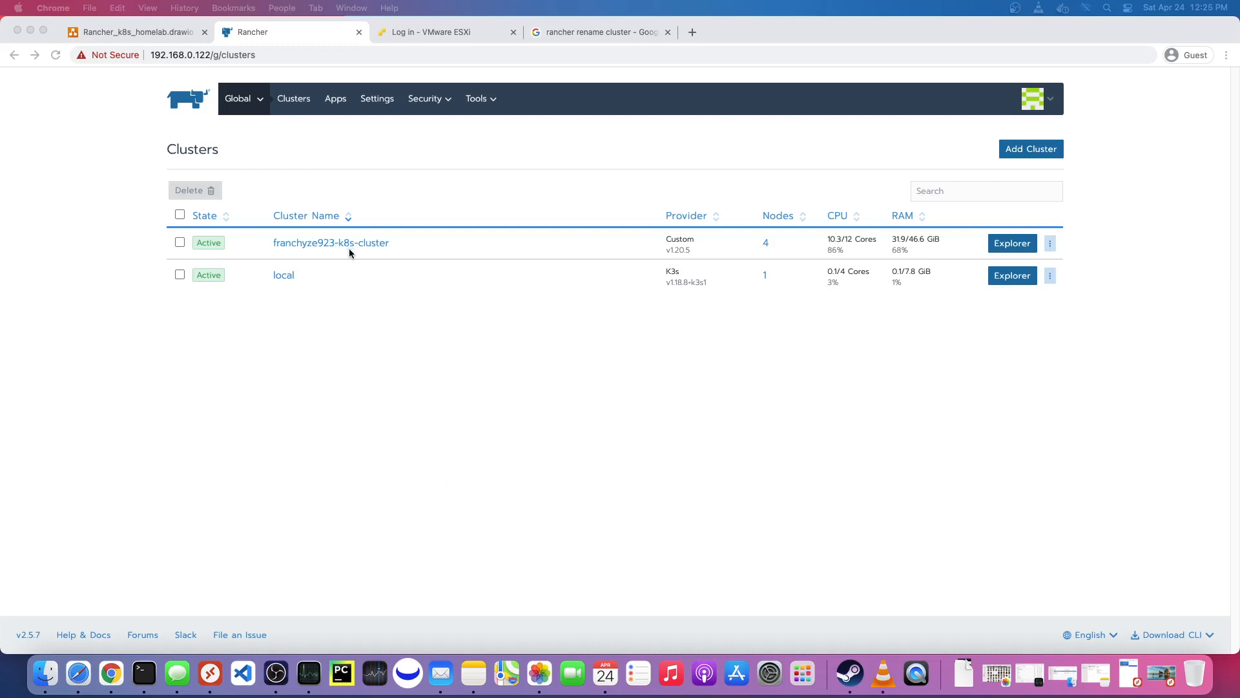
- Show the custom cluster's Nodes list with k8s-master and the three k8s-worker machines
click(331, 241)
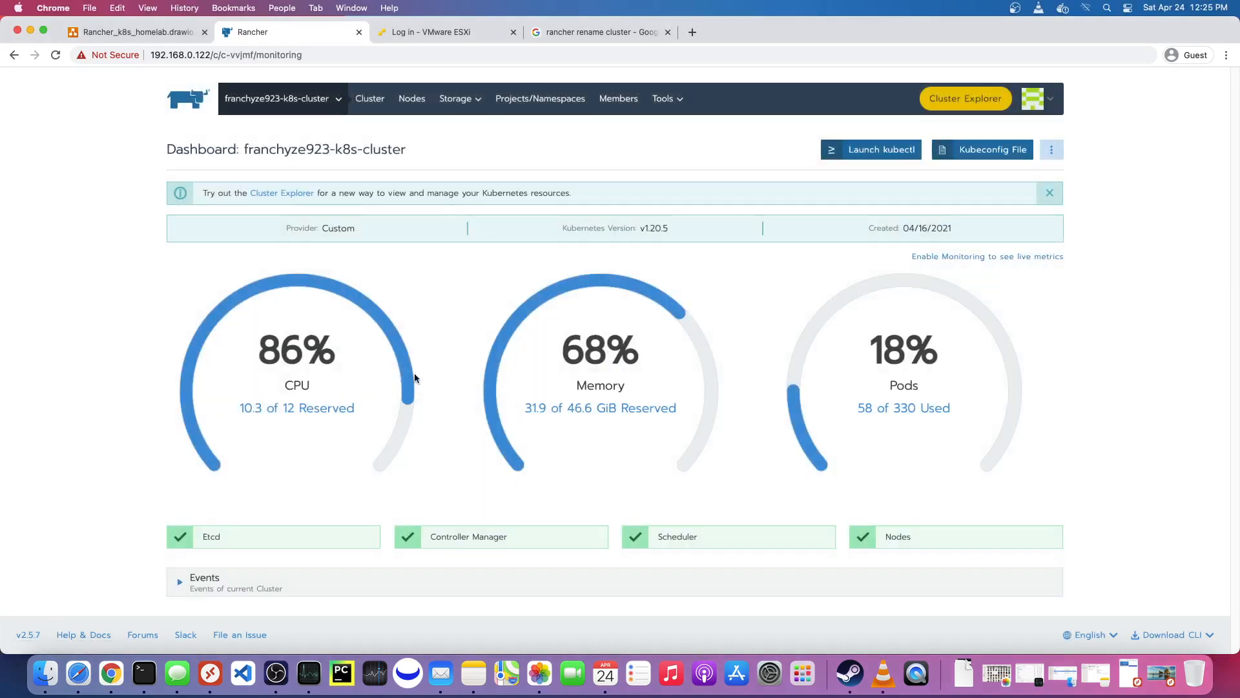
mouse_move(406, 174)
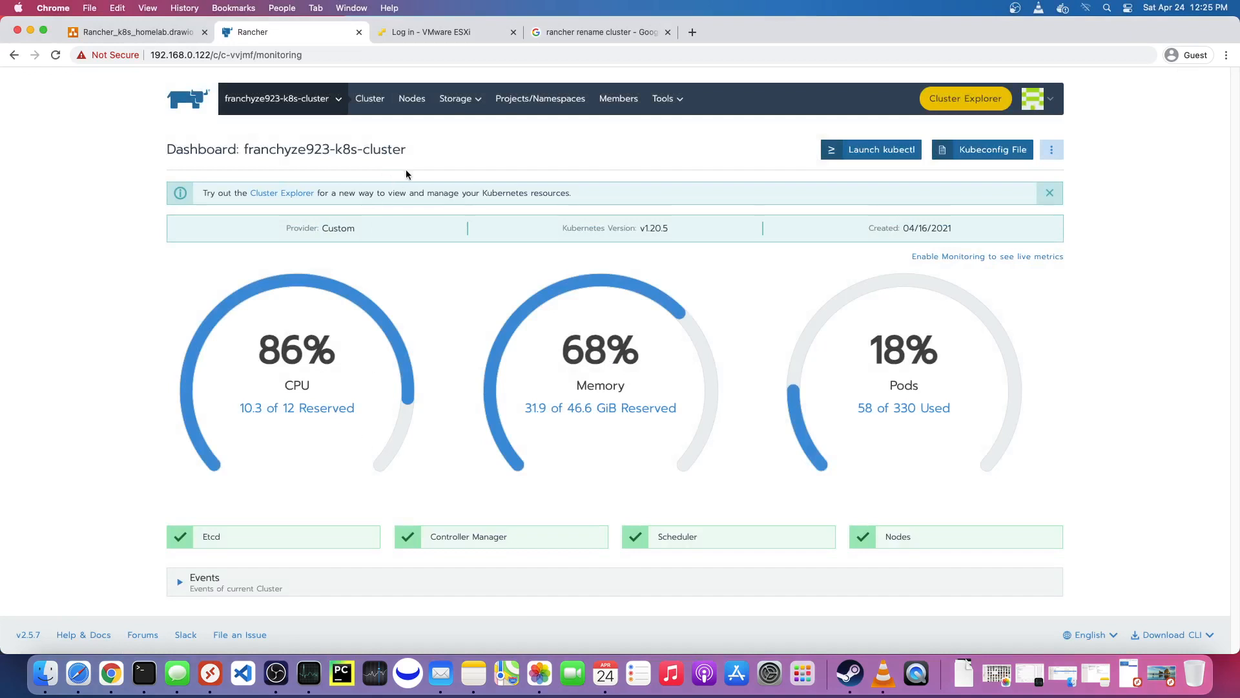
click(411, 98)
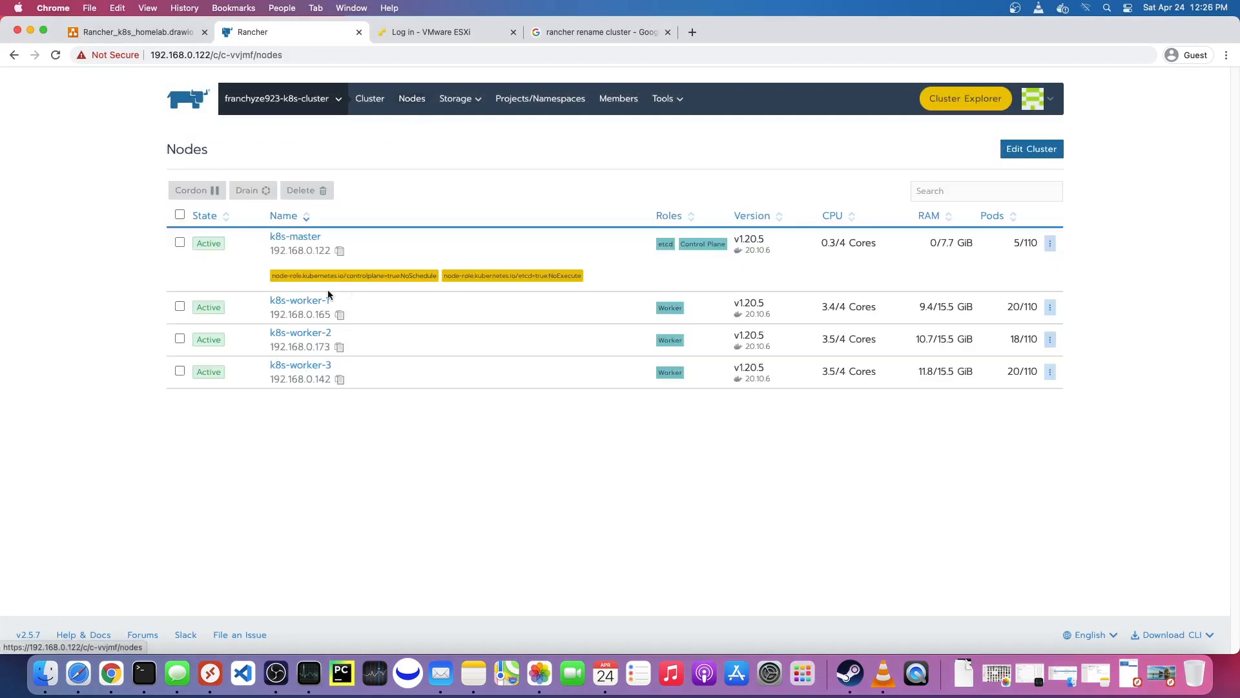
mouse_move(207, 243)
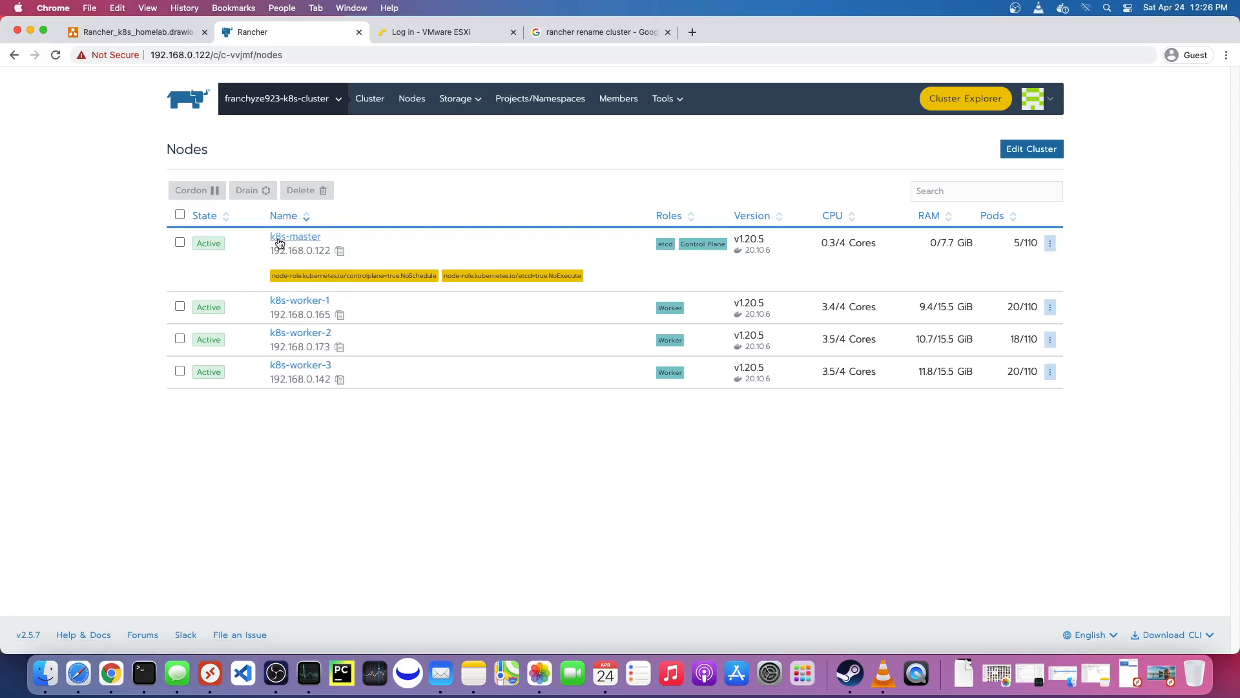
mouse_move(313, 380)
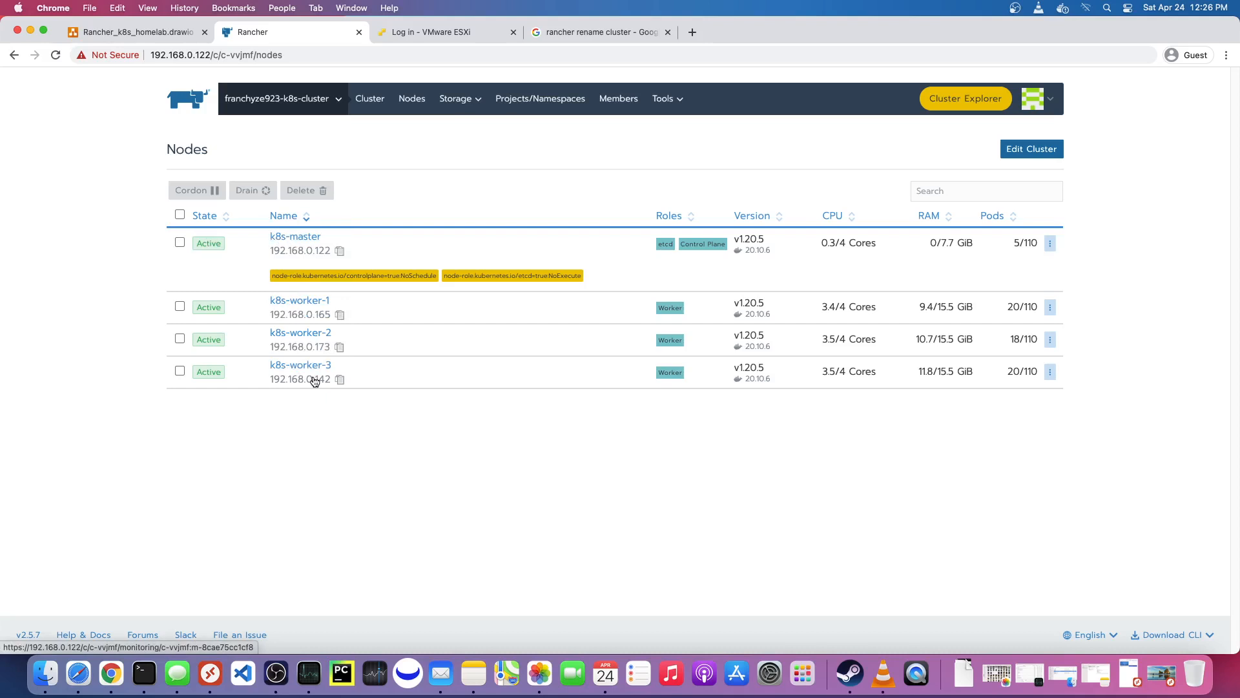
mouse_move(348, 531)
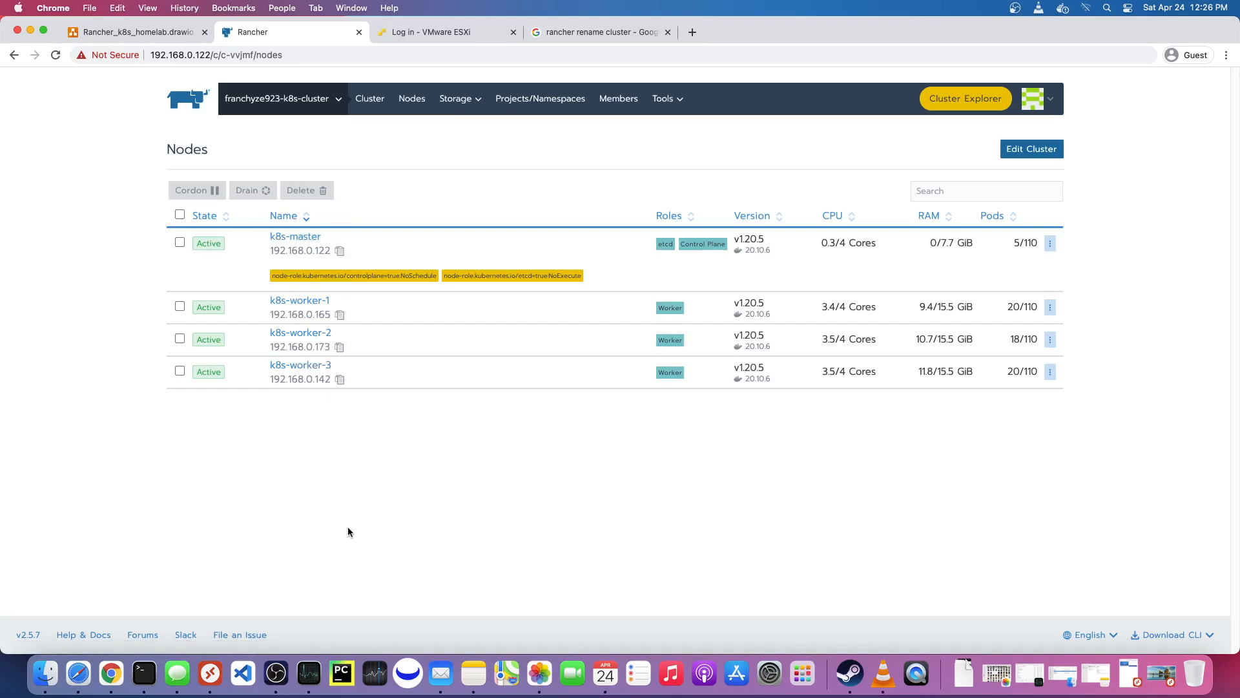
mouse_move(364, 213)
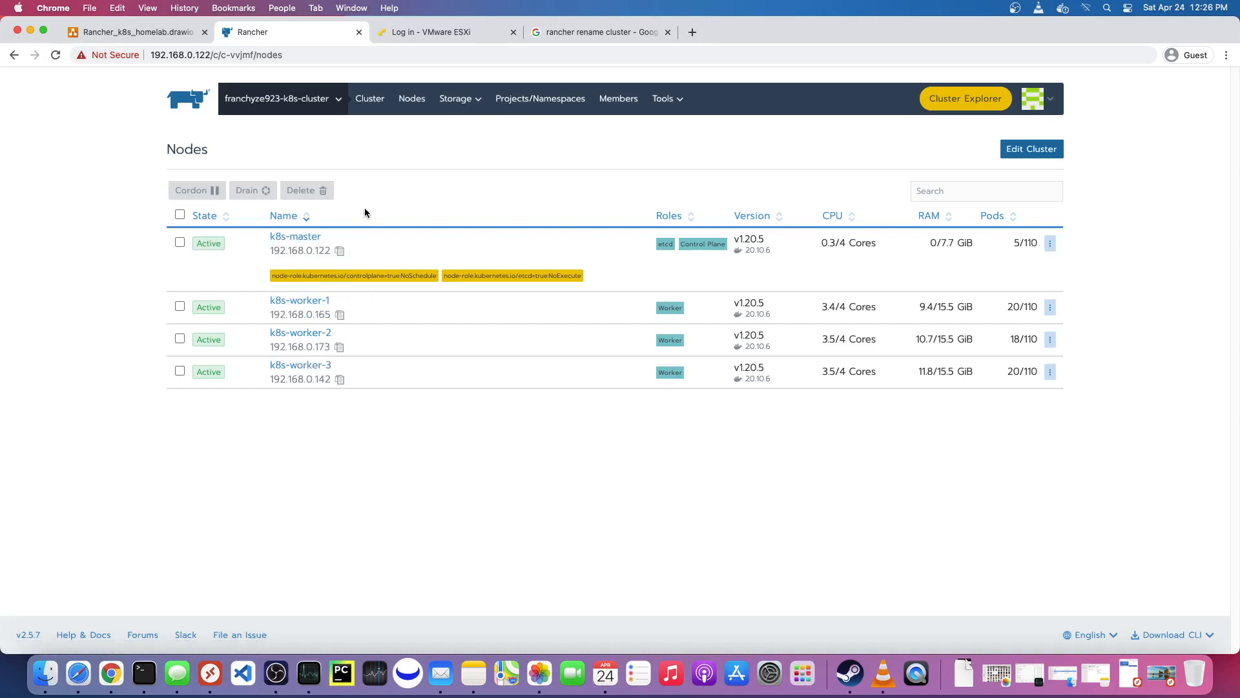
mouse_move(376, 150)
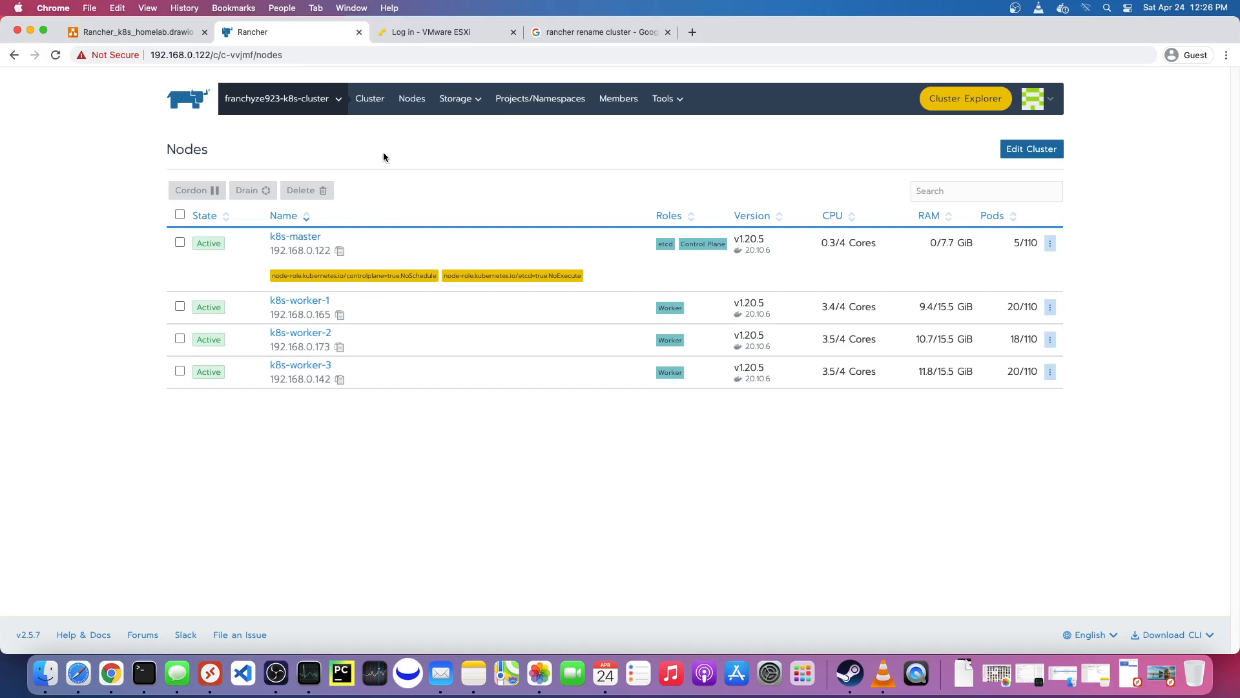
mouse_move(447, 164)
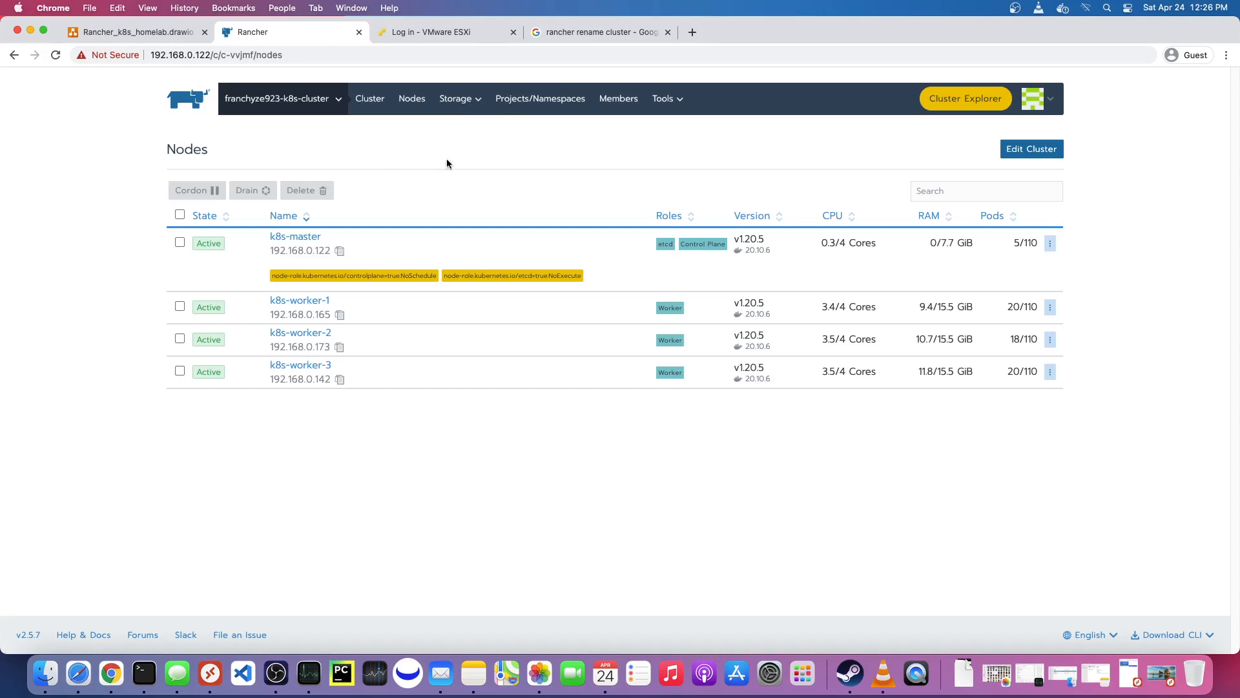
mouse_move(392, 221)
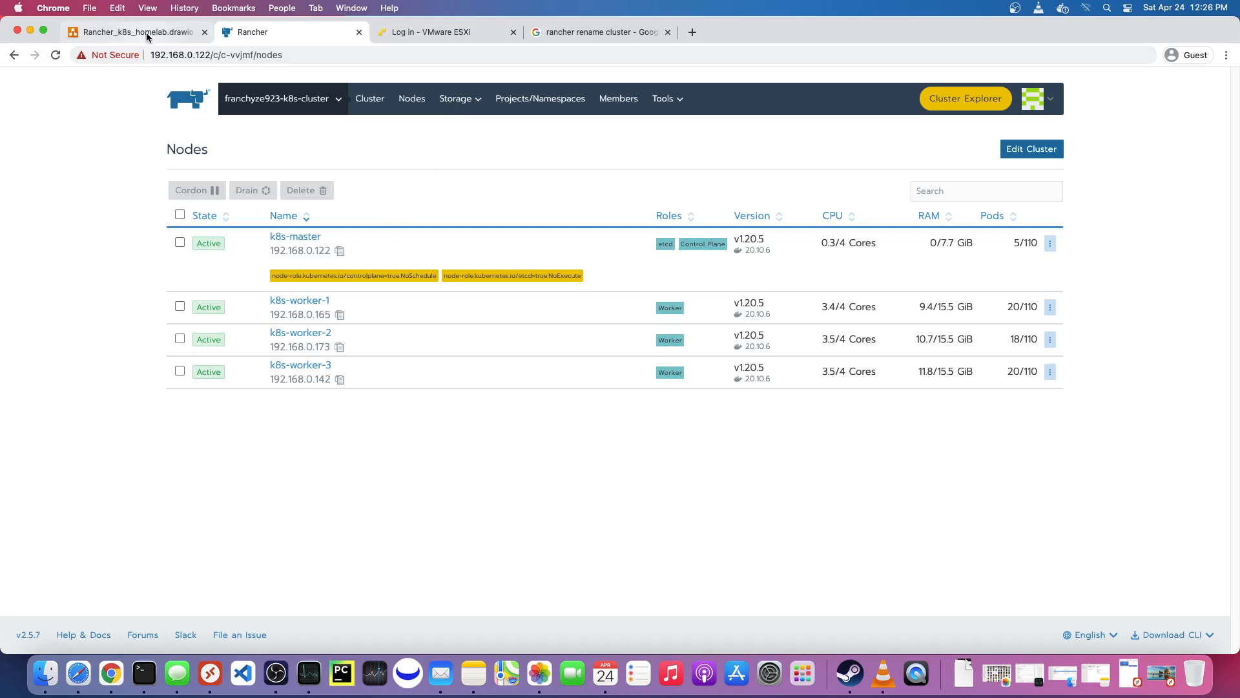
- Review the Rancher_k8s_homelab diagram's Dell R710 server, ESXi hypervisor and Ubuntu VM shapes
click(135, 31)
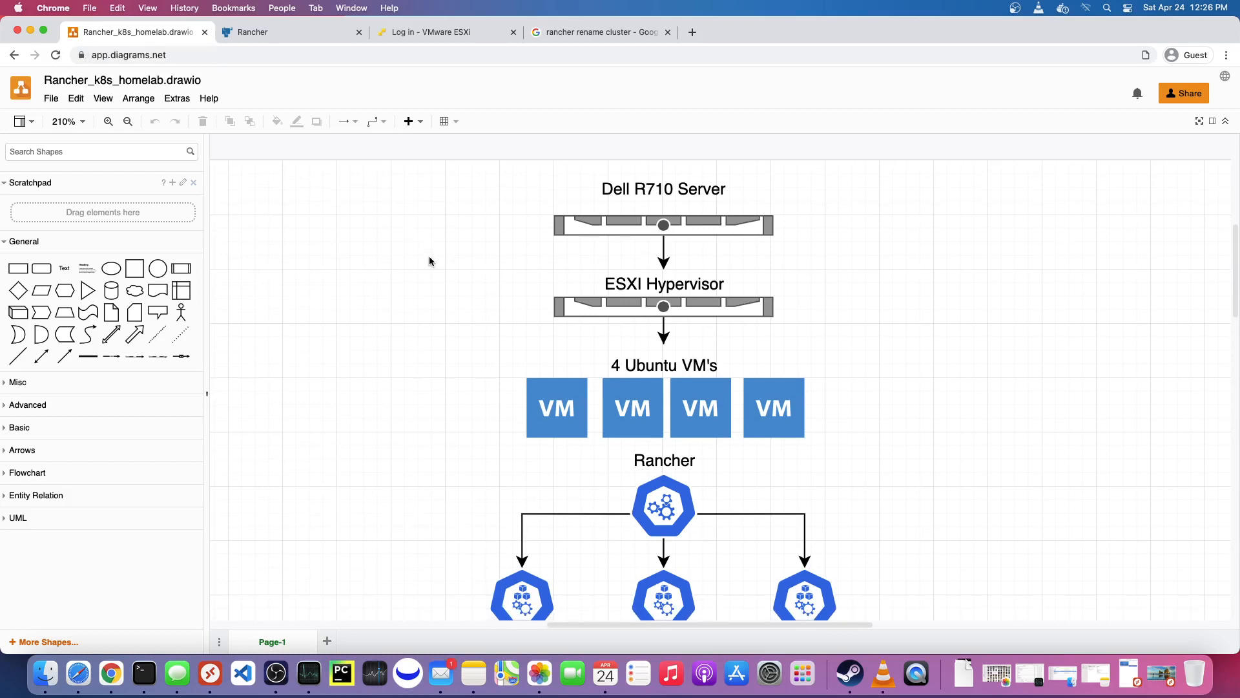
click(662, 189)
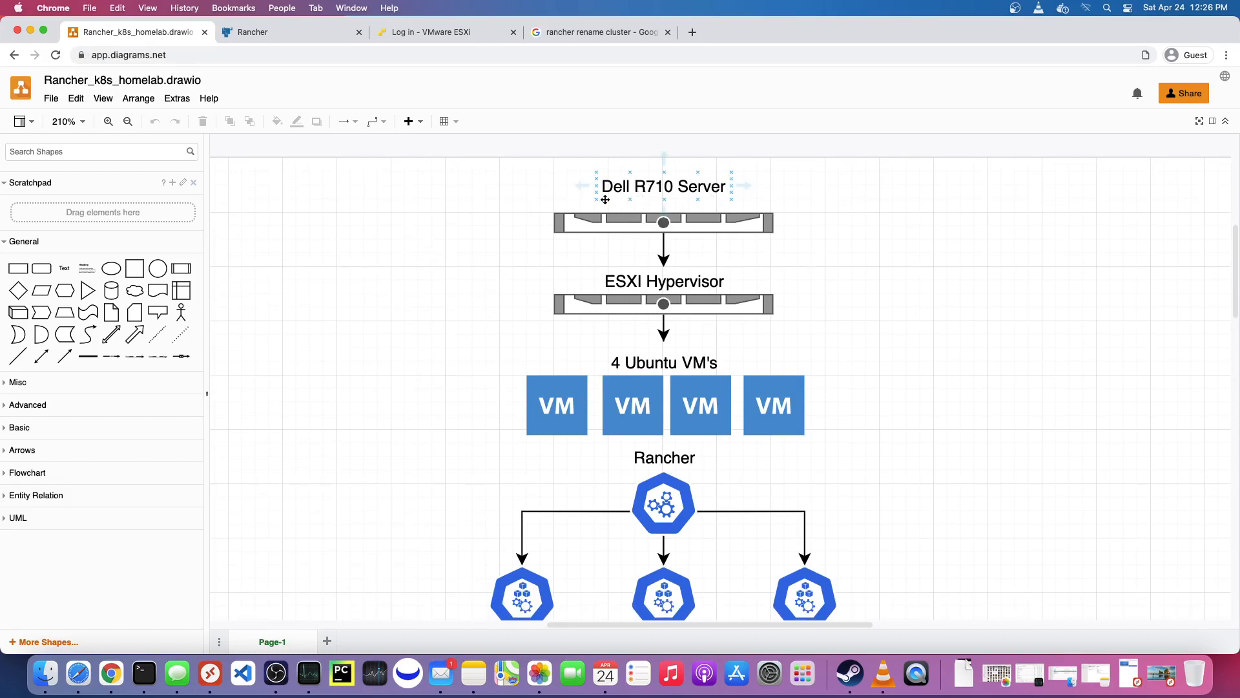
click(496, 206)
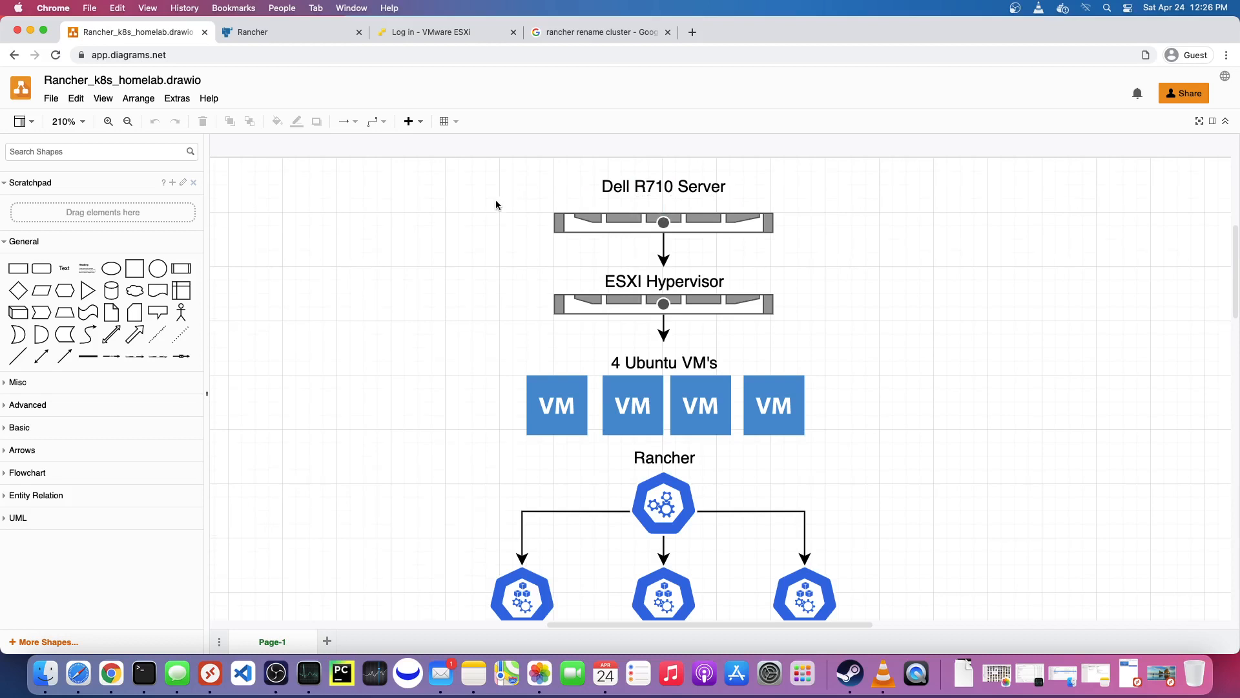
scroll(up, 3)
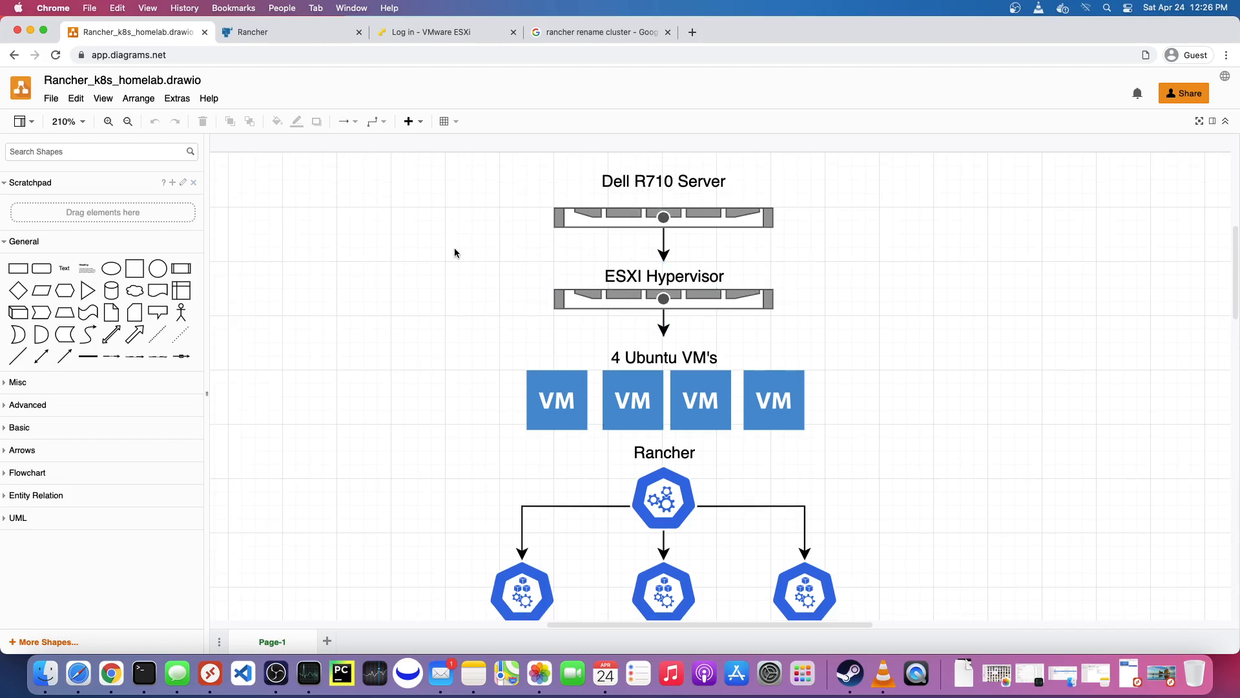
click(662, 181)
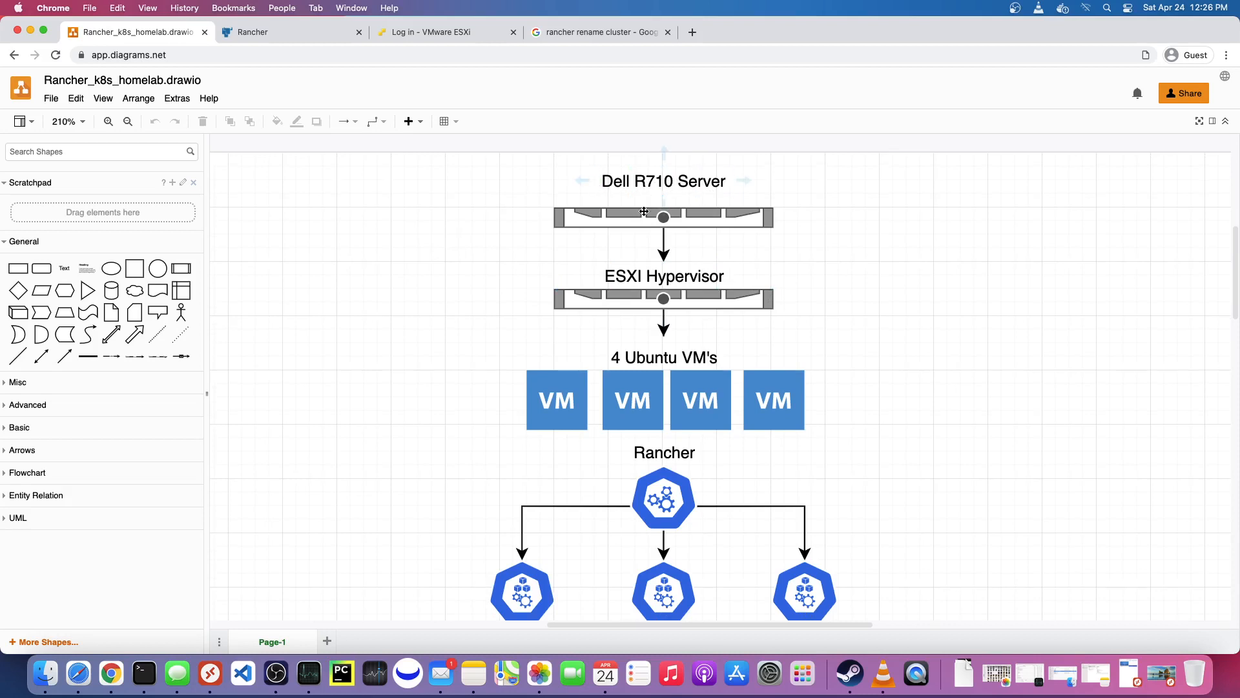
click(663, 298)
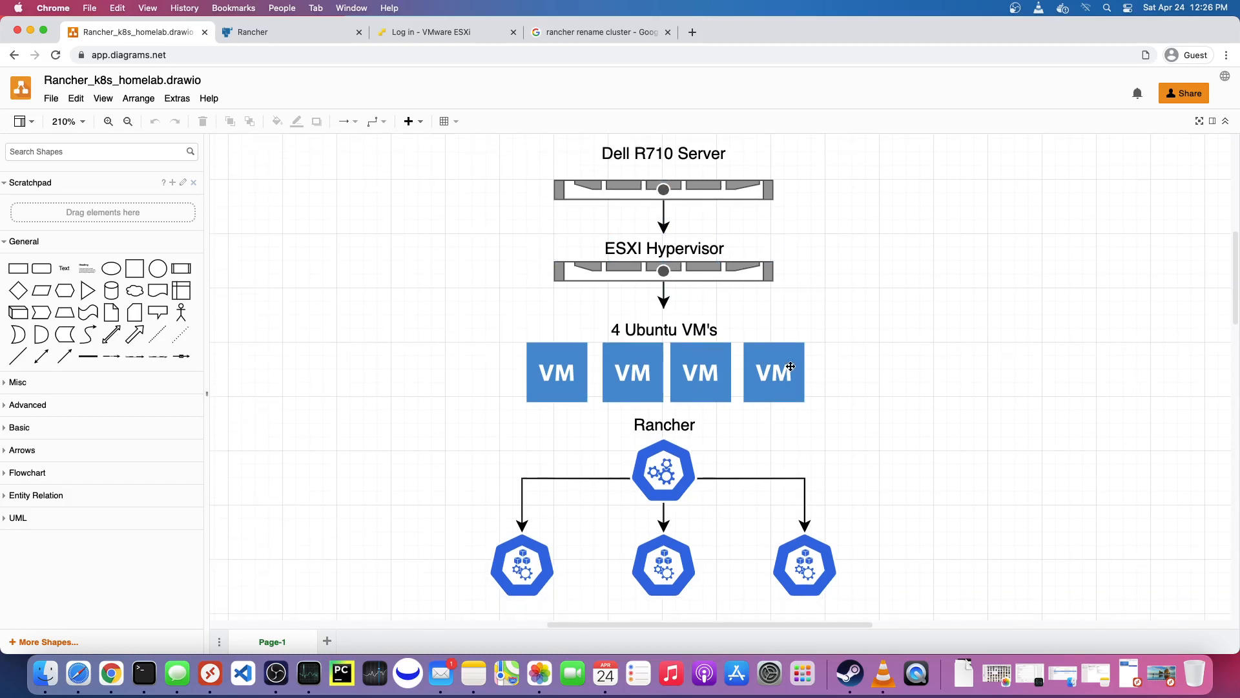
mouse_move(774, 372)
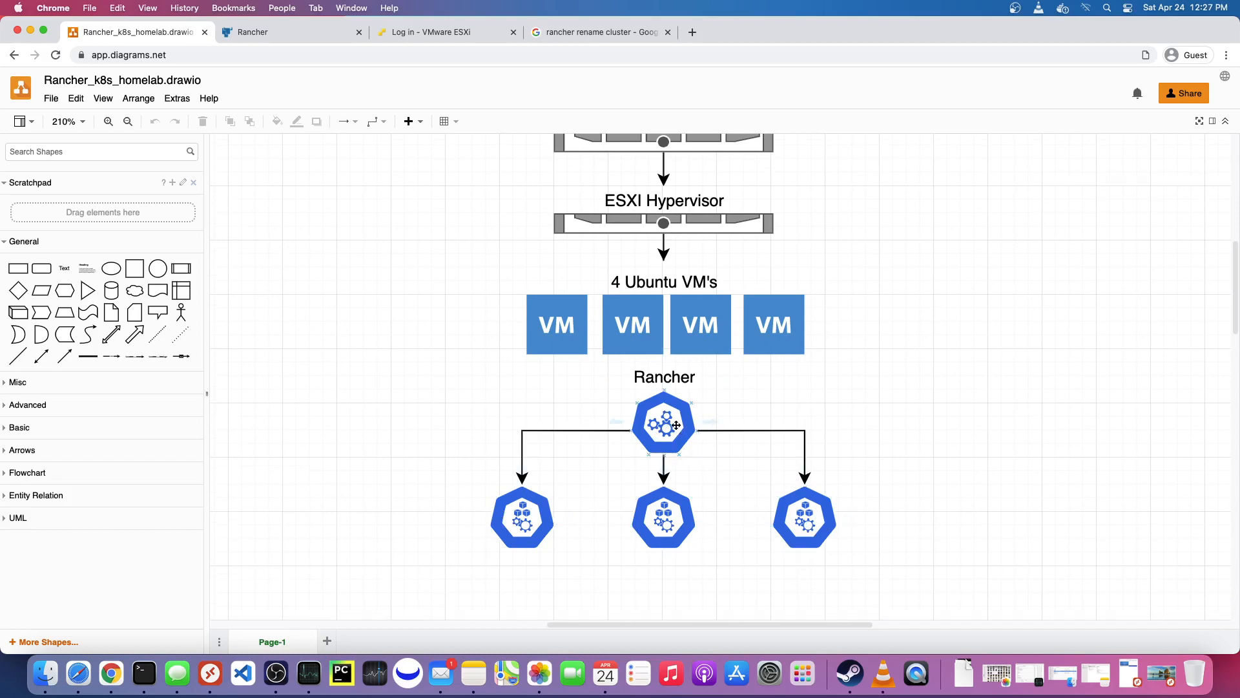
click(728, 439)
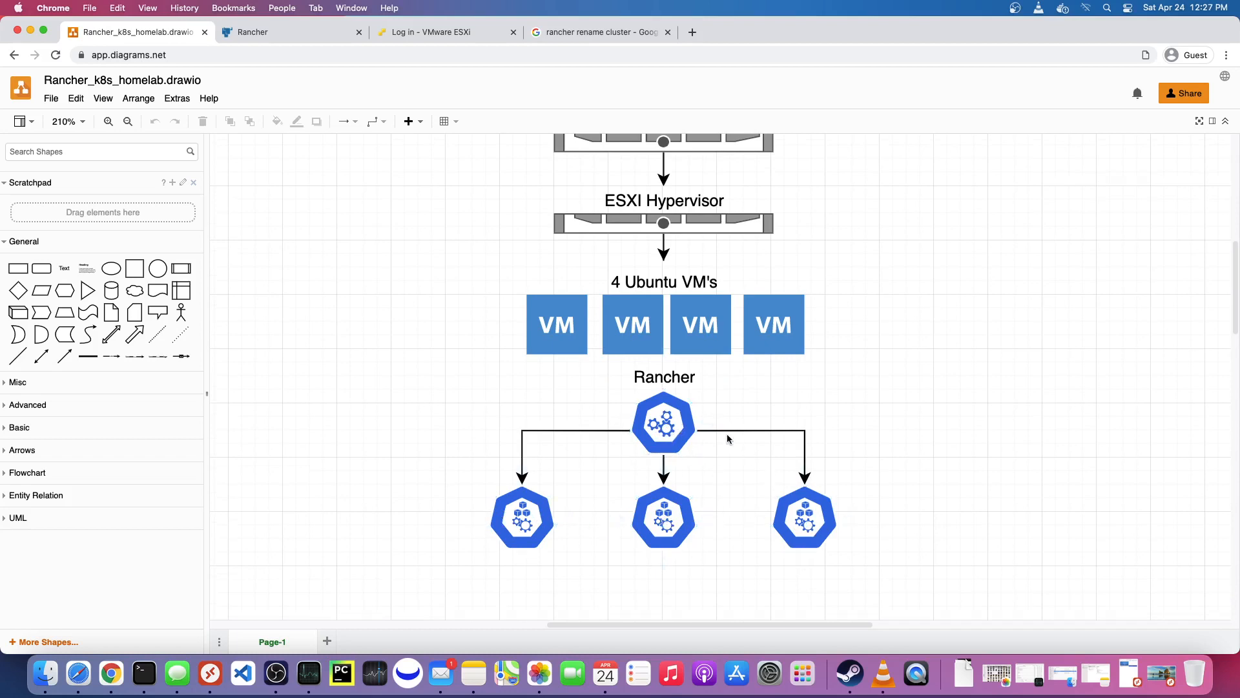
scroll(down, 3)
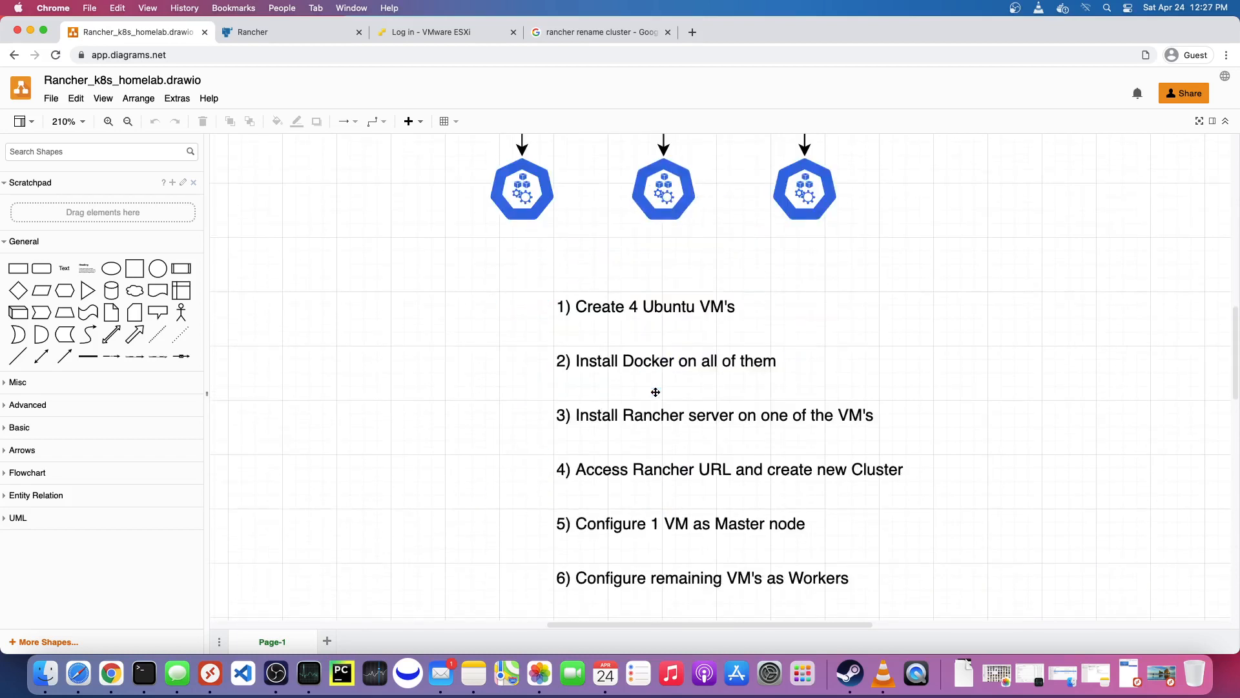
scroll(down, 3)
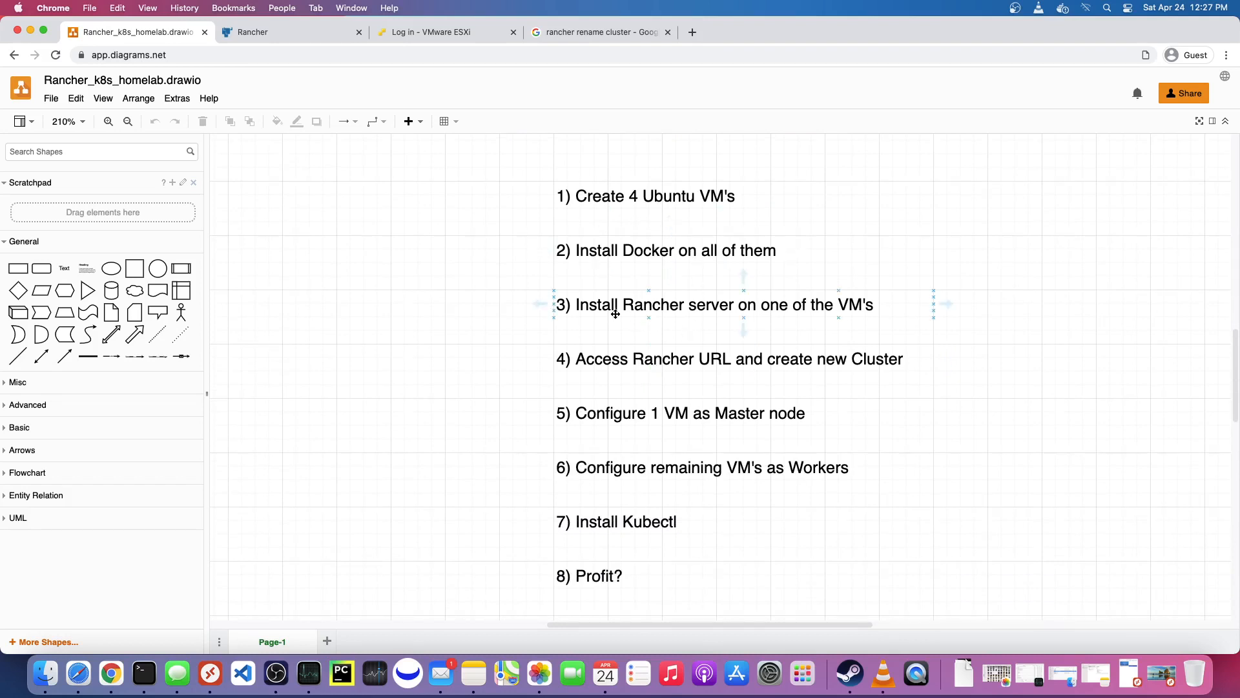
mouse_move(760, 313)
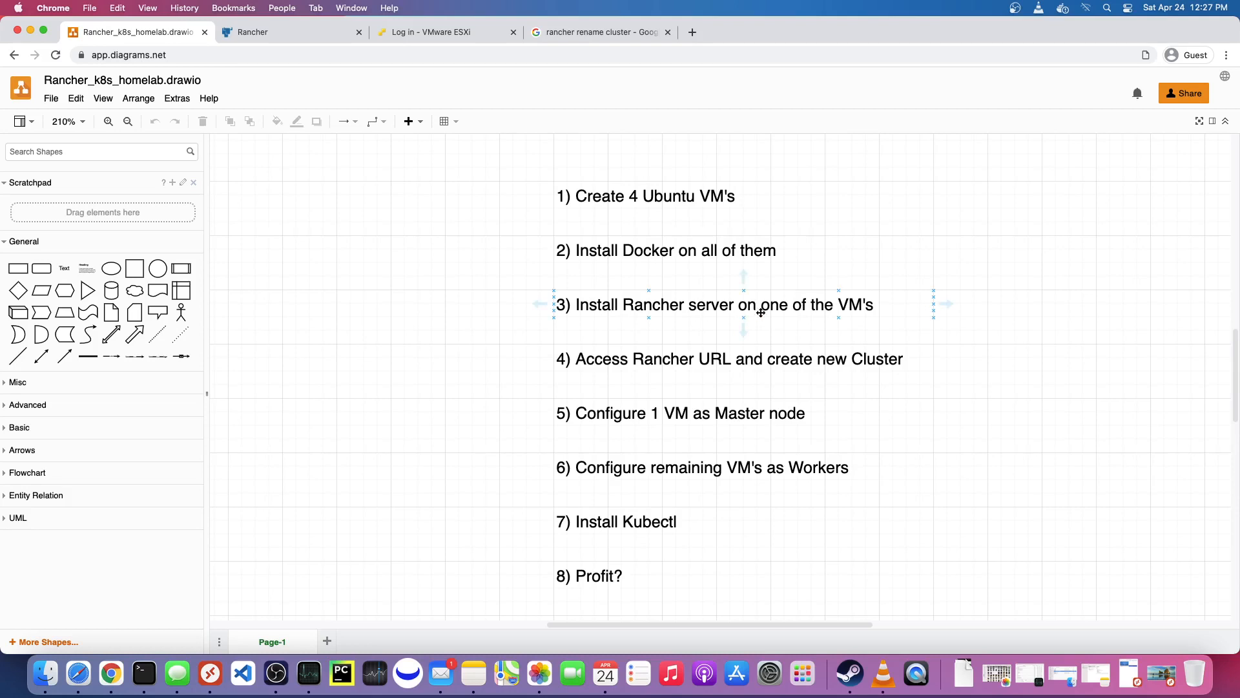
mouse_move(604, 305)
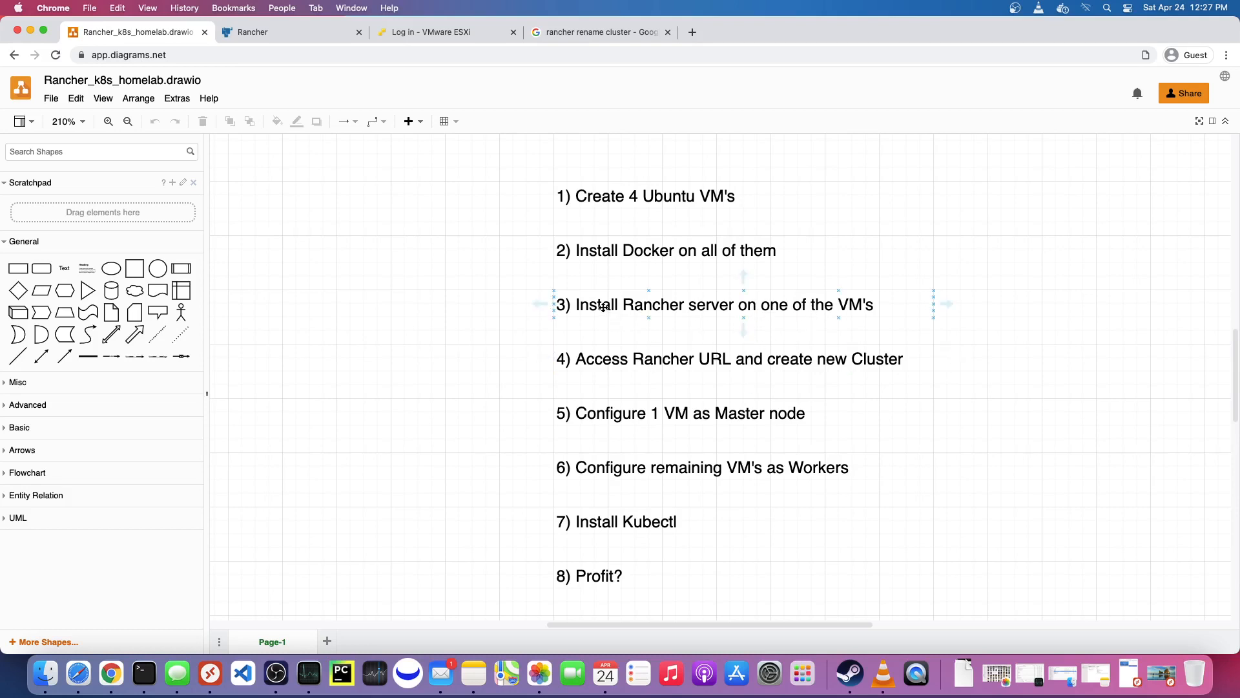
click(728, 358)
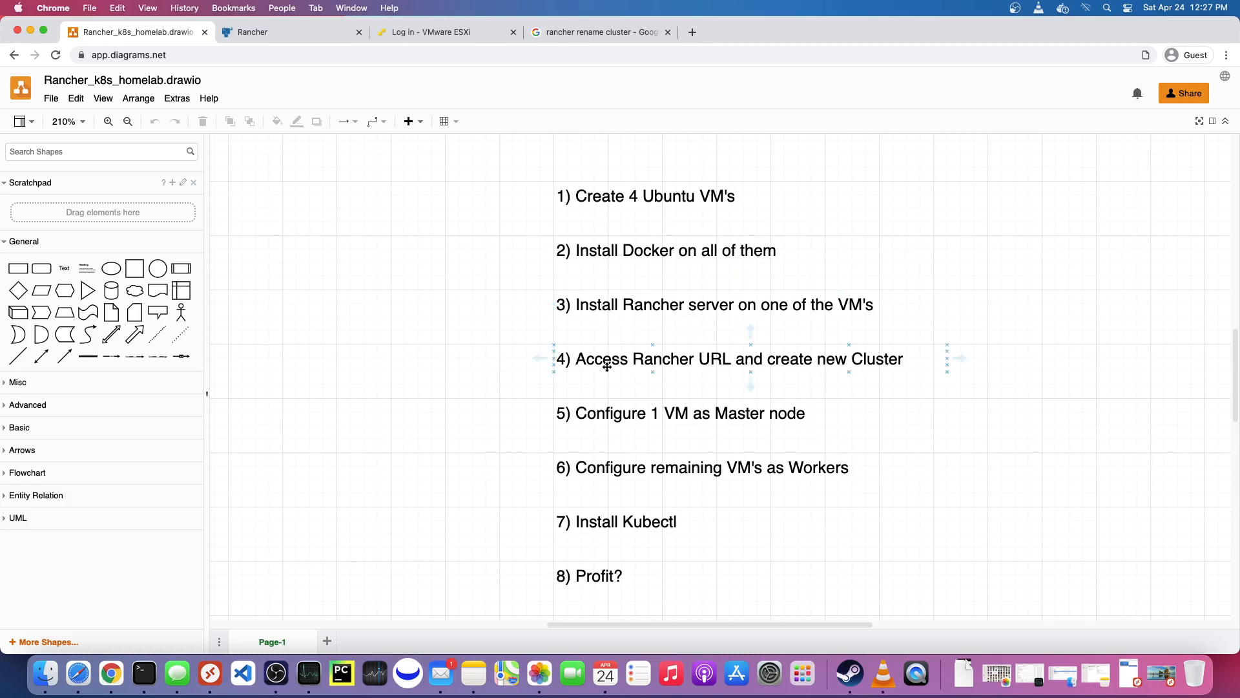
click(714, 304)
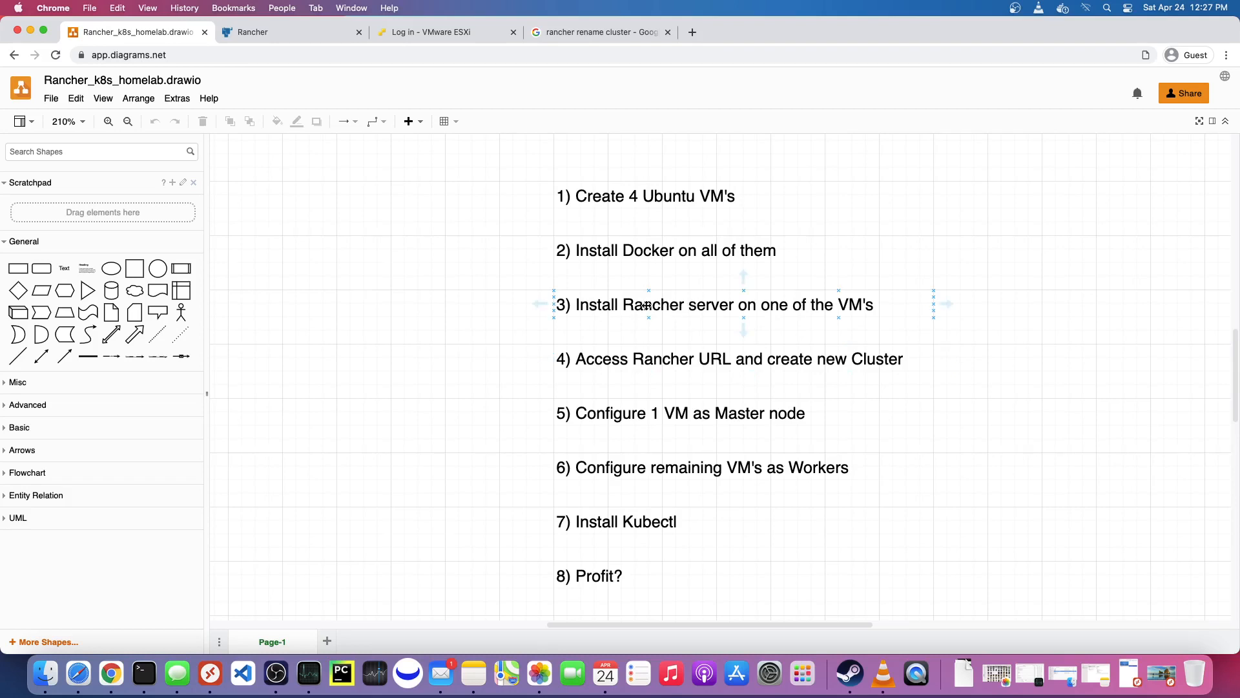
click(515, 333)
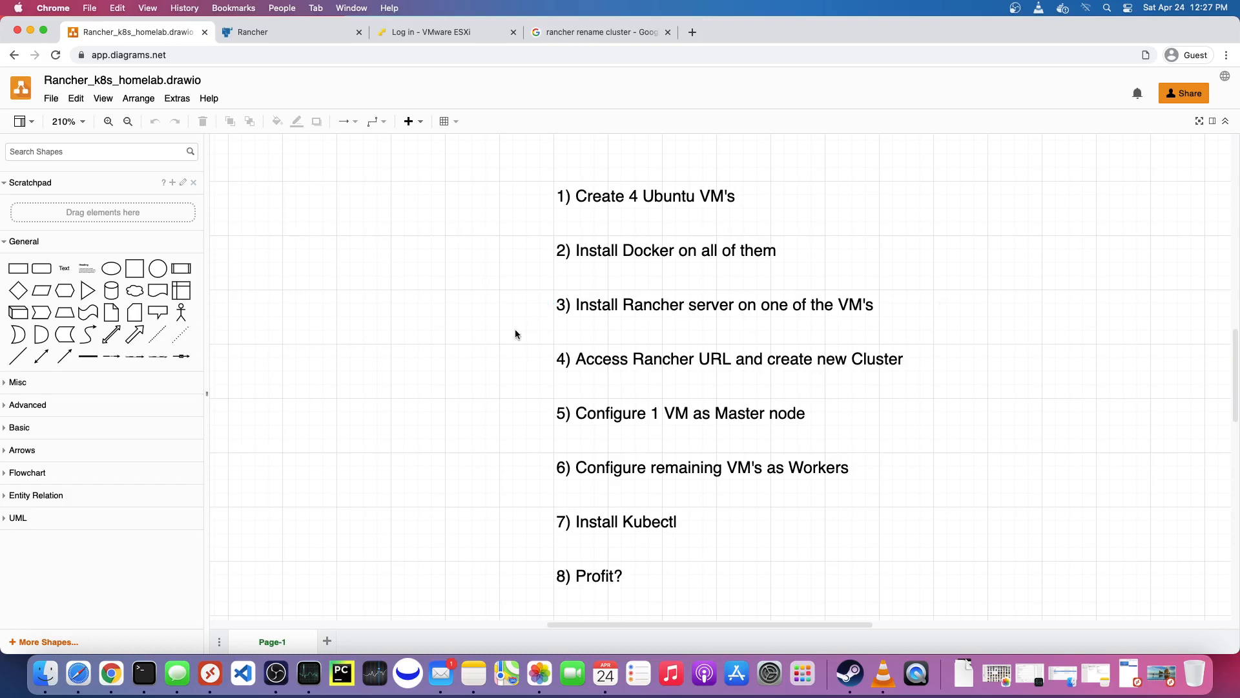
click(727, 358)
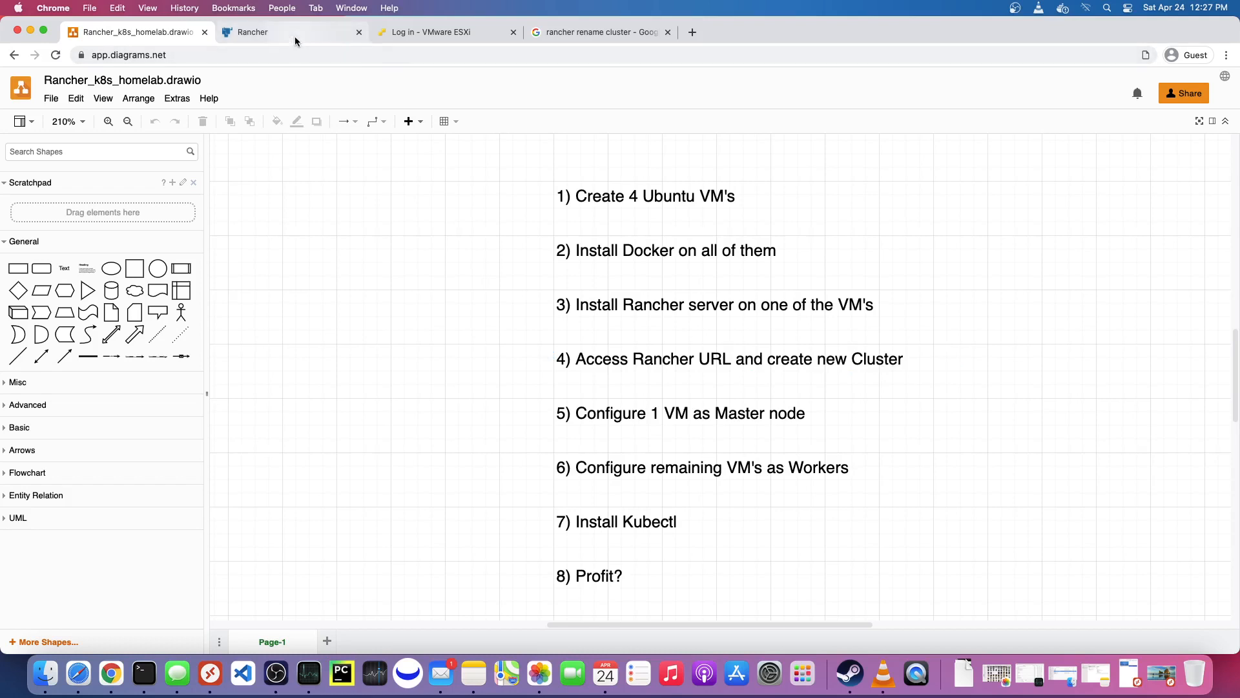
click(253, 31)
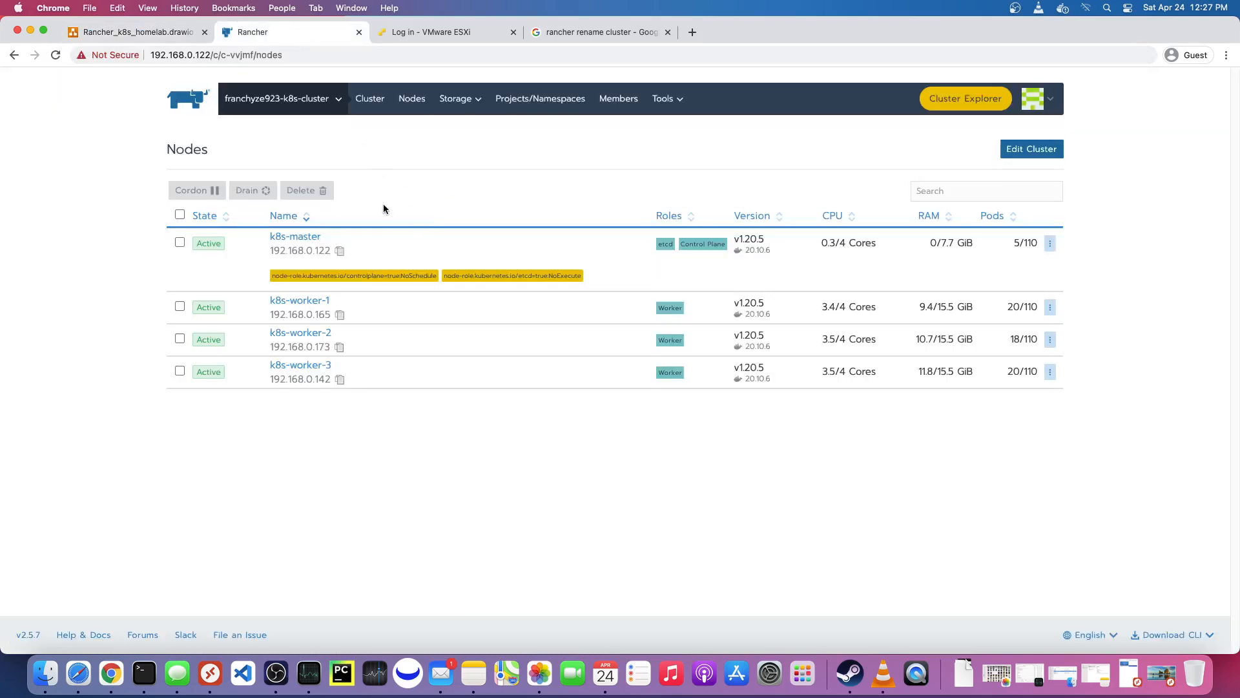
click(133, 31)
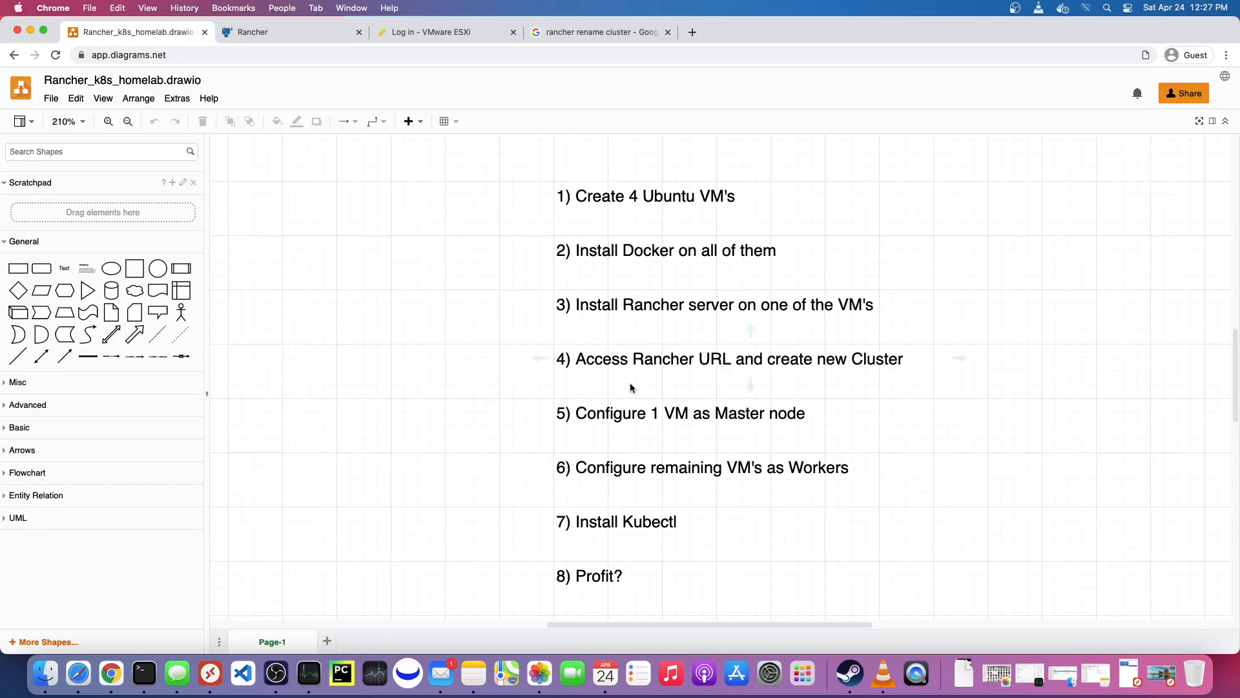
click(680, 413)
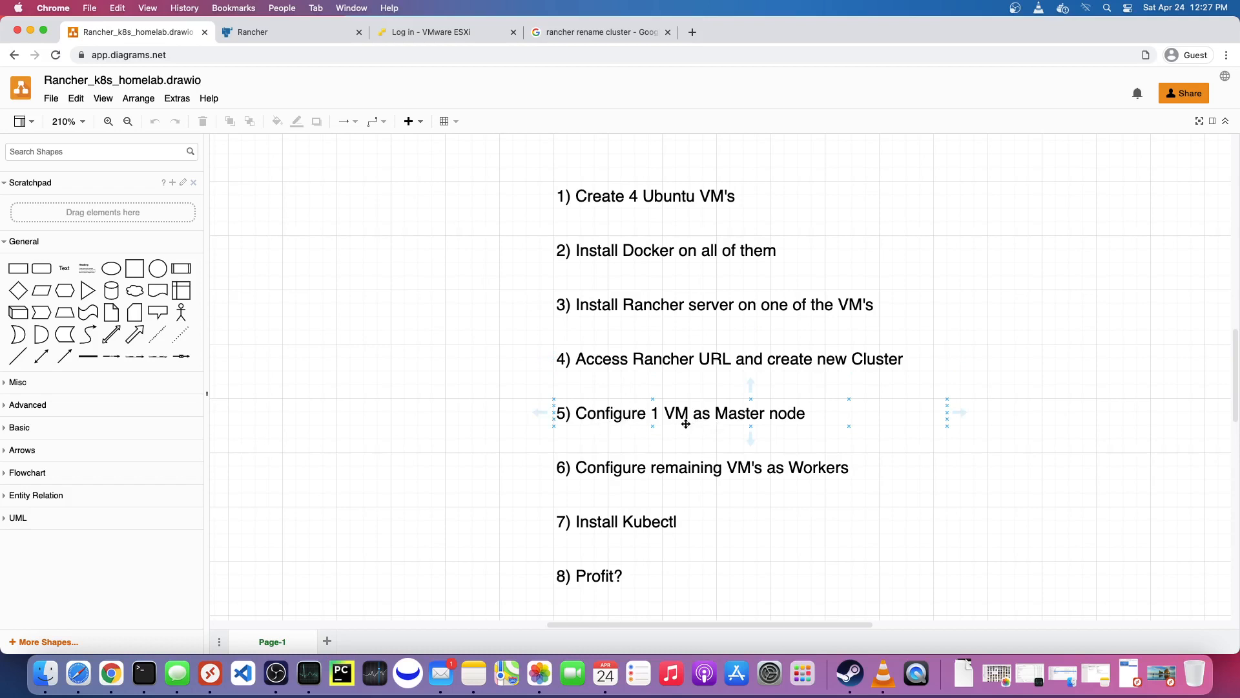
click(618, 520)
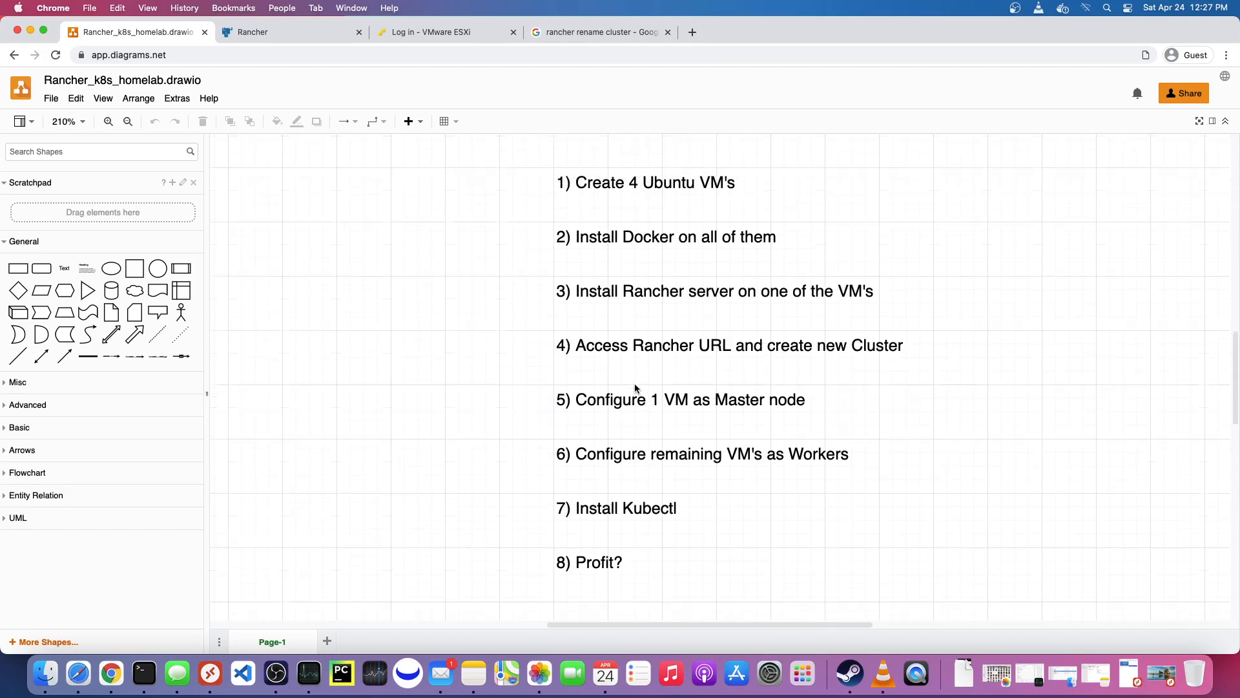
scroll(down, 3)
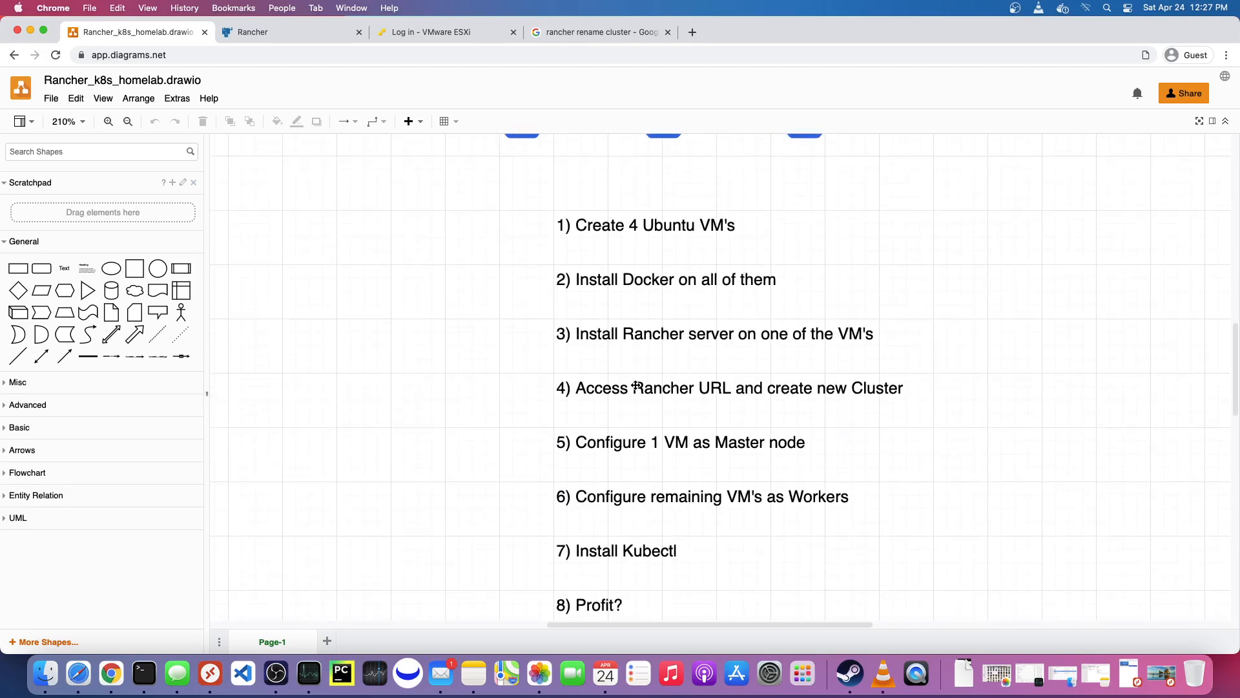
- Log in to the ESXi host as root and reload the page after the error
click(443, 33)
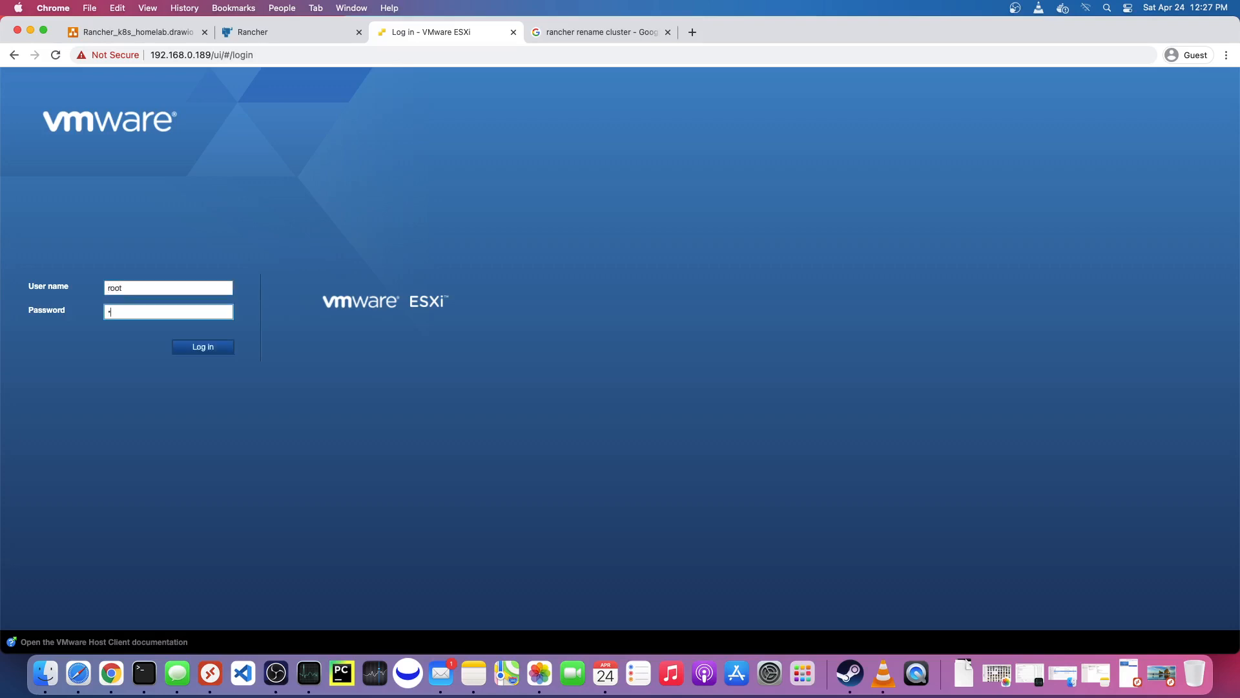
click(202, 347)
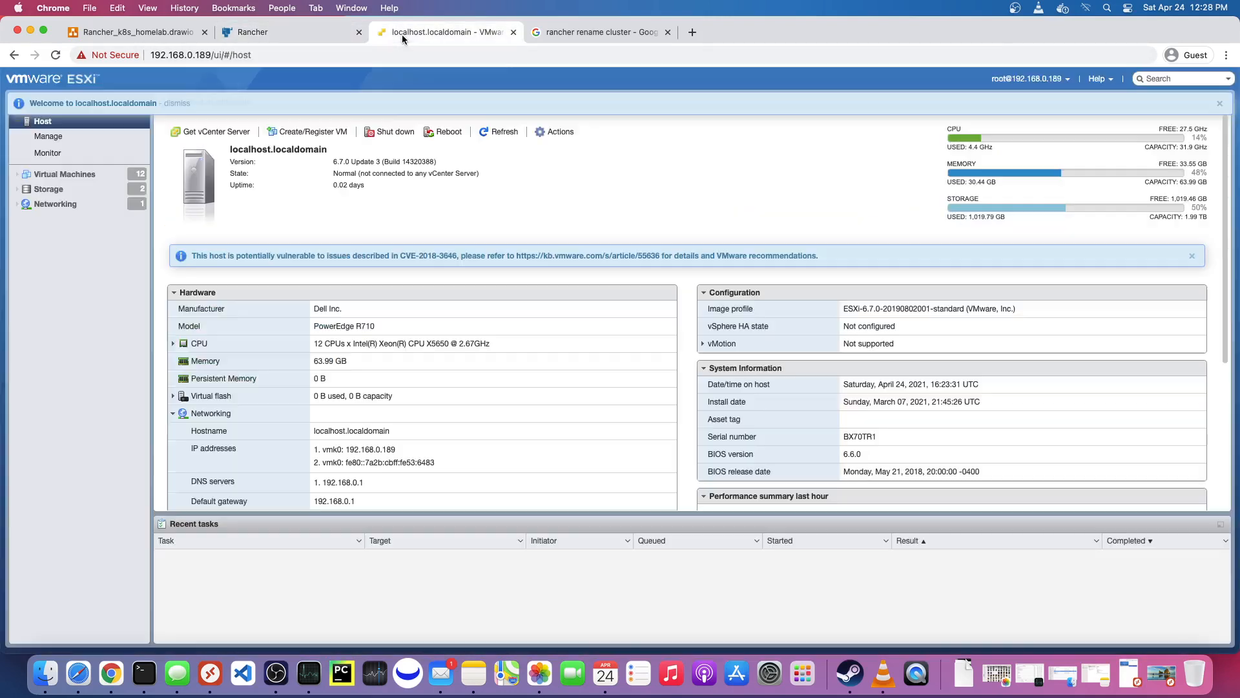
click(65, 173)
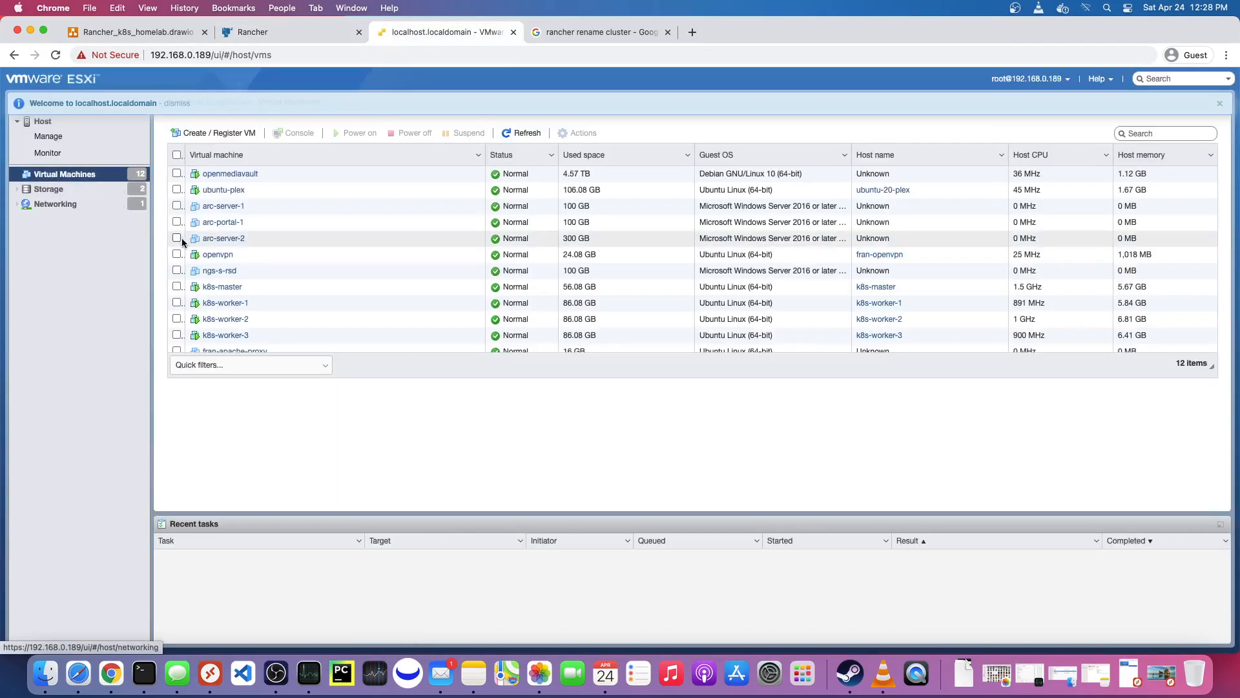
click(177, 319)
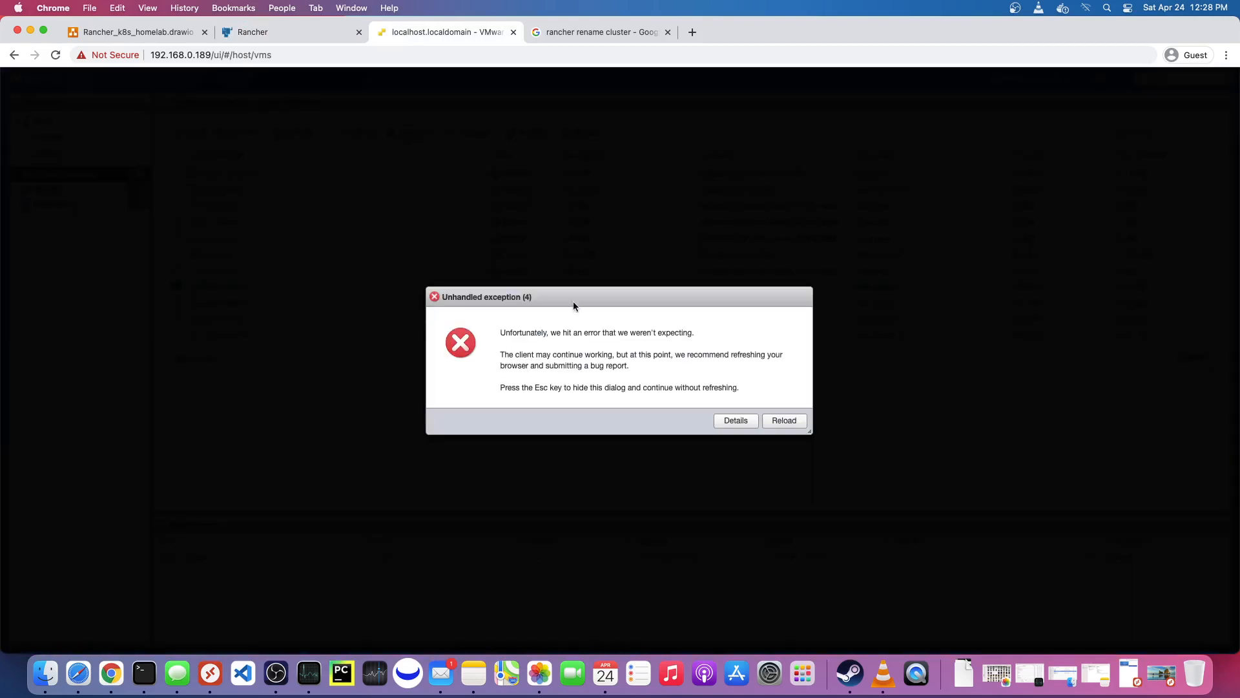
click(783, 420)
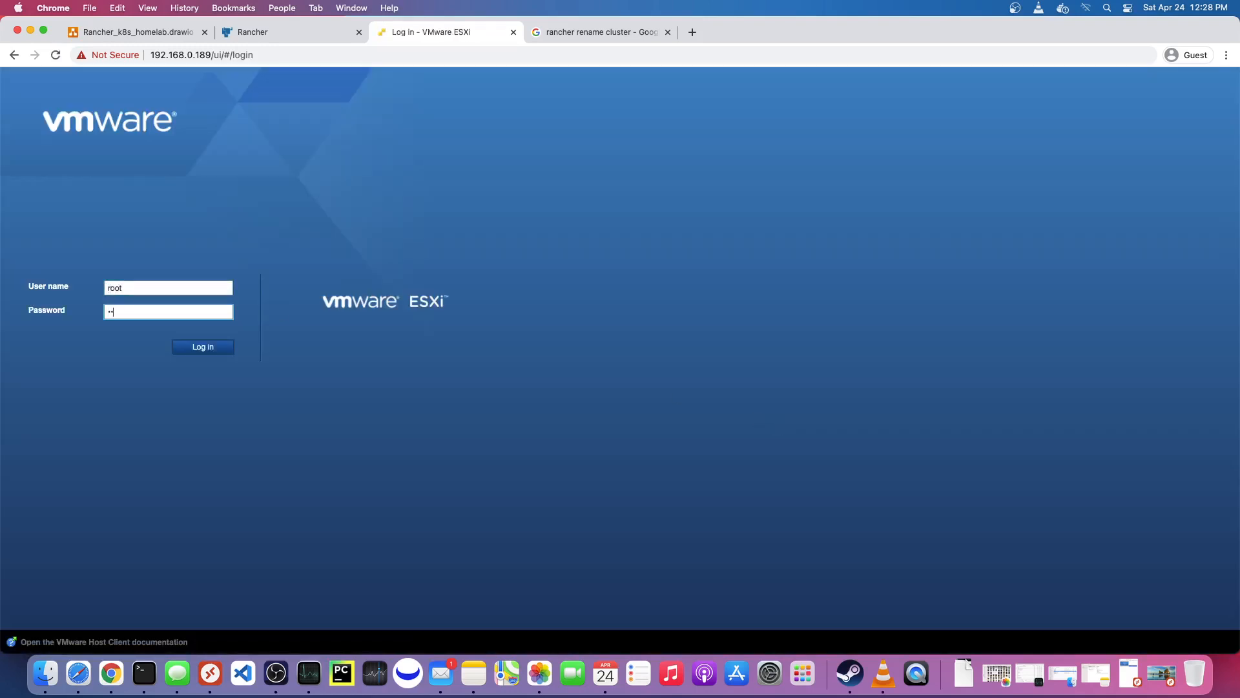
- Log in again and refresh the Virtual Machines list showing k8s-master and the three workers
click(201, 346)
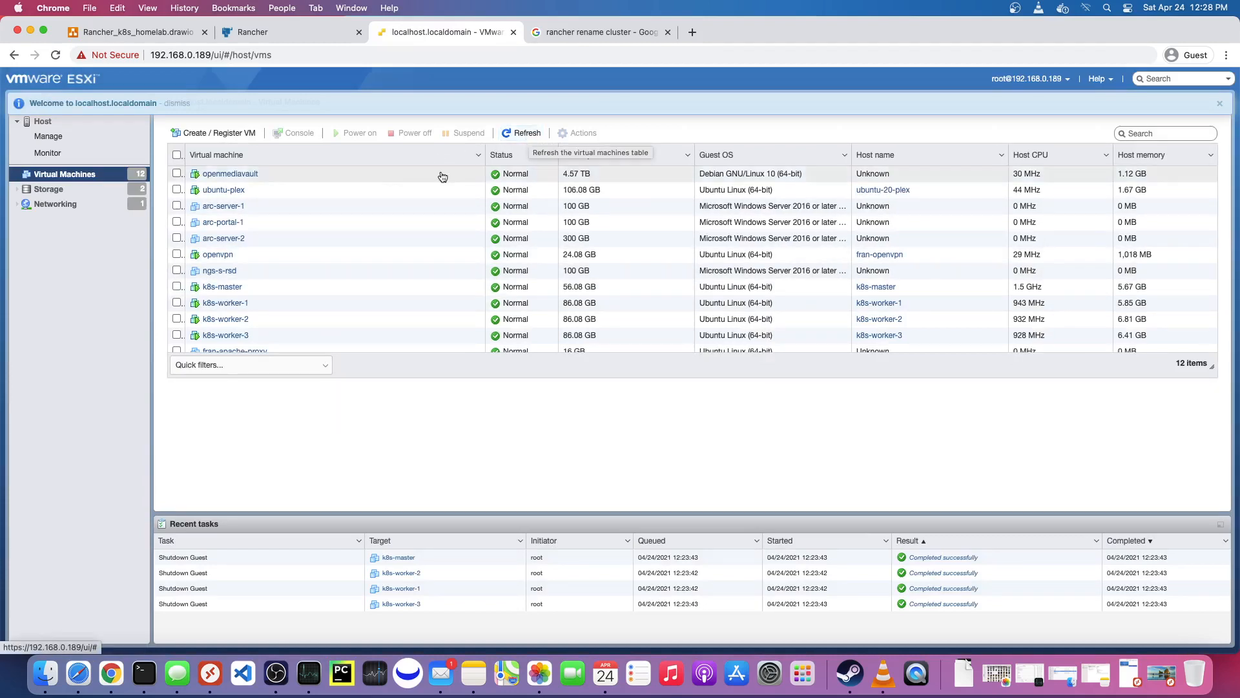
click(48, 188)
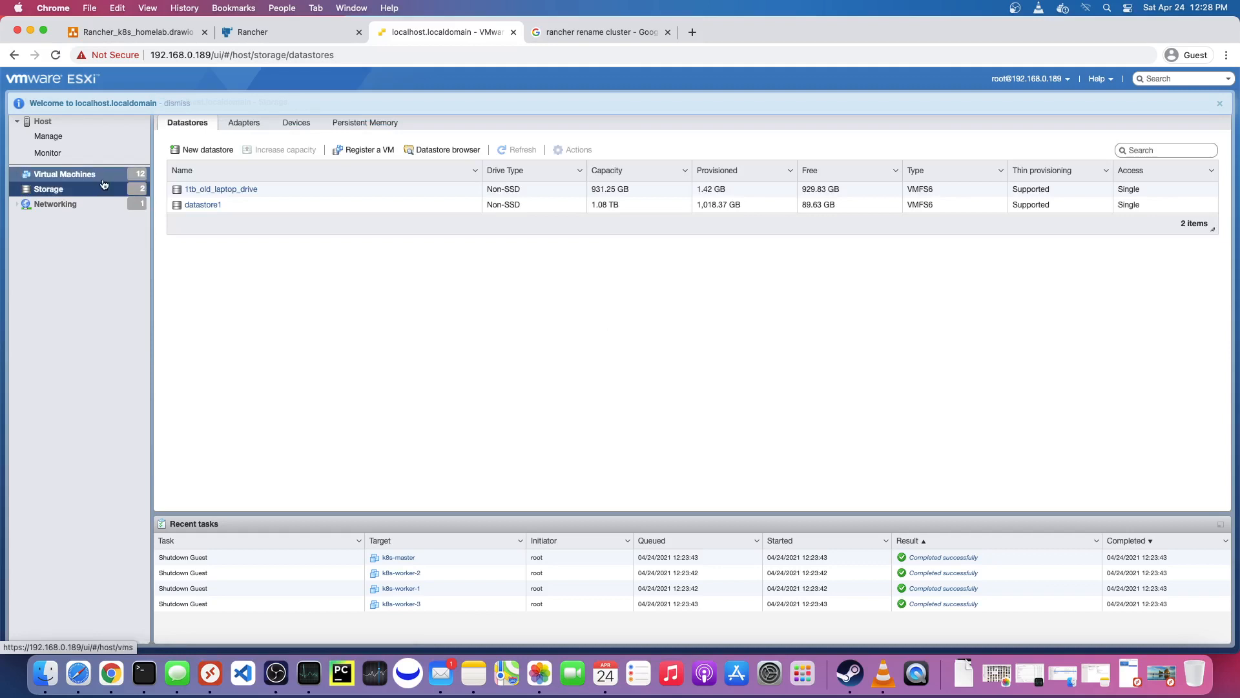
click(65, 173)
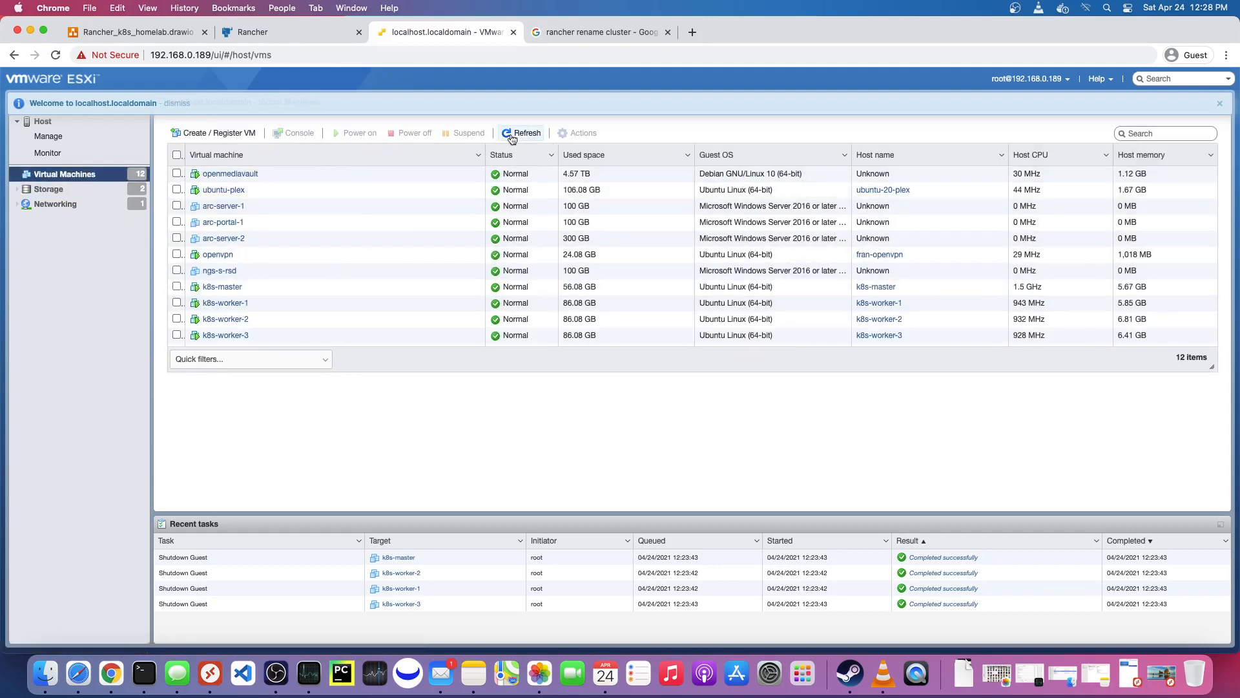
click(525, 133)
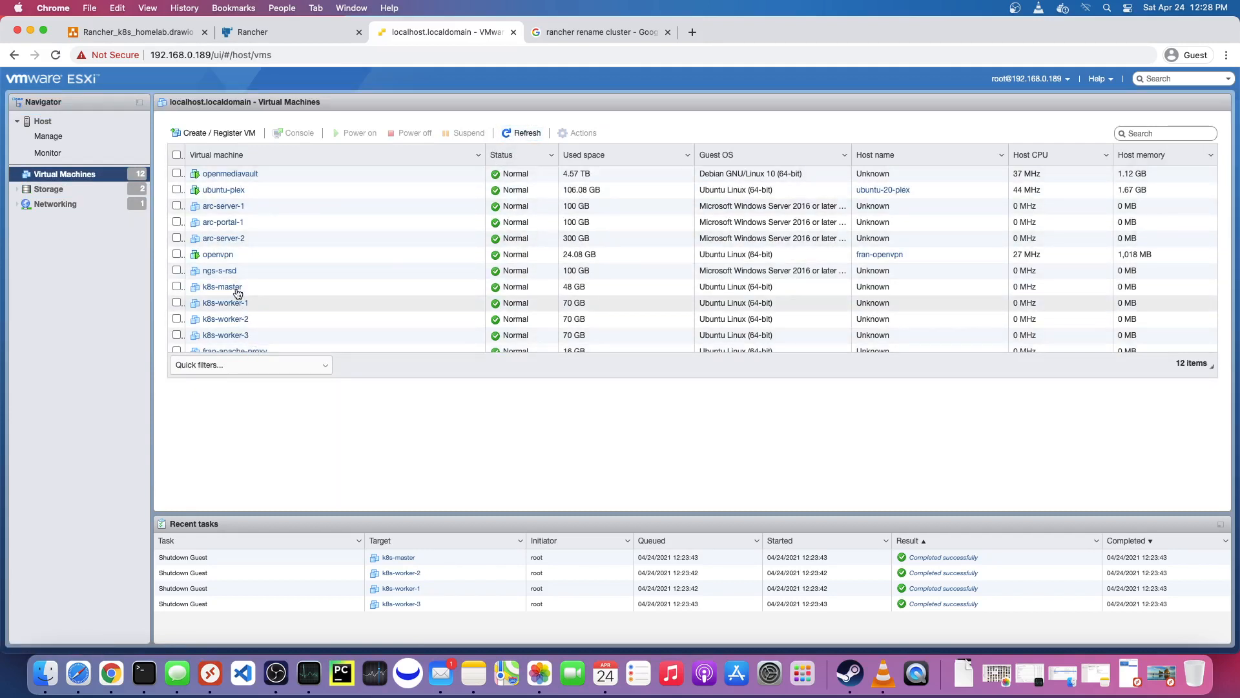
mouse_move(221, 136)
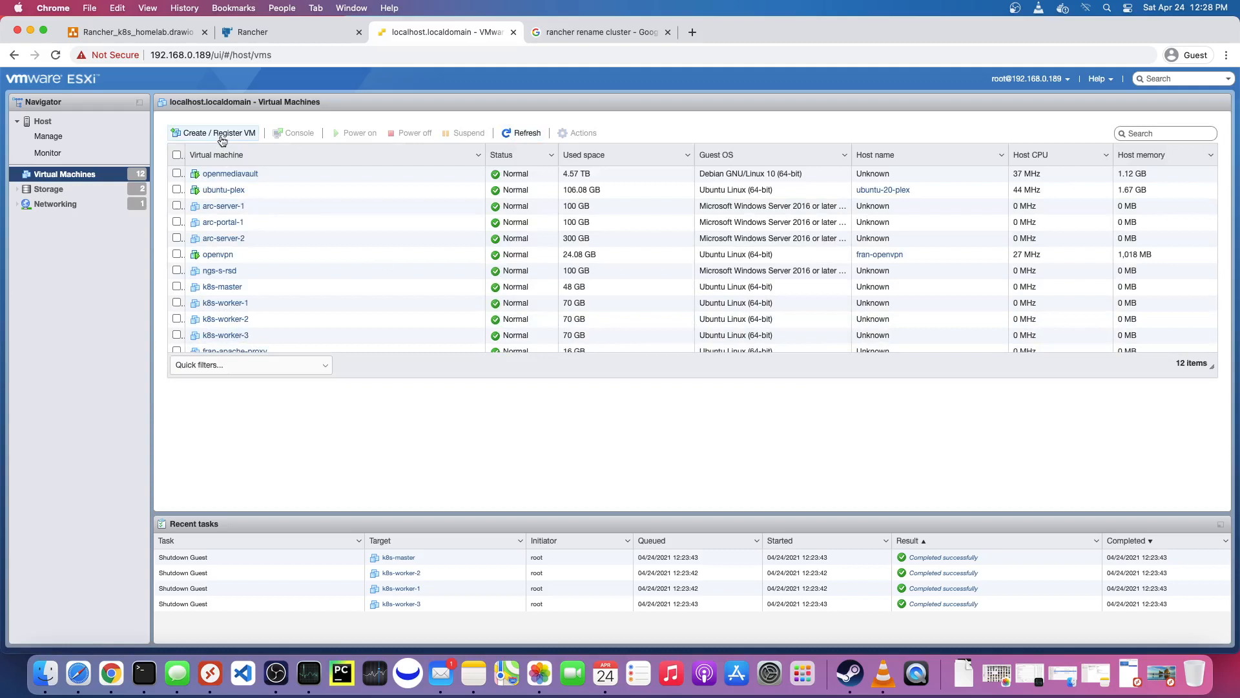
- Start a brand-new virtual machine and name it youtube-k8s-master
click(218, 131)
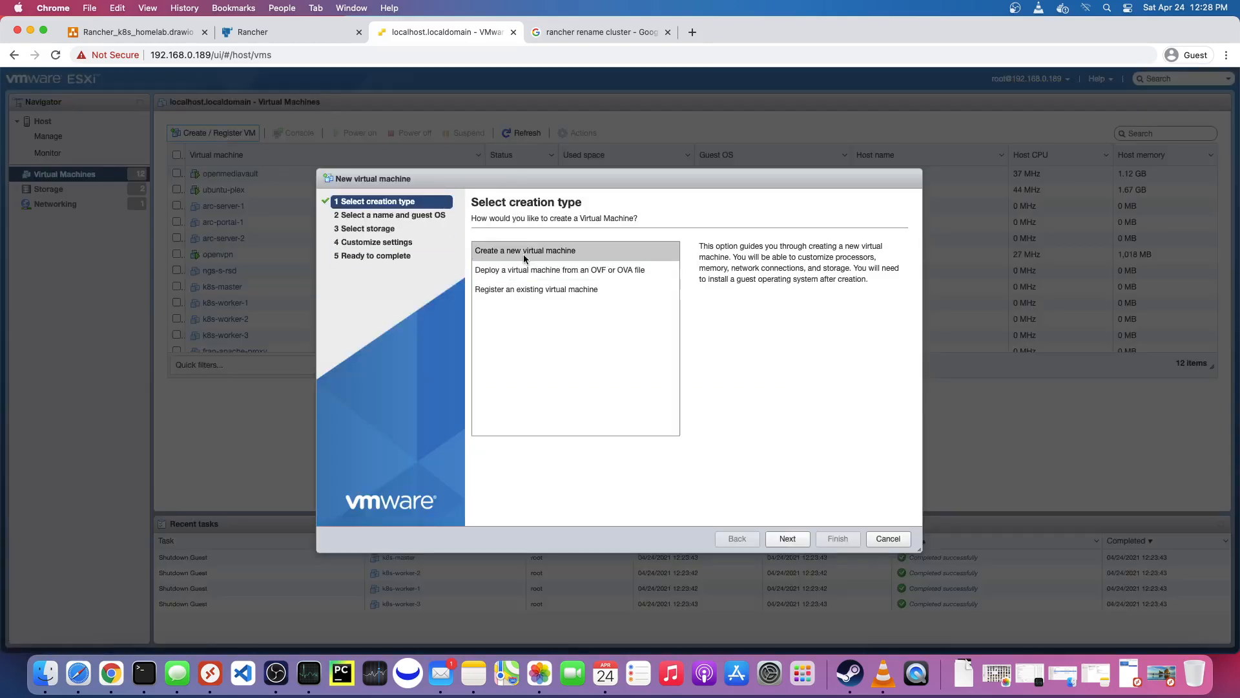
mouse_move(545, 311)
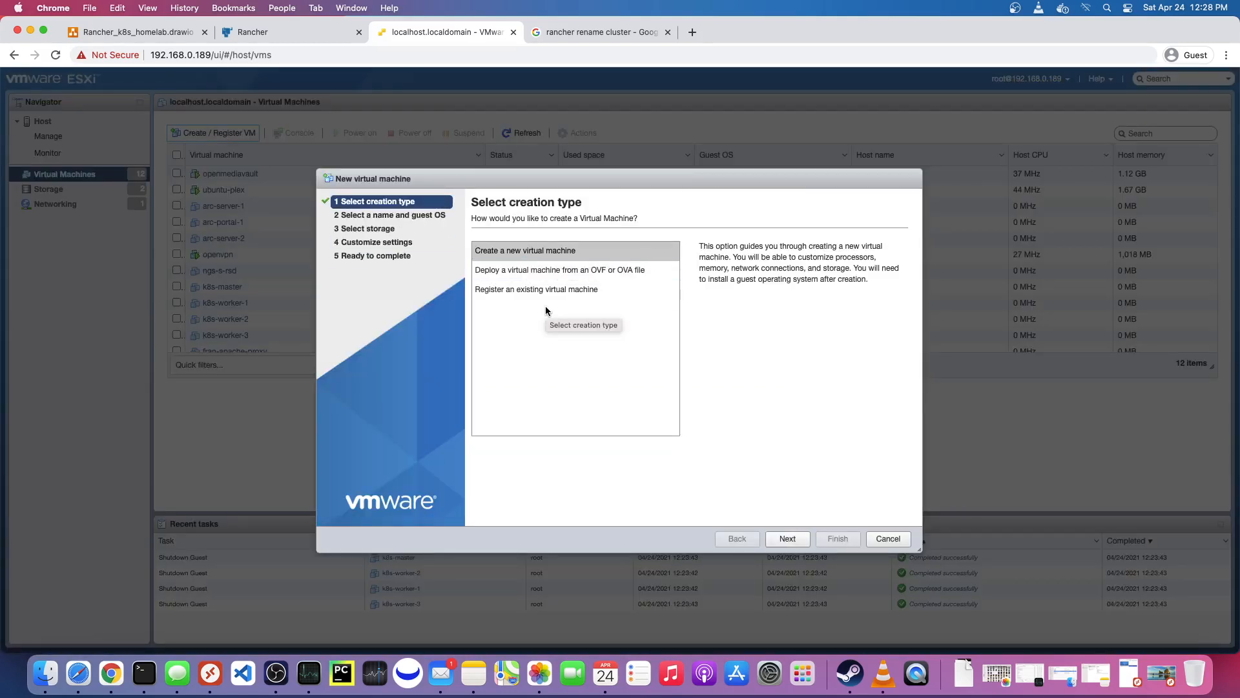
click(525, 250)
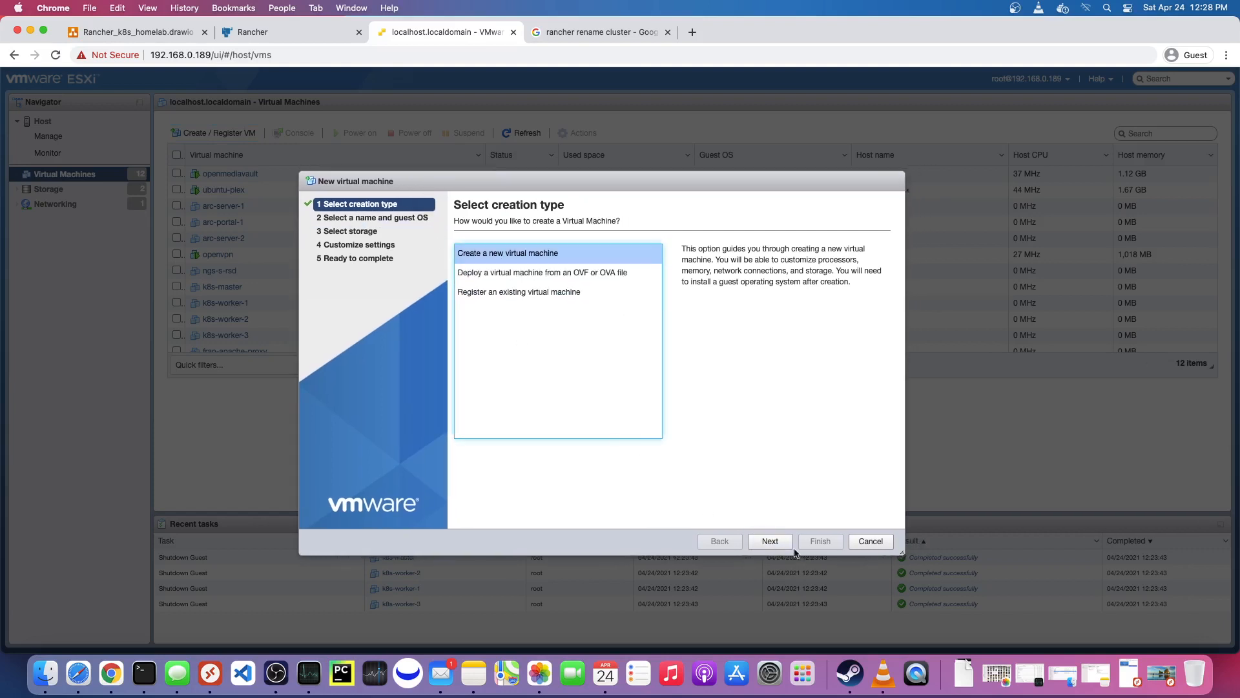
click(768, 541)
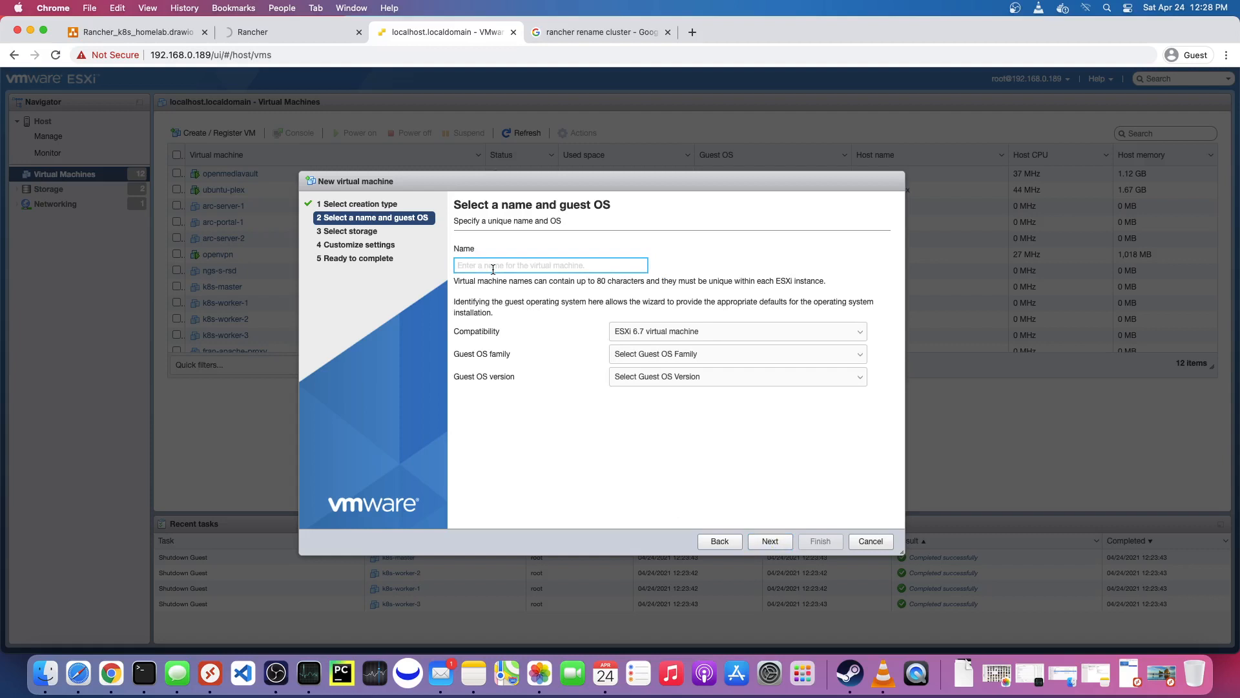
text(youtrub)
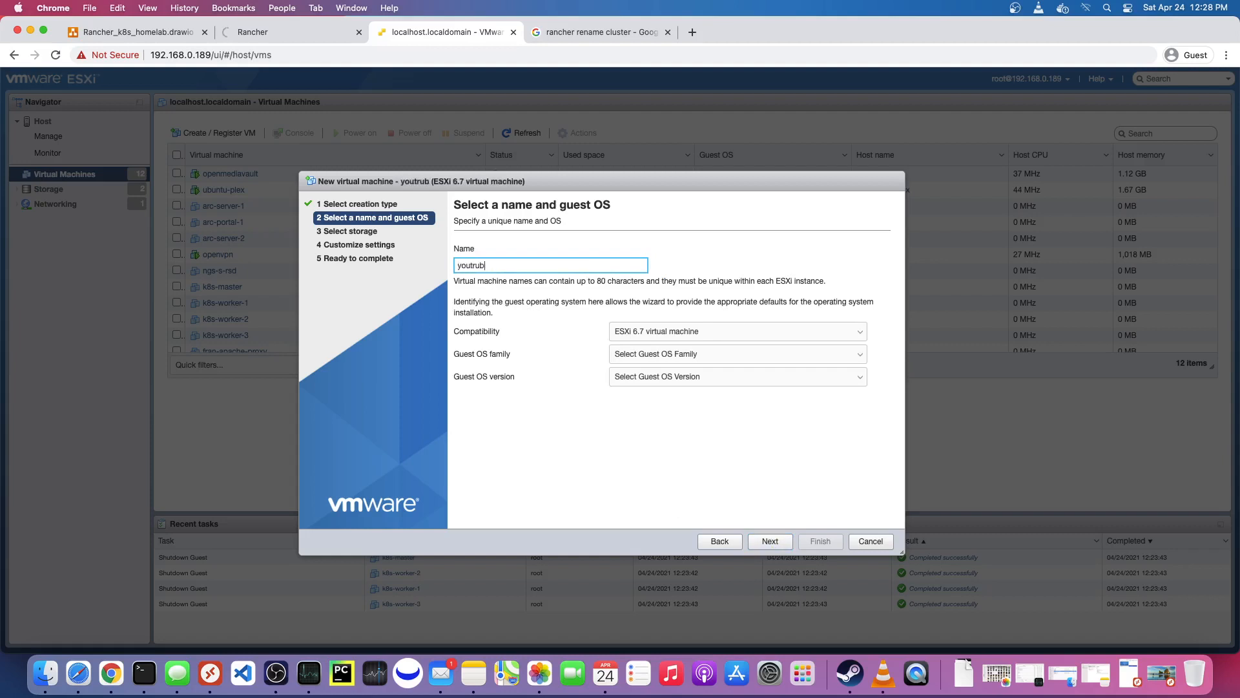
text(youtube)
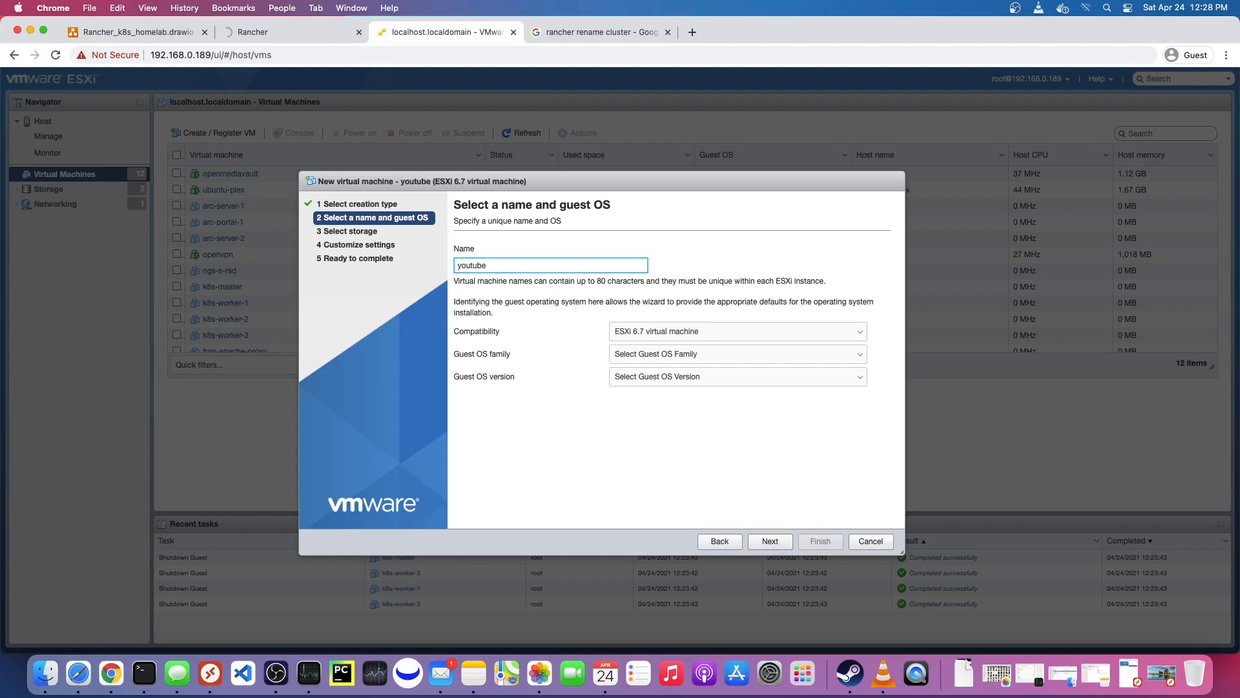
text(_k8s)
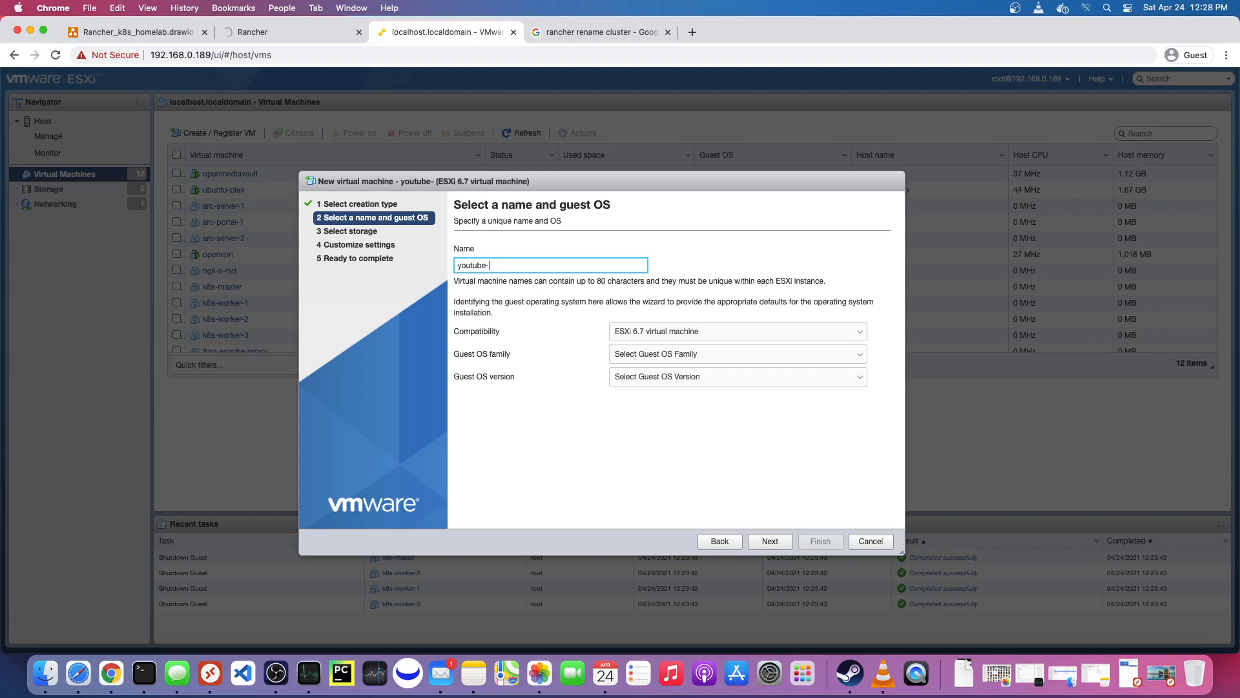
text(k8s-ma)
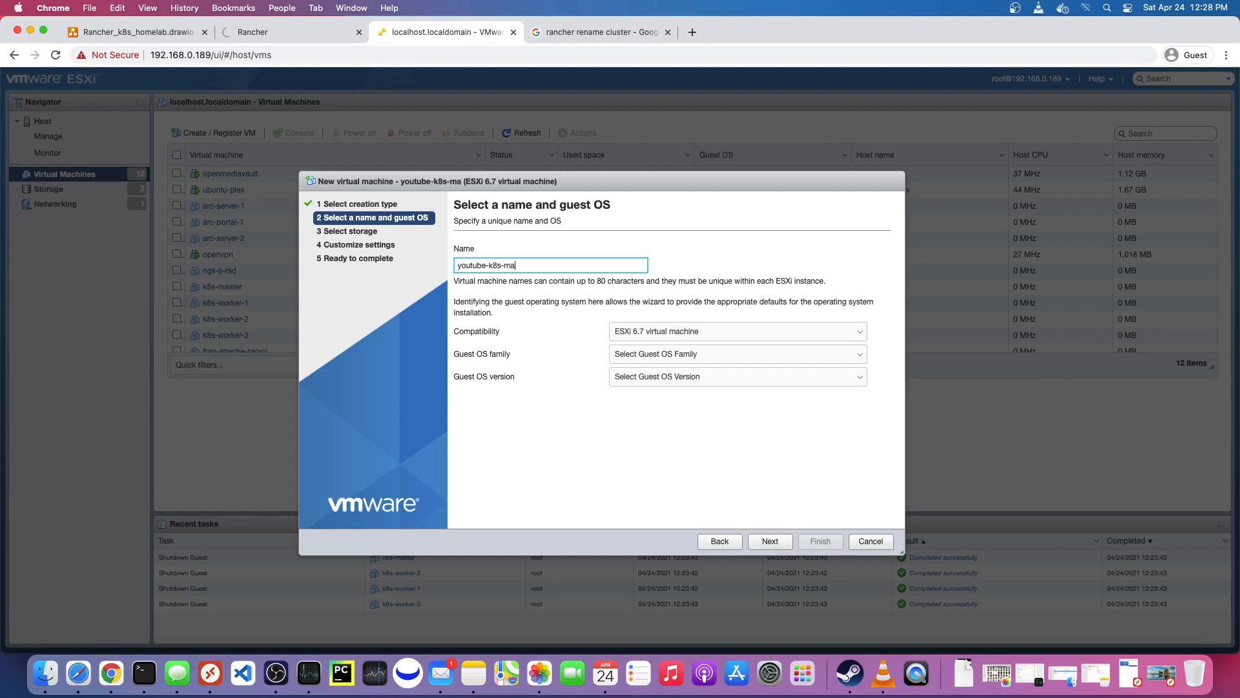
- Set the guest OS to Linux, Ubuntu Linux (64-bit), and continue to Select storage
click(735, 354)
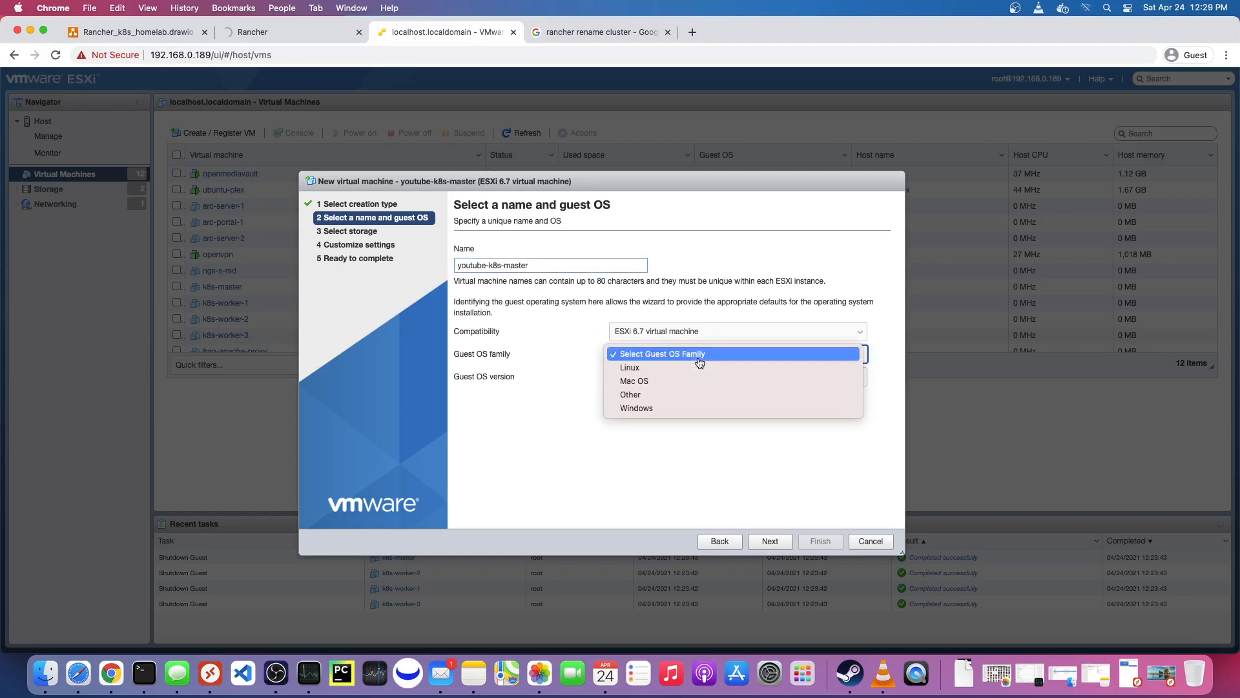
click(629, 366)
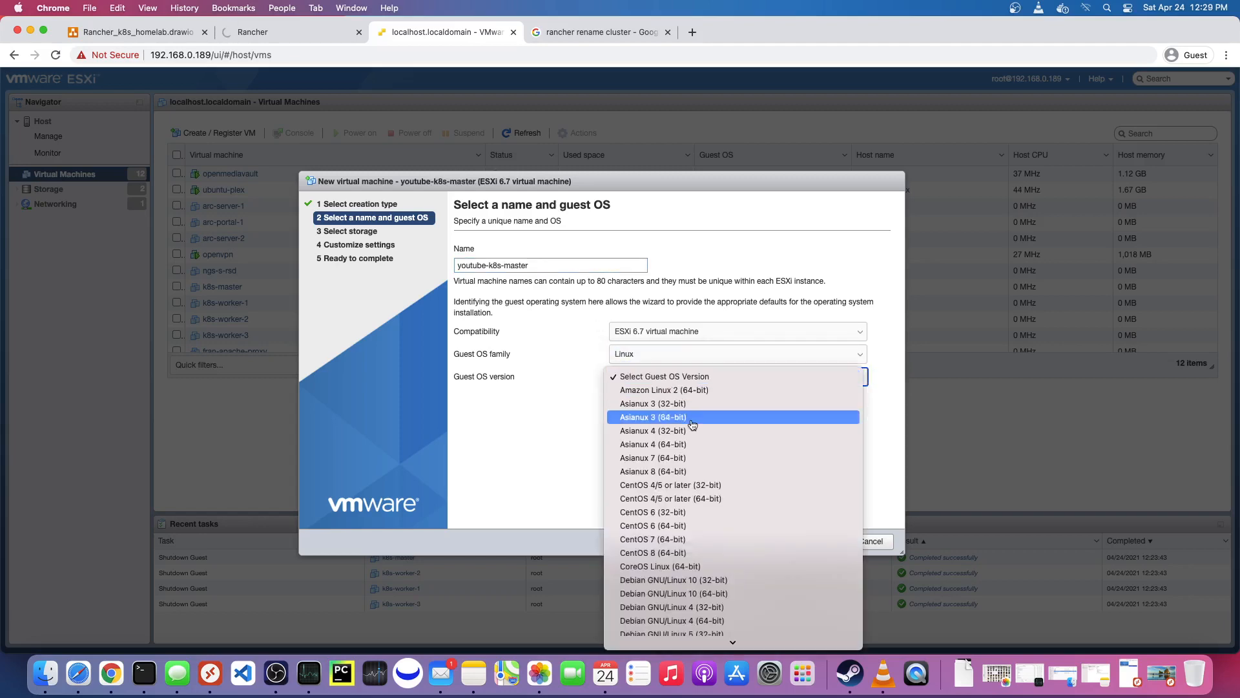
scroll(down, 3)
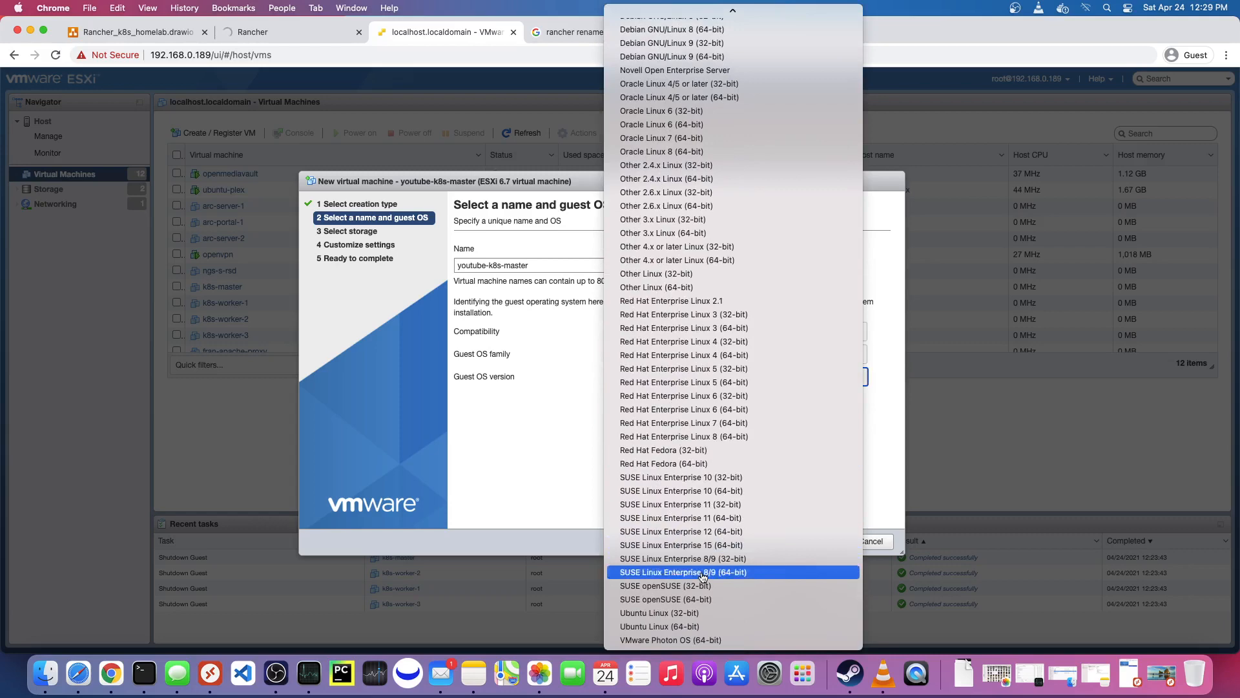
click(658, 625)
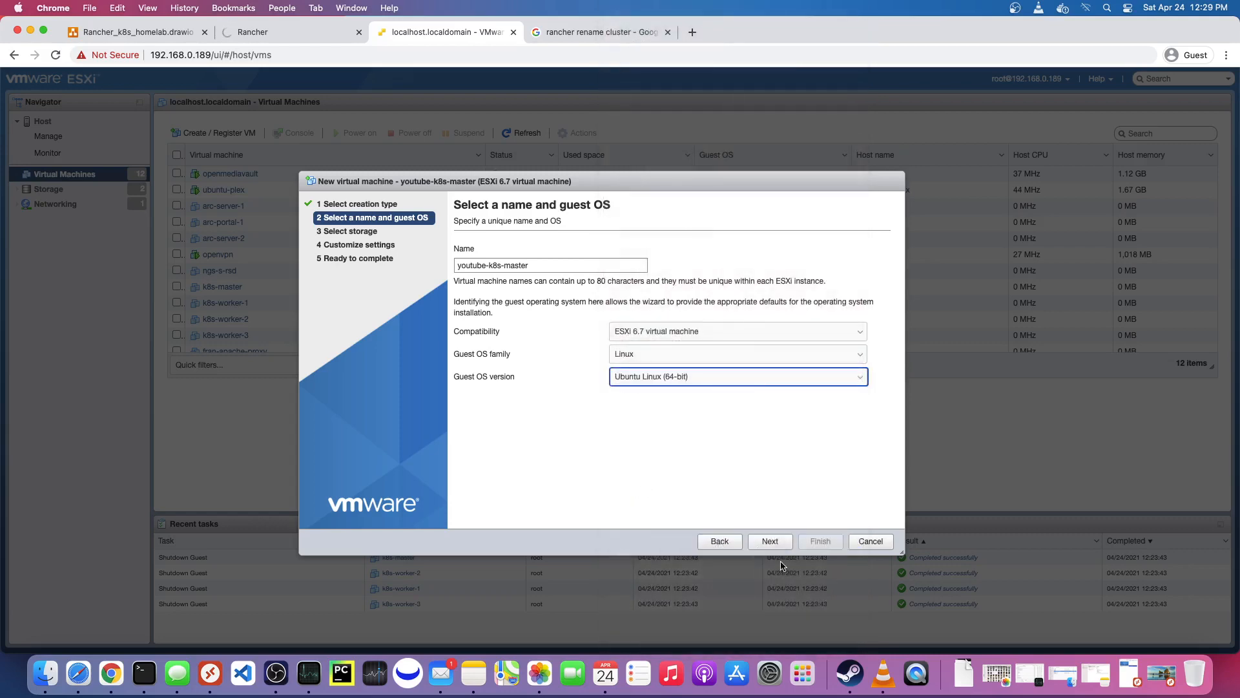
click(769, 542)
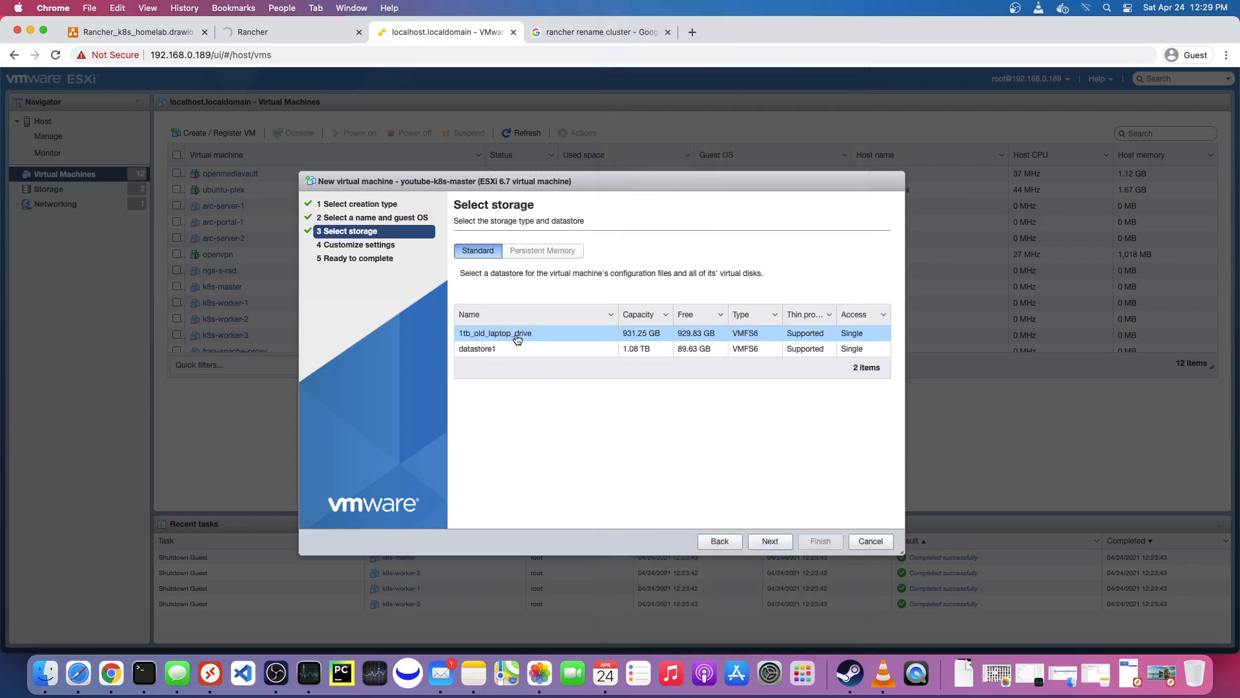
- Accept the datastore and give the VM 2 CPUs, 8 GB memory and a 20 GB hard disk
click(769, 541)
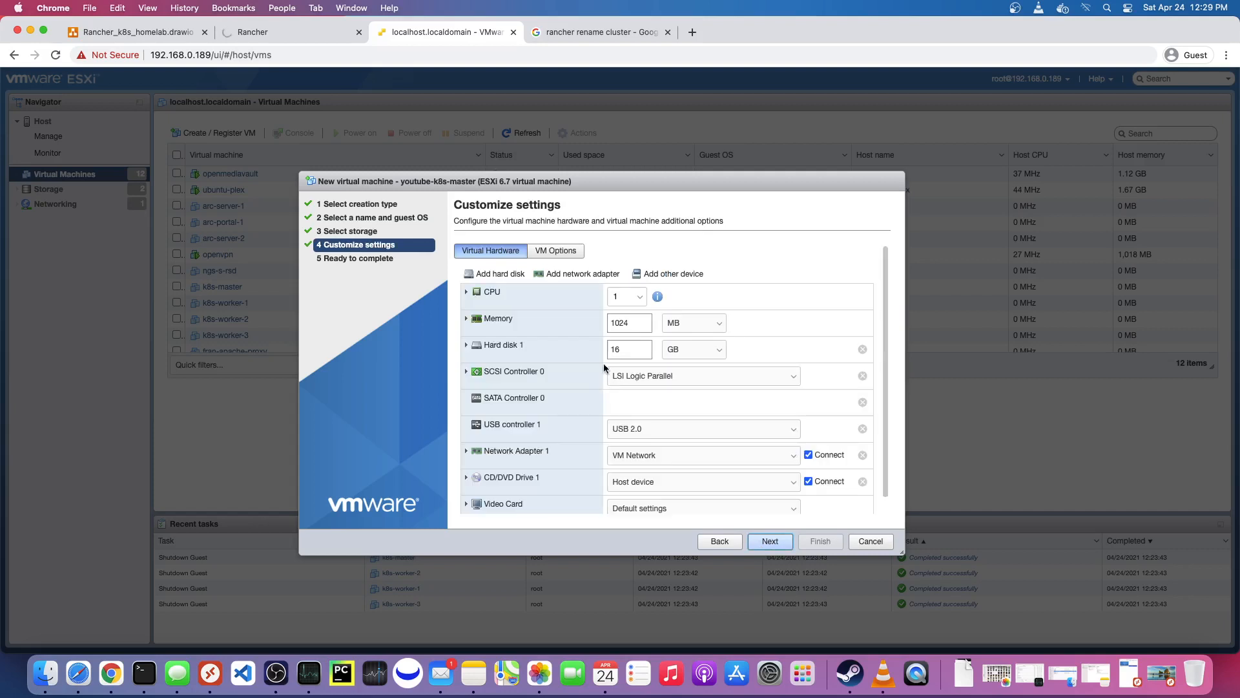
click(624, 296)
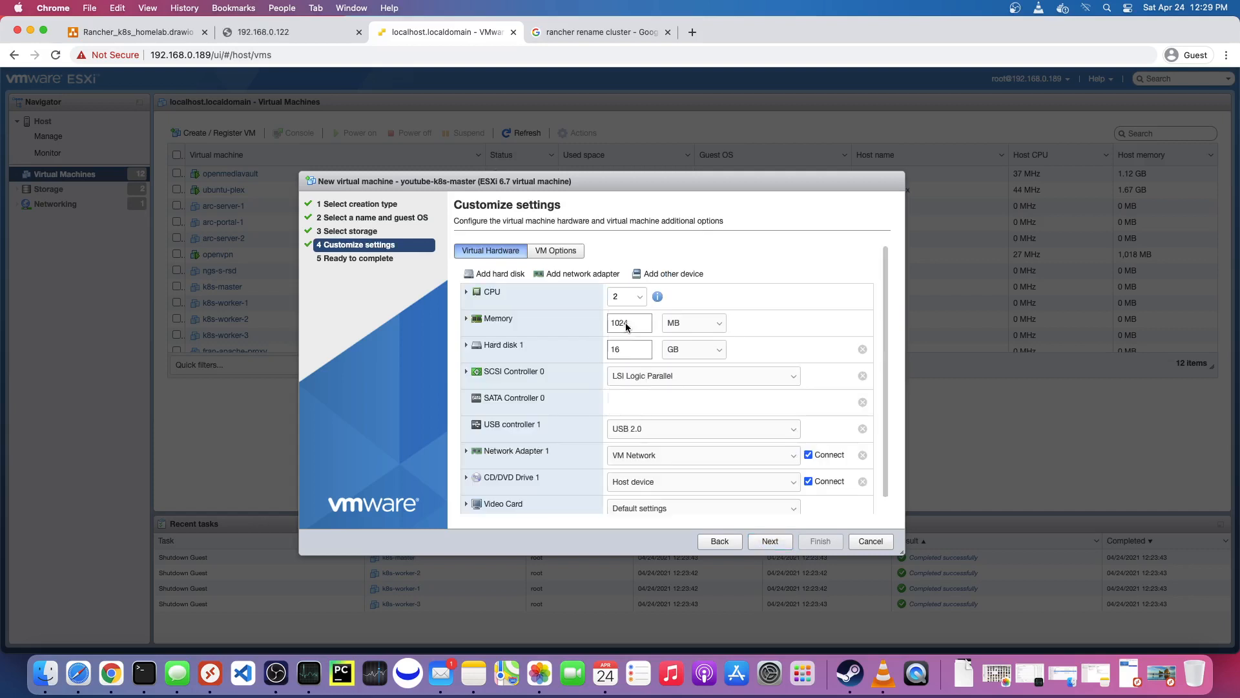
click(690, 322)
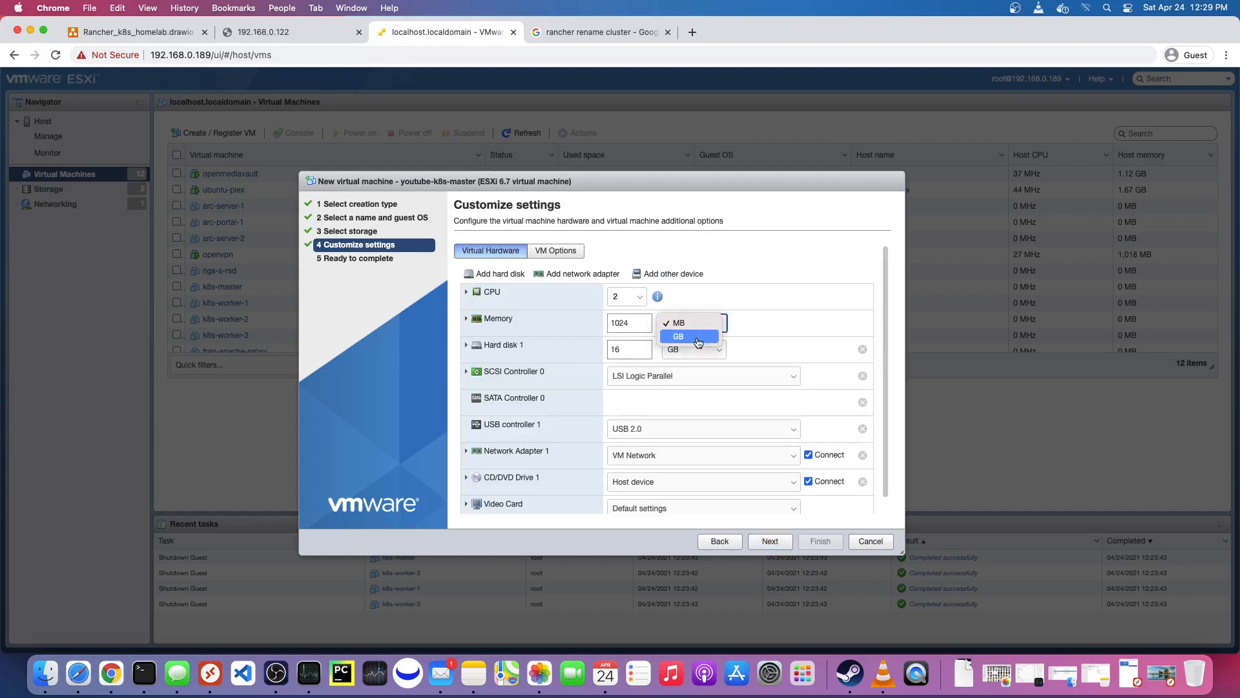
click(678, 336)
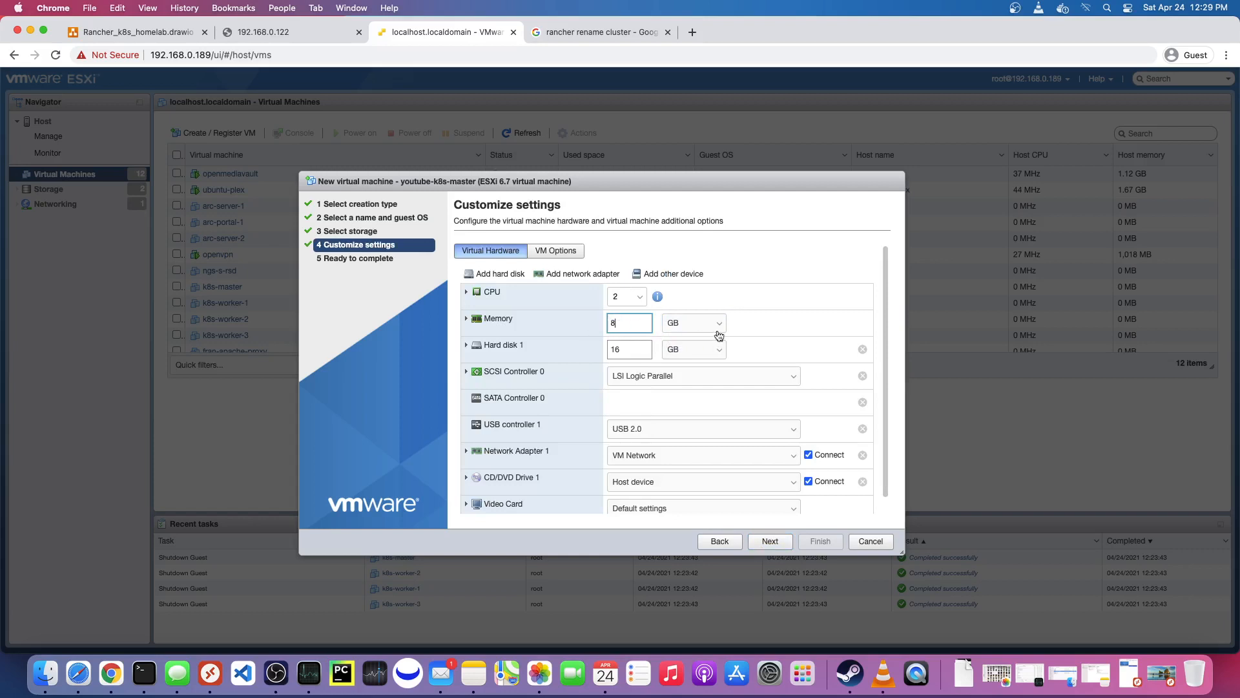
click(629, 349)
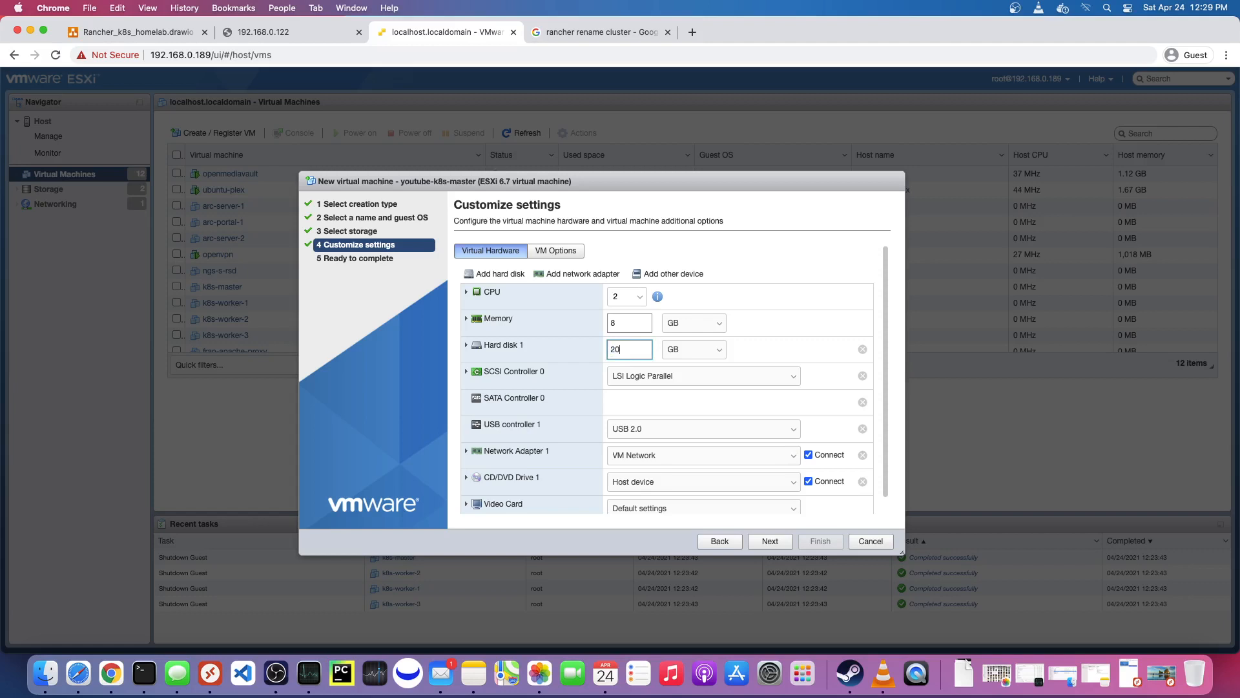
mouse_move(764, 357)
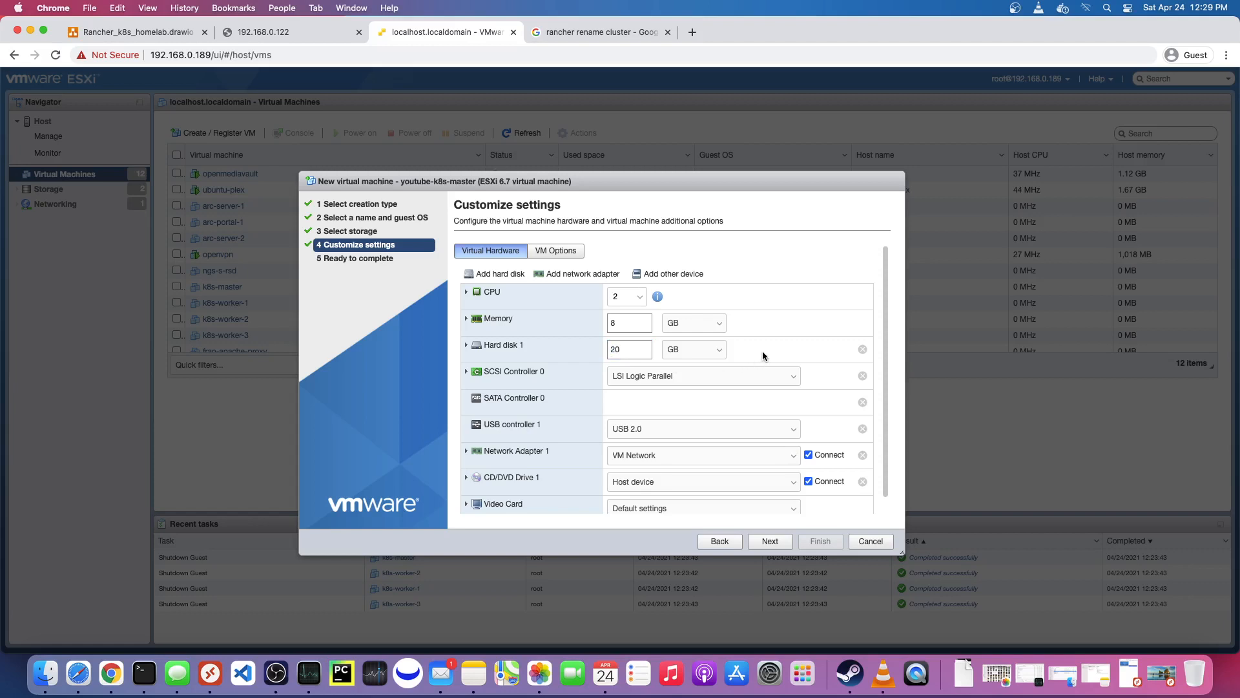
mouse_move(533, 361)
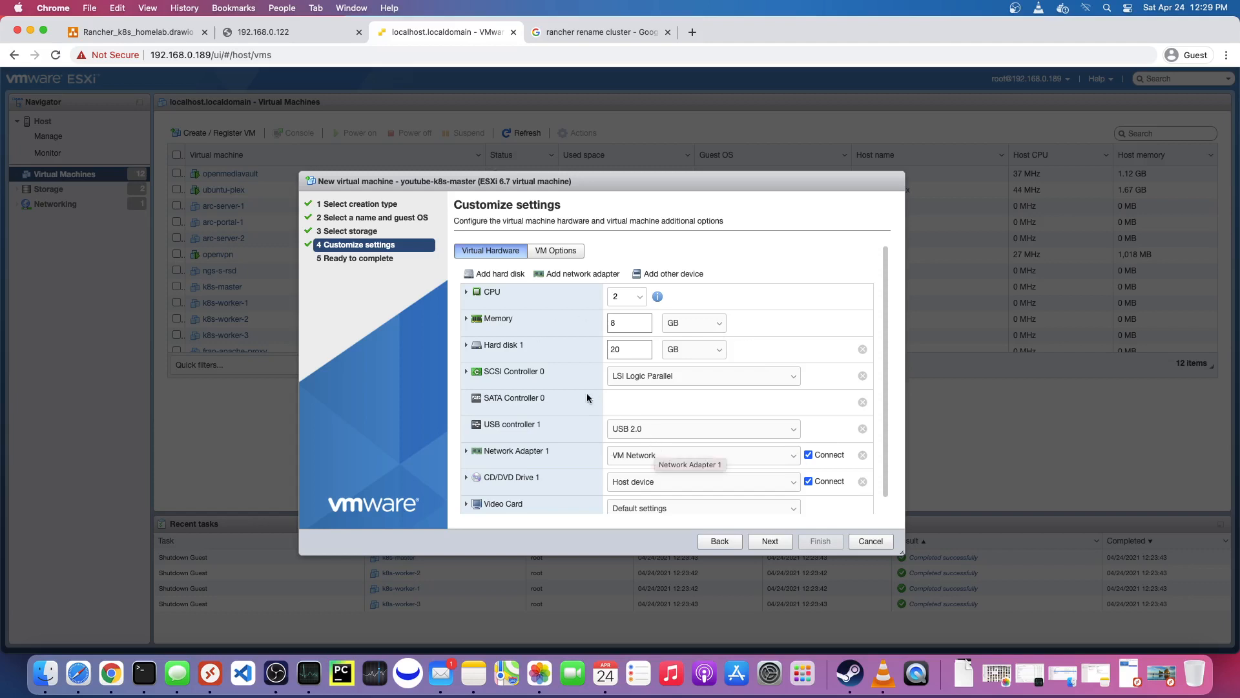
scroll(up, 3)
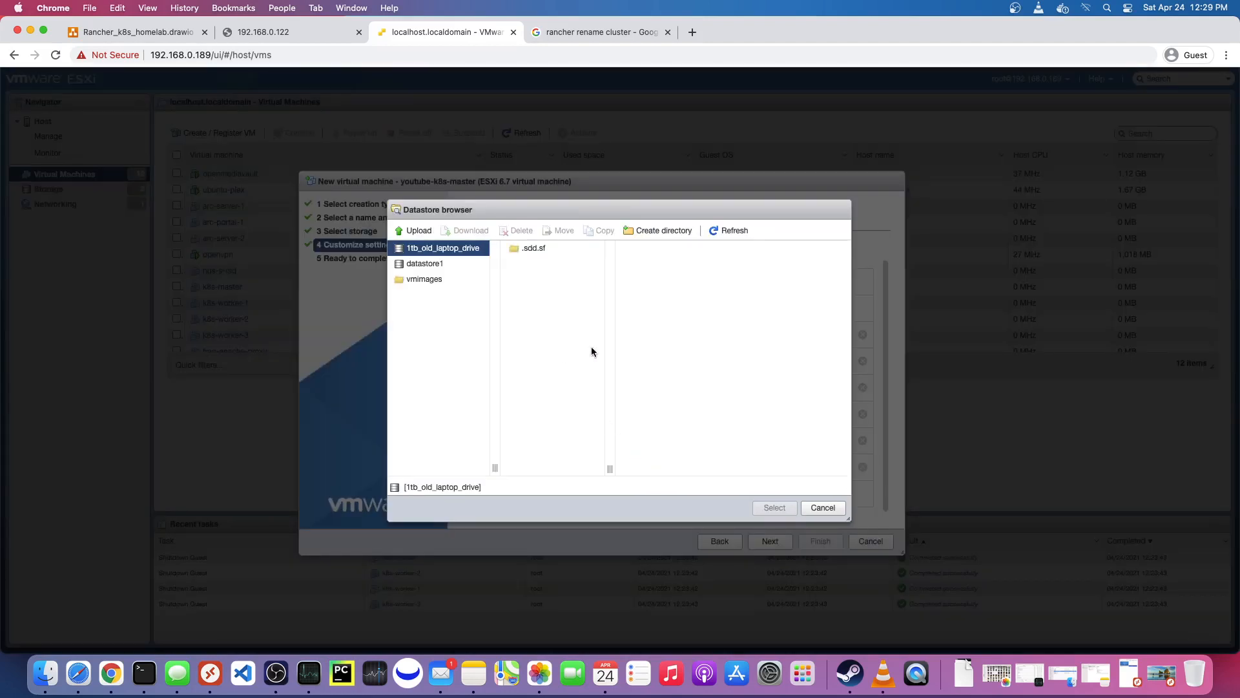
- Attach ubuntu-20.10-live-server-amd64.iso from datastore1 as the CD/DVD image and finish creating the VM
click(425, 264)
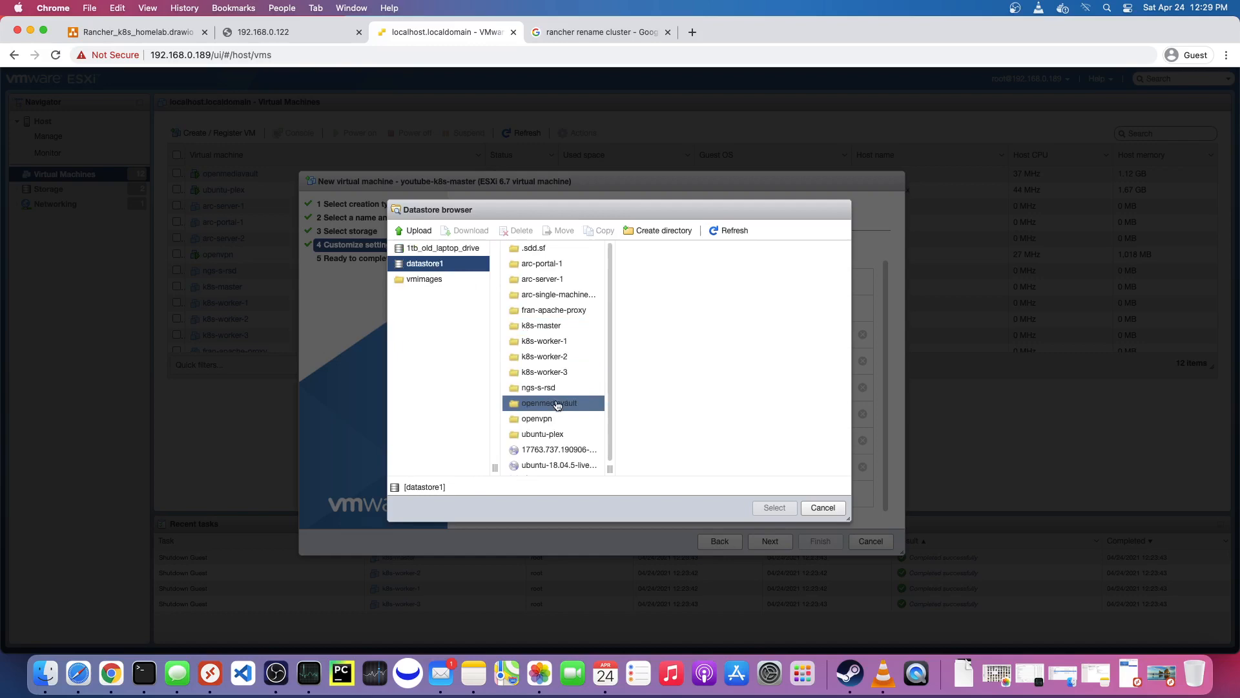
click(558, 466)
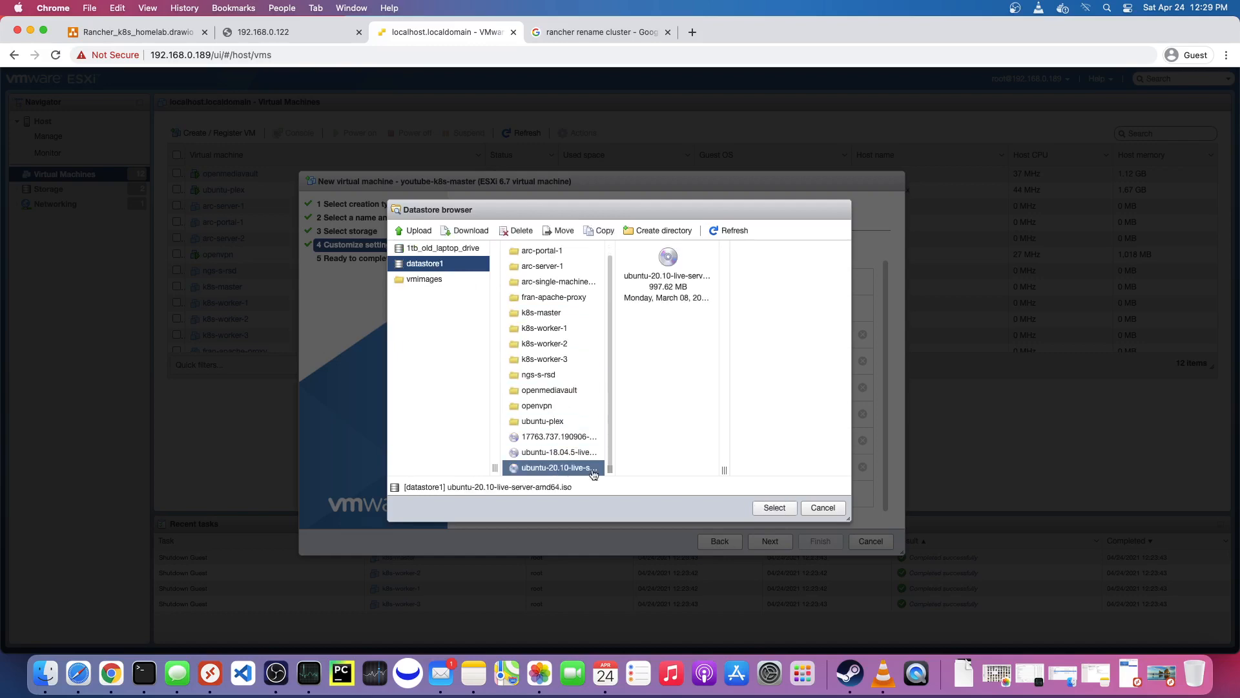
click(773, 506)
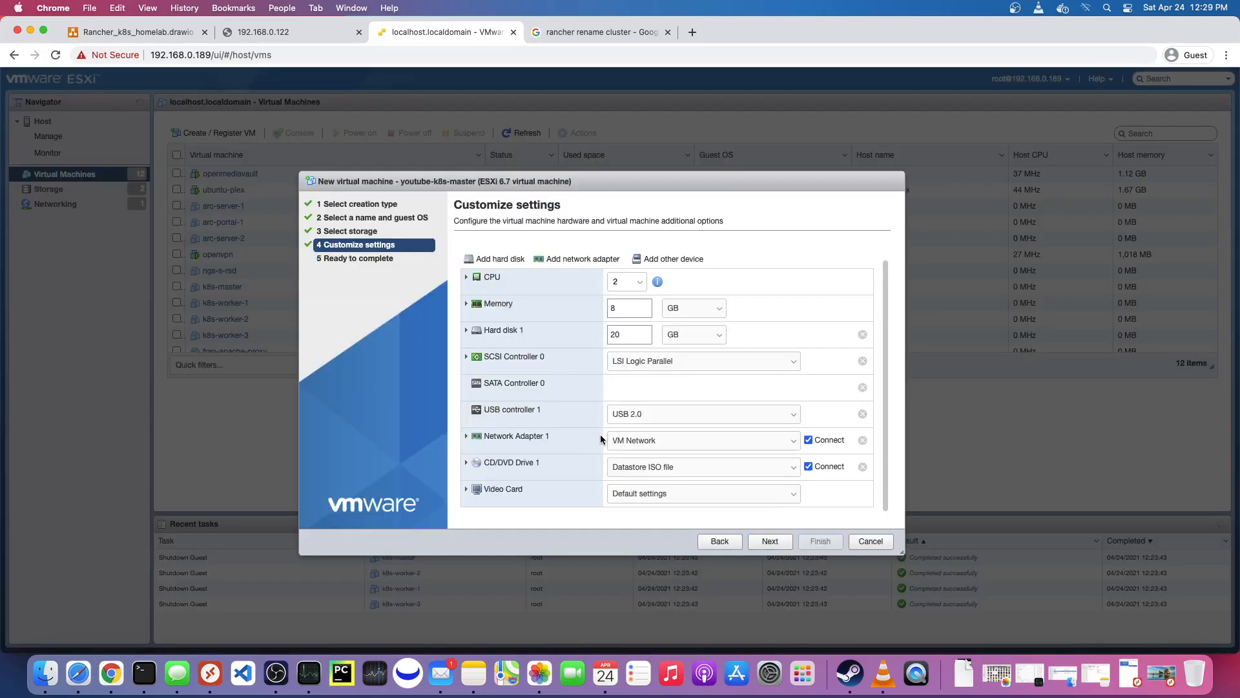
click(768, 541)
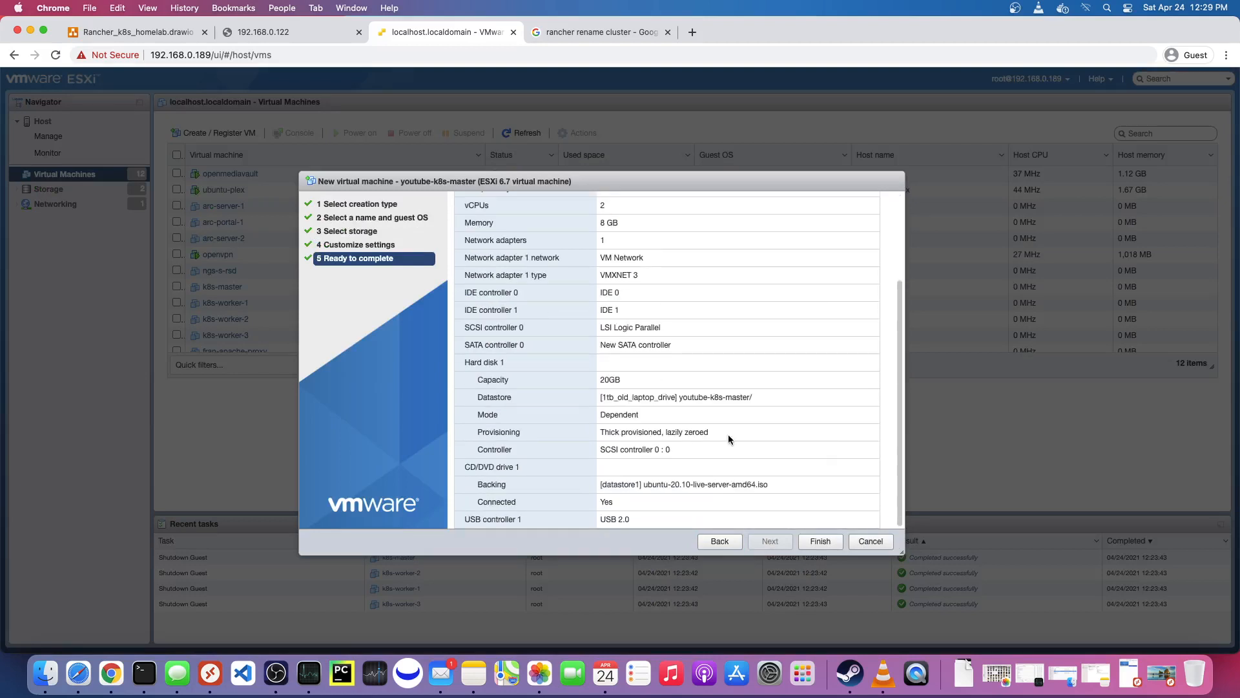
click(819, 542)
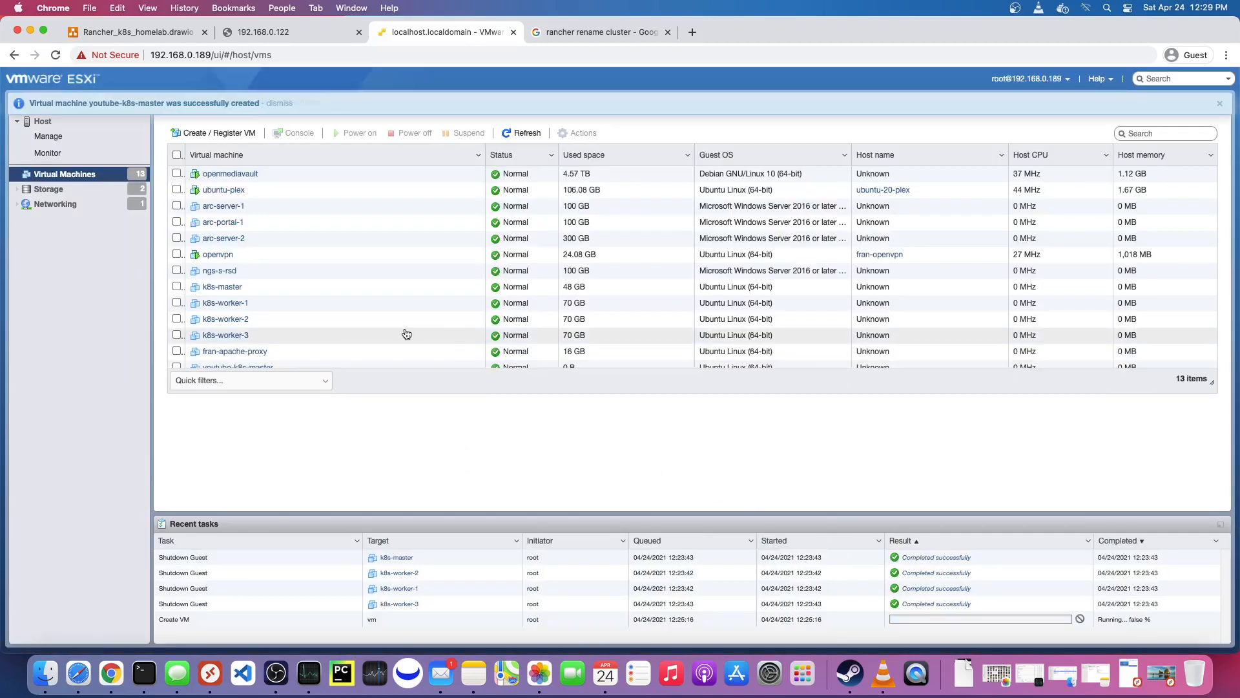
mouse_move(298, 307)
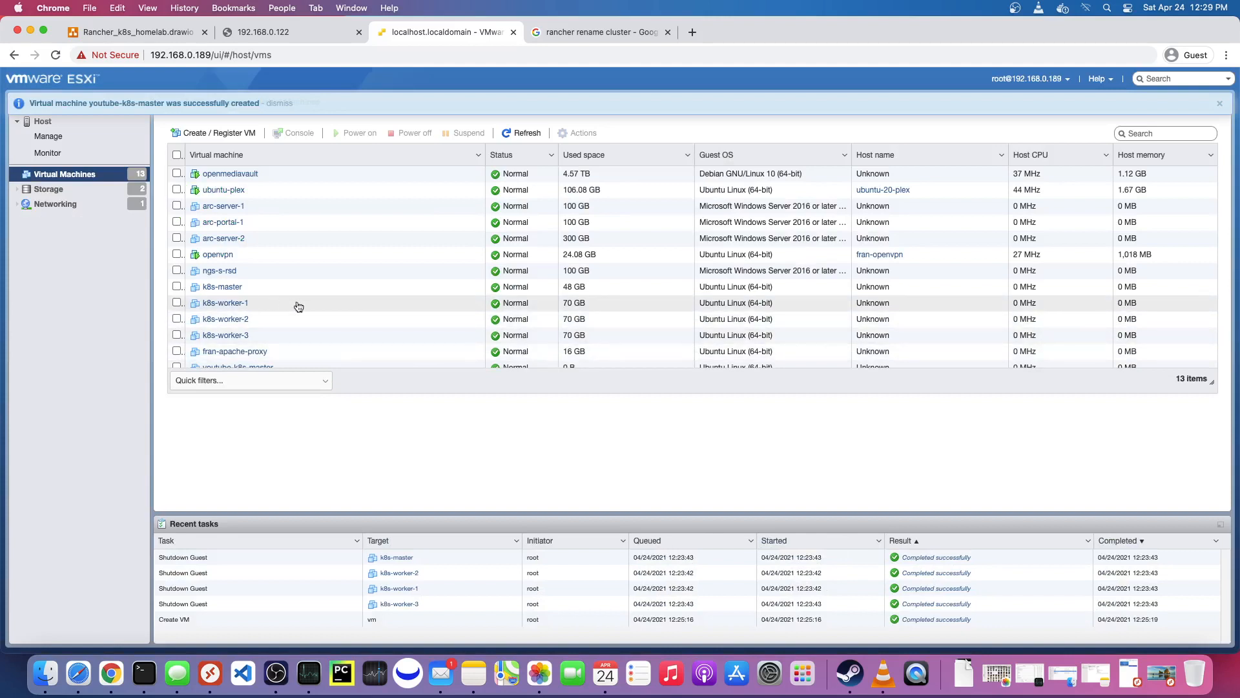
mouse_move(410, 340)
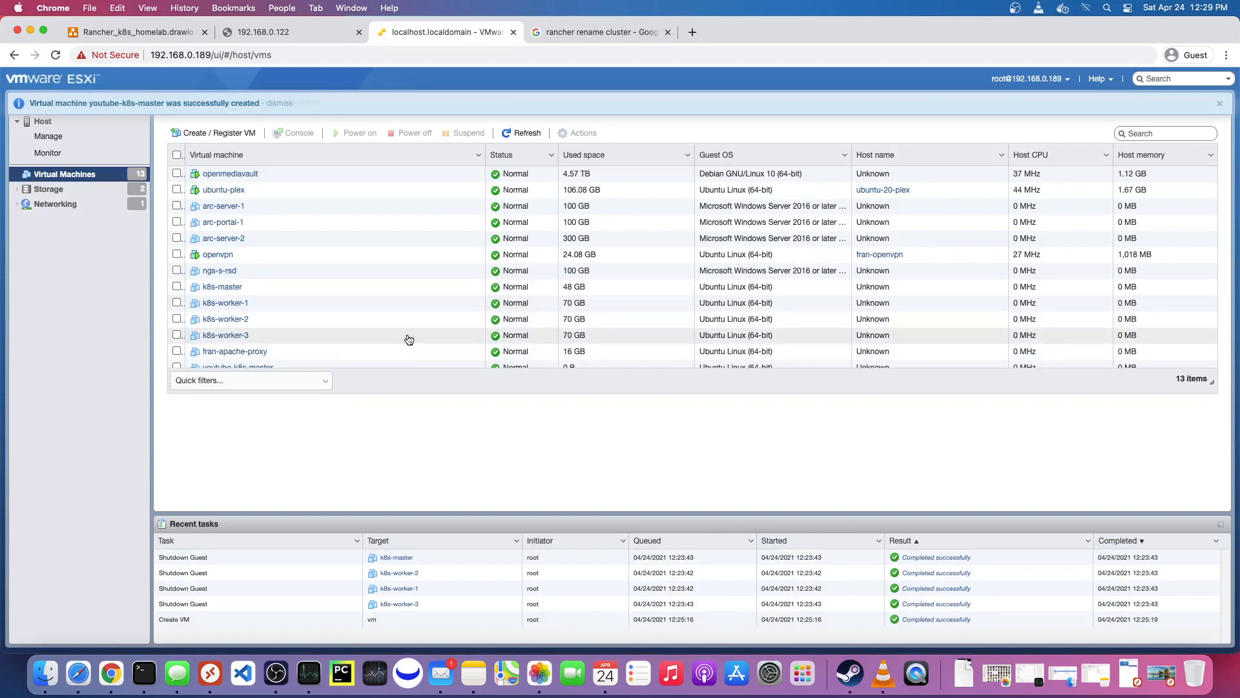
mouse_move(243, 143)
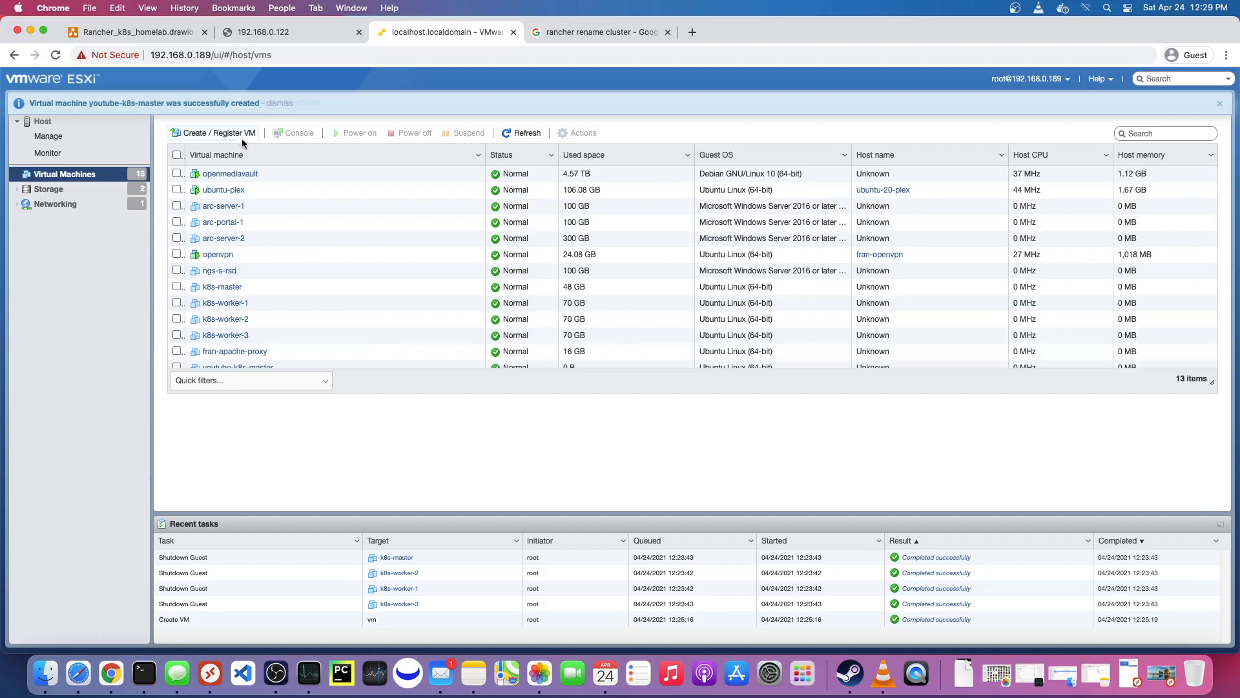
click(526, 132)
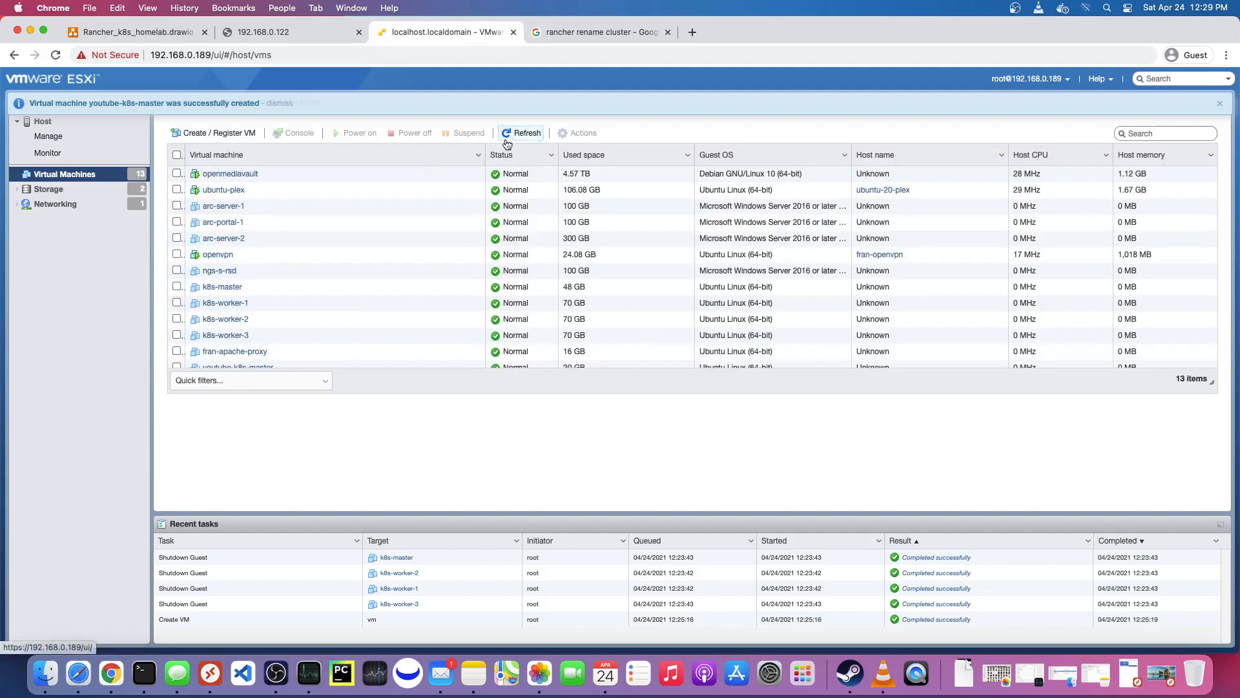
click(520, 132)
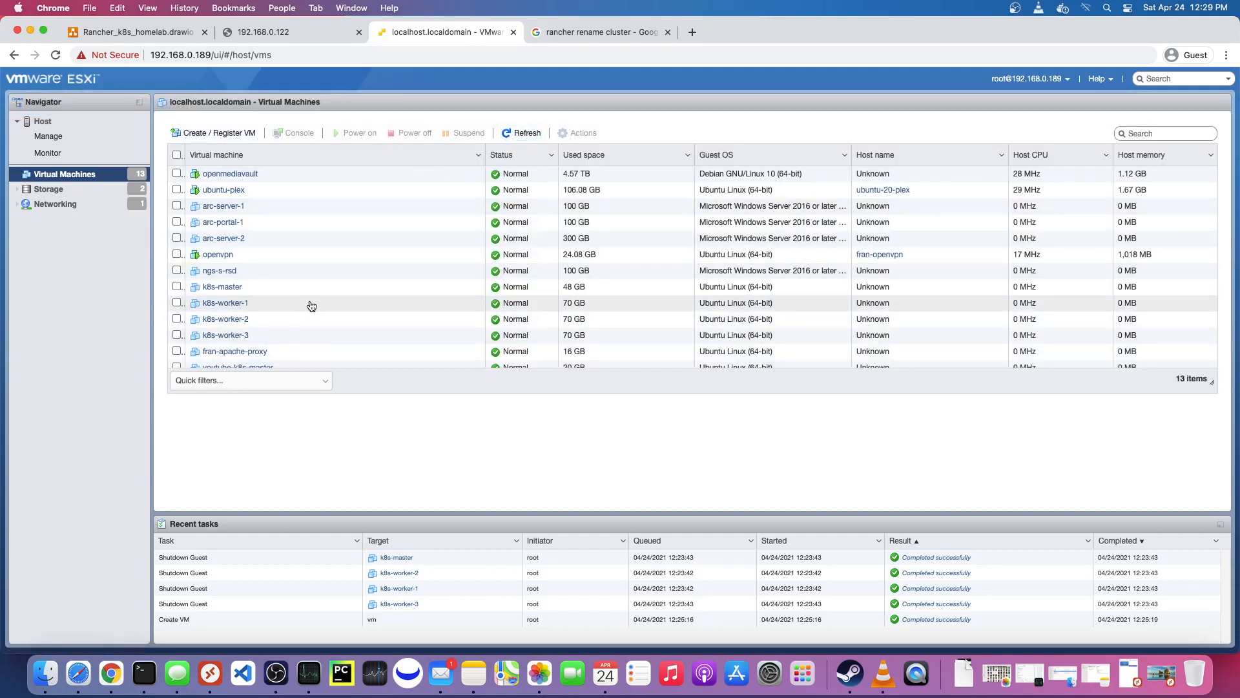
mouse_move(1221, 389)
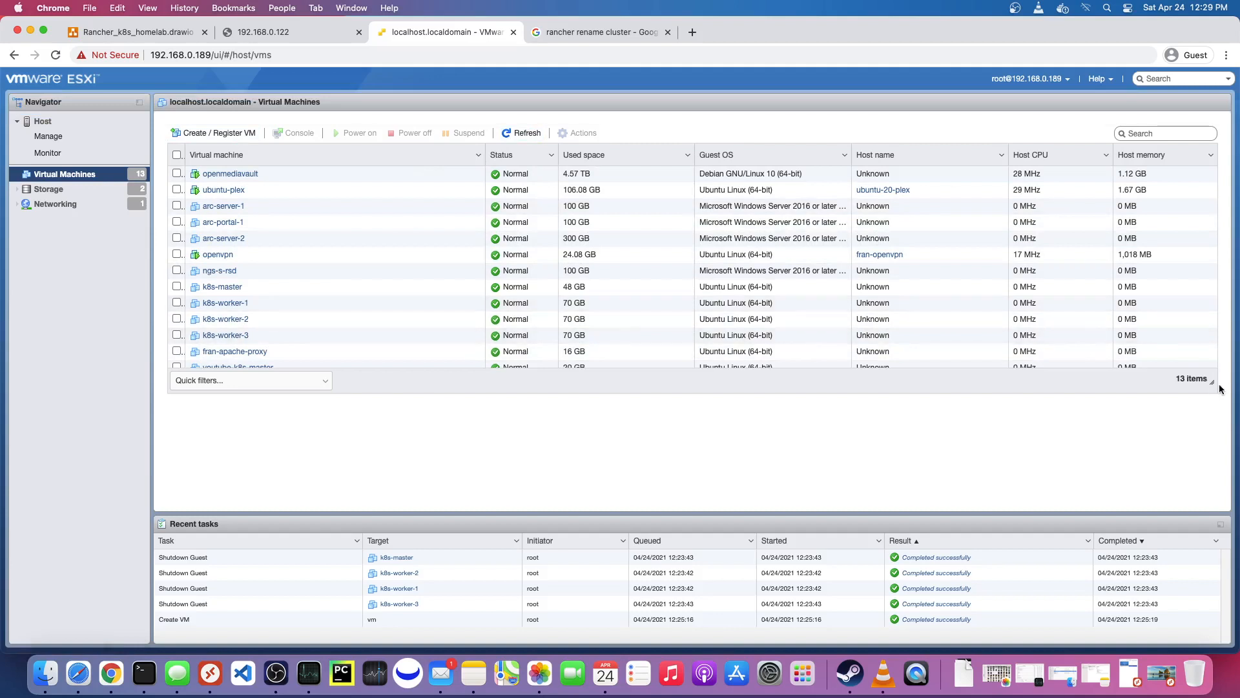
mouse_move(403, 394)
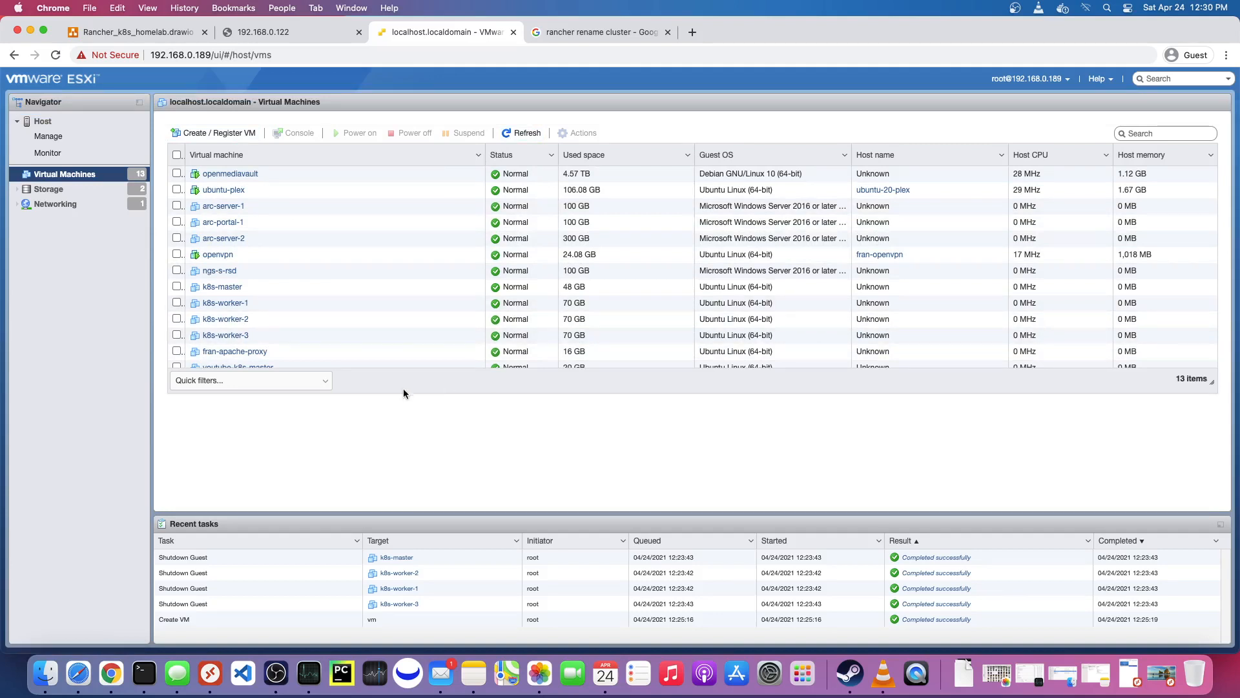
mouse_move(242, 154)
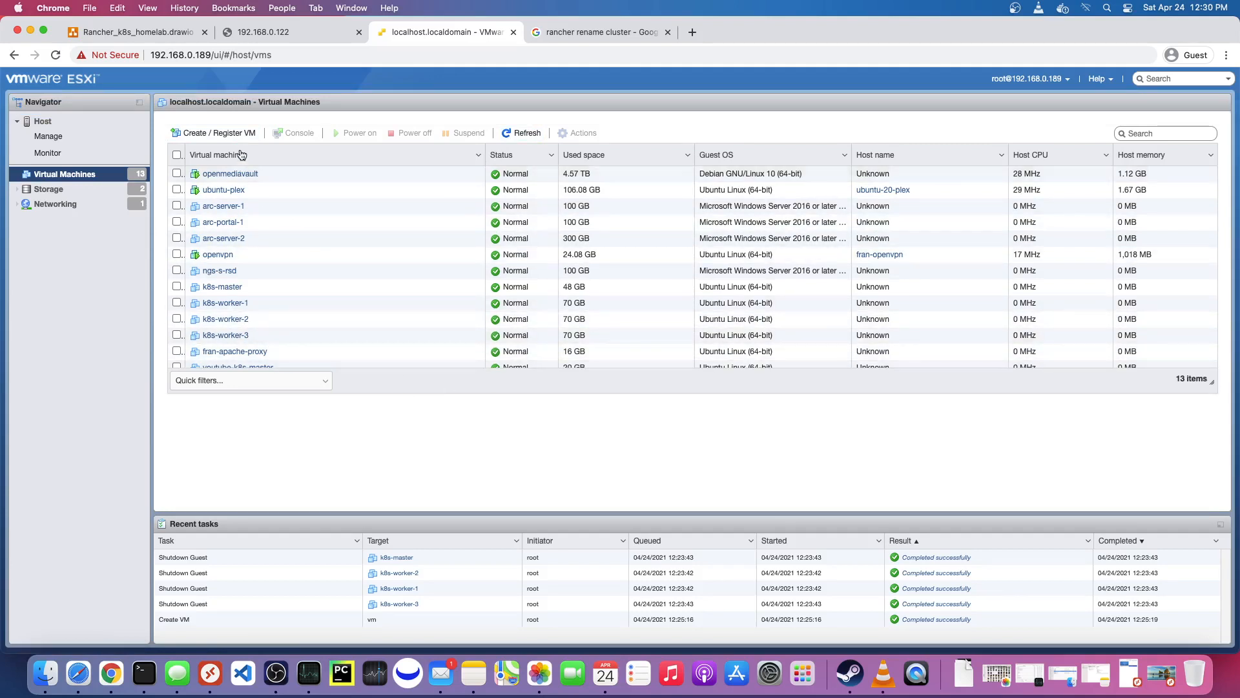
- Start a new VM named youtube-k8s-worker-1 with Linux / Ubuntu 64-bit guest OS
click(217, 132)
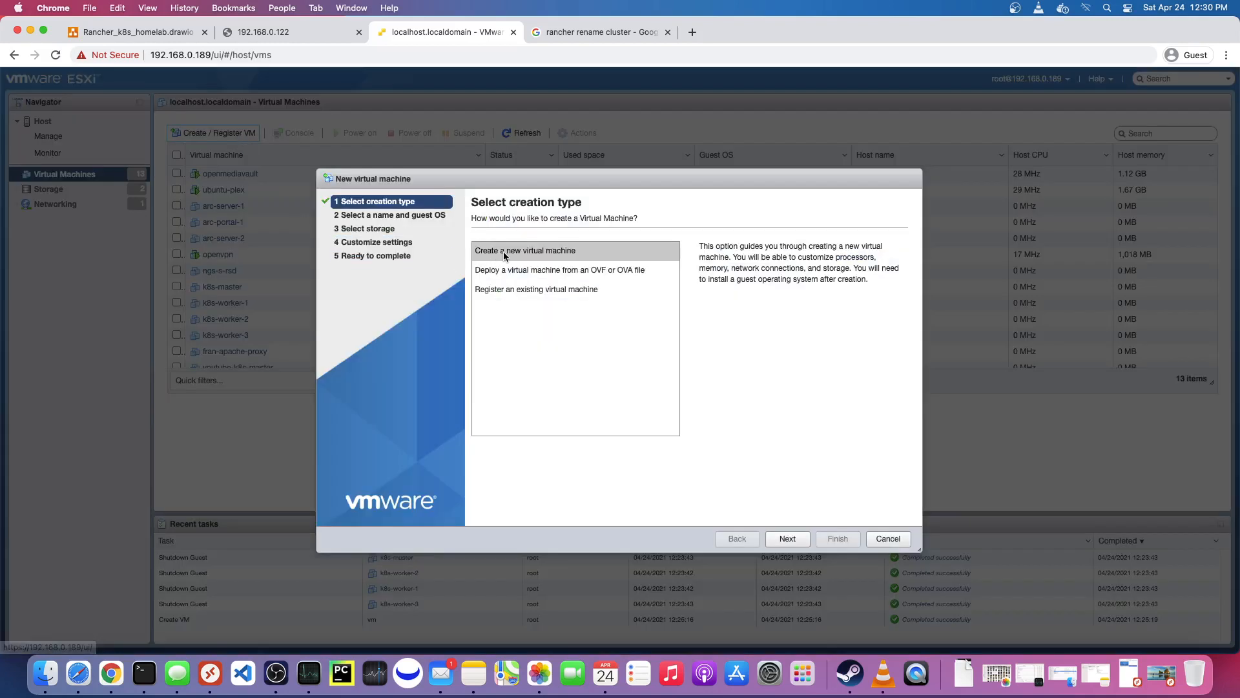
click(786, 539)
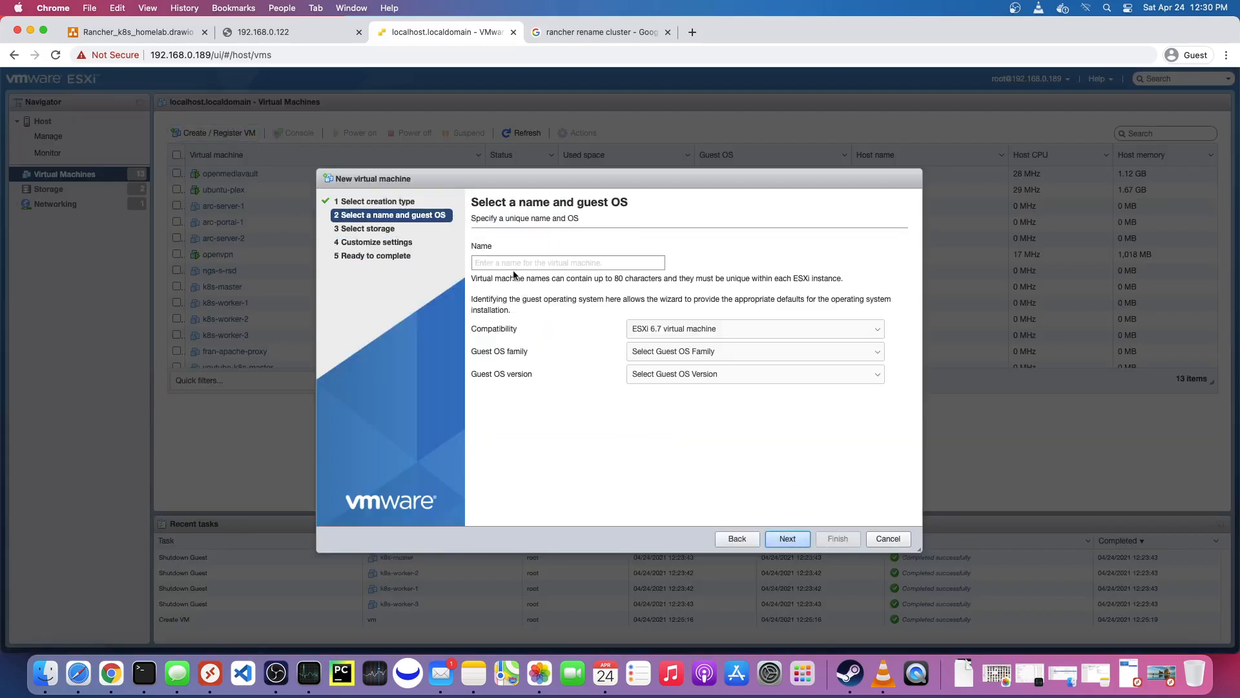
click(567, 262)
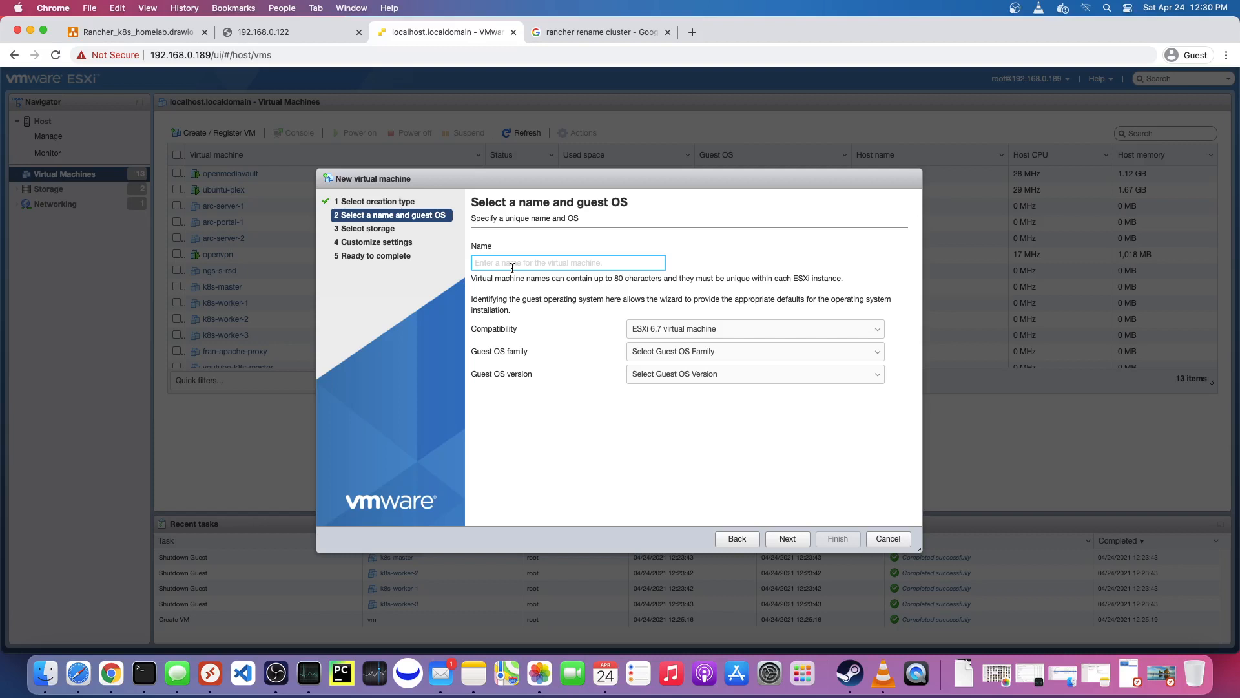
text(youtube-)
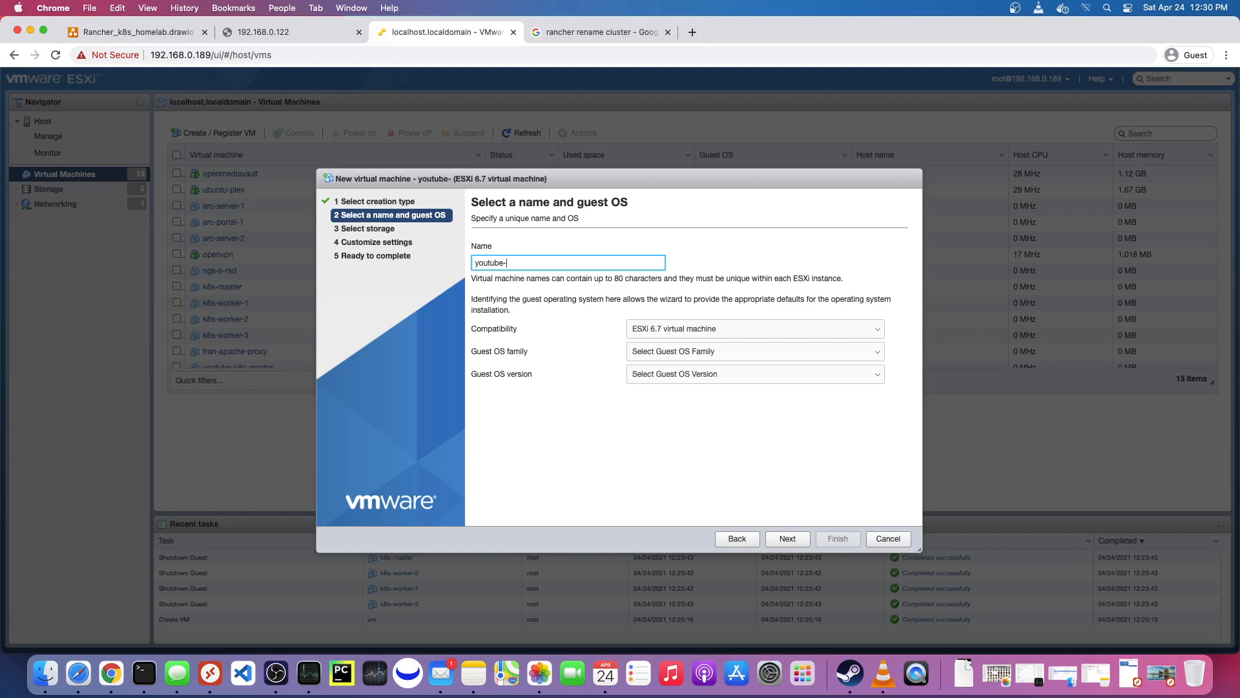
text(k)
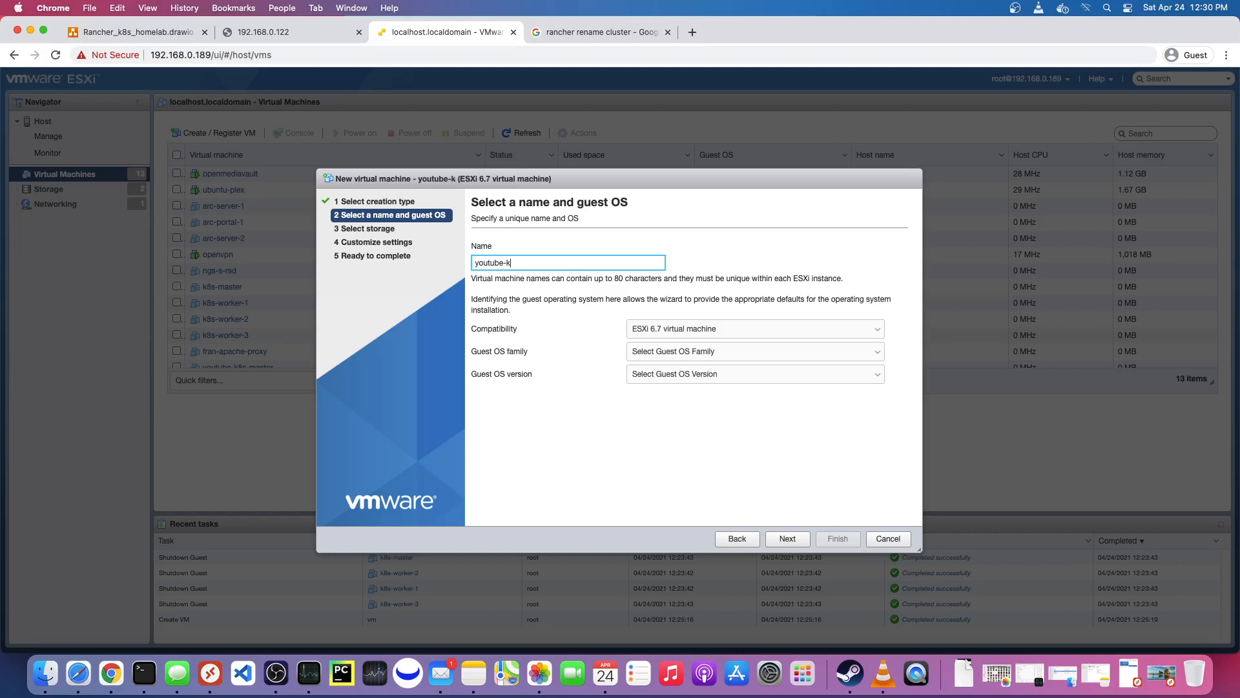
text(8s-worker)
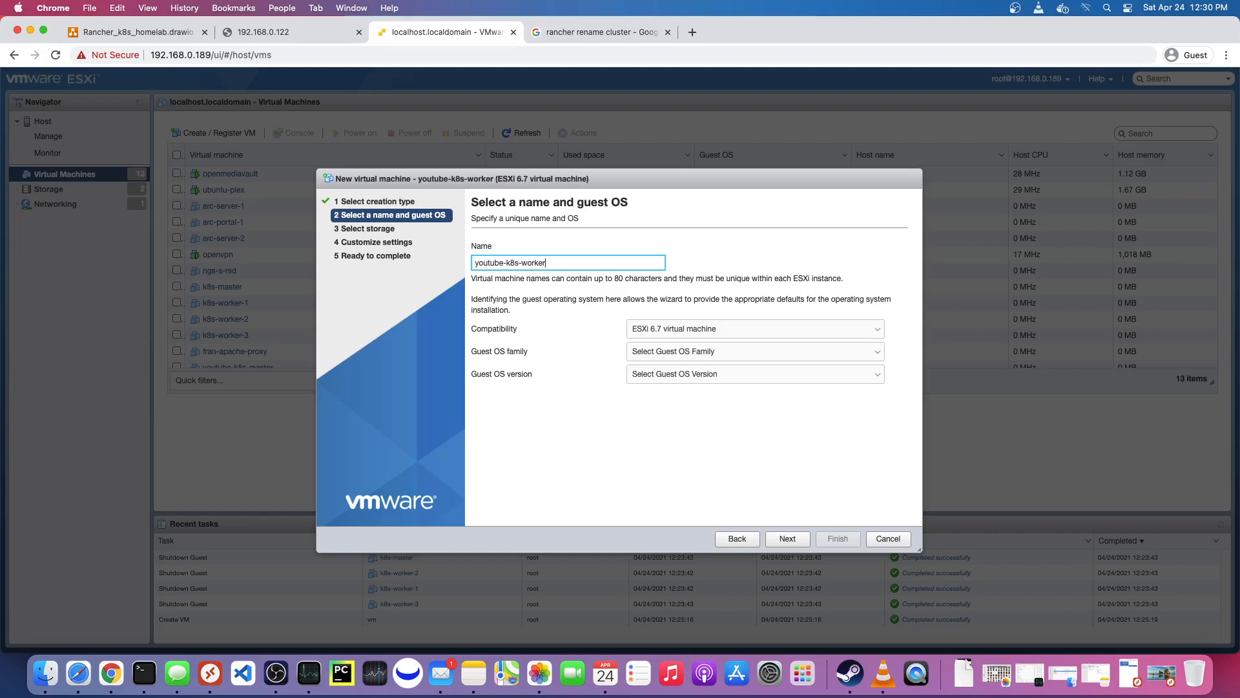
click(752, 351)
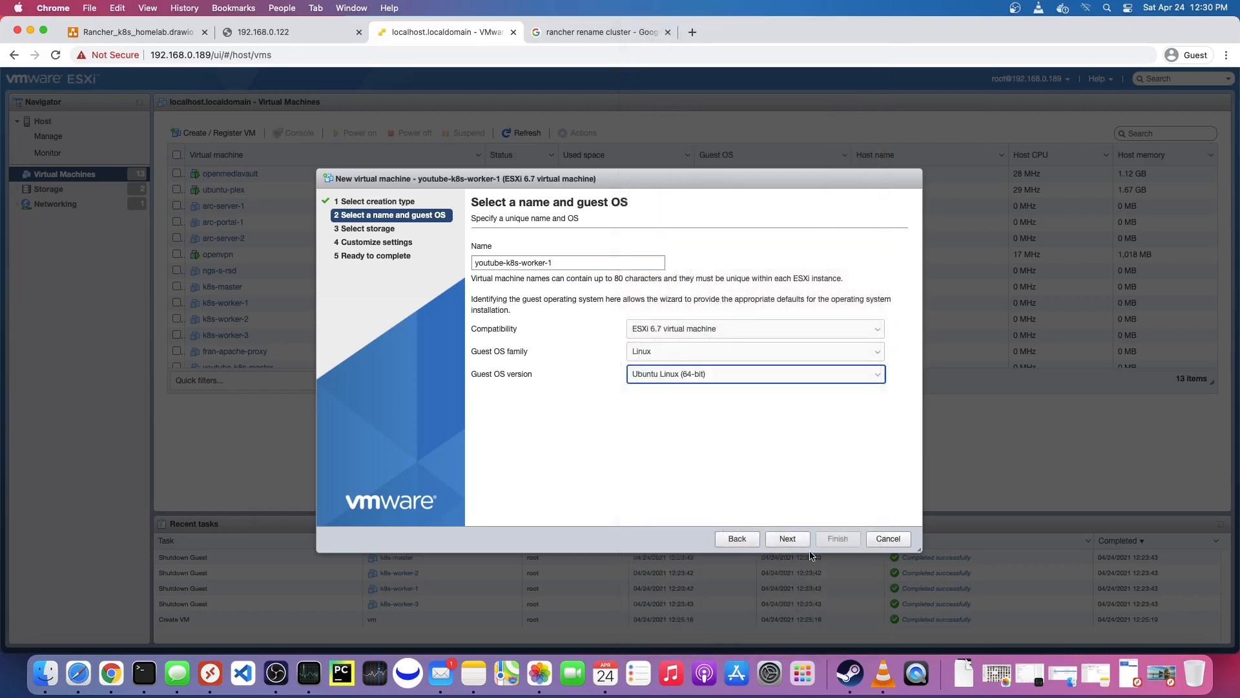
click(787, 537)
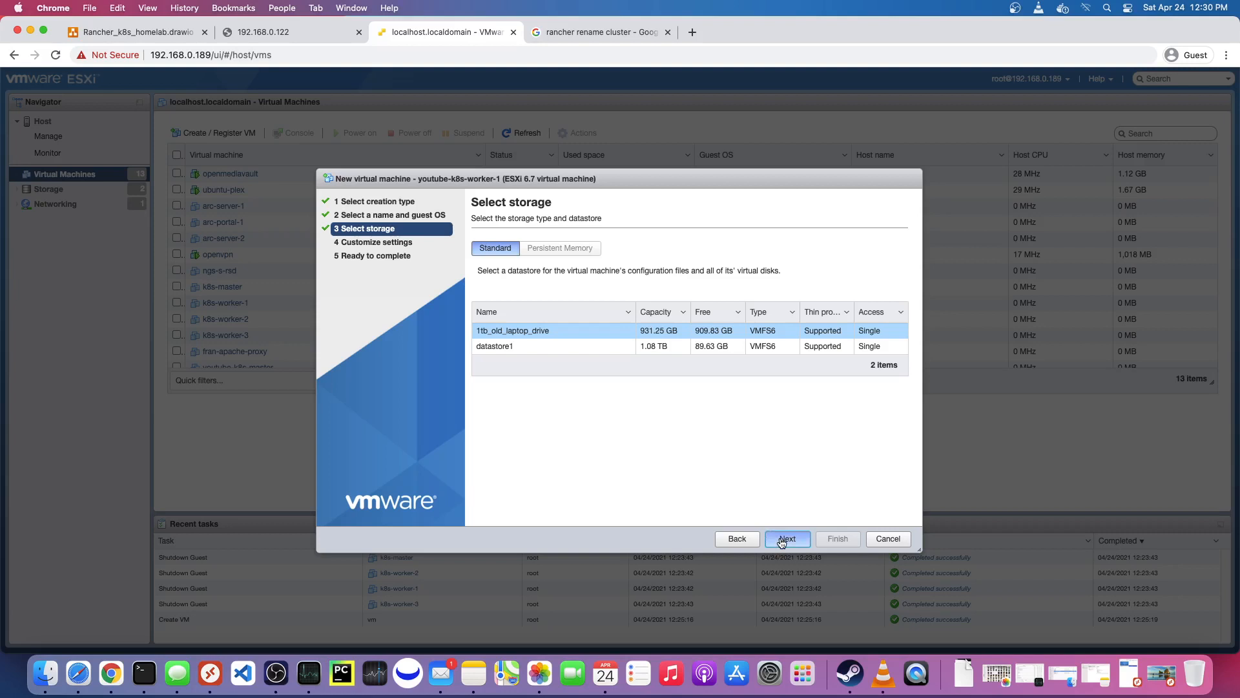
- Accept the datastore, set memory to 8 GB, attach the Ubuntu server ISO and finish creating the worker
click(787, 538)
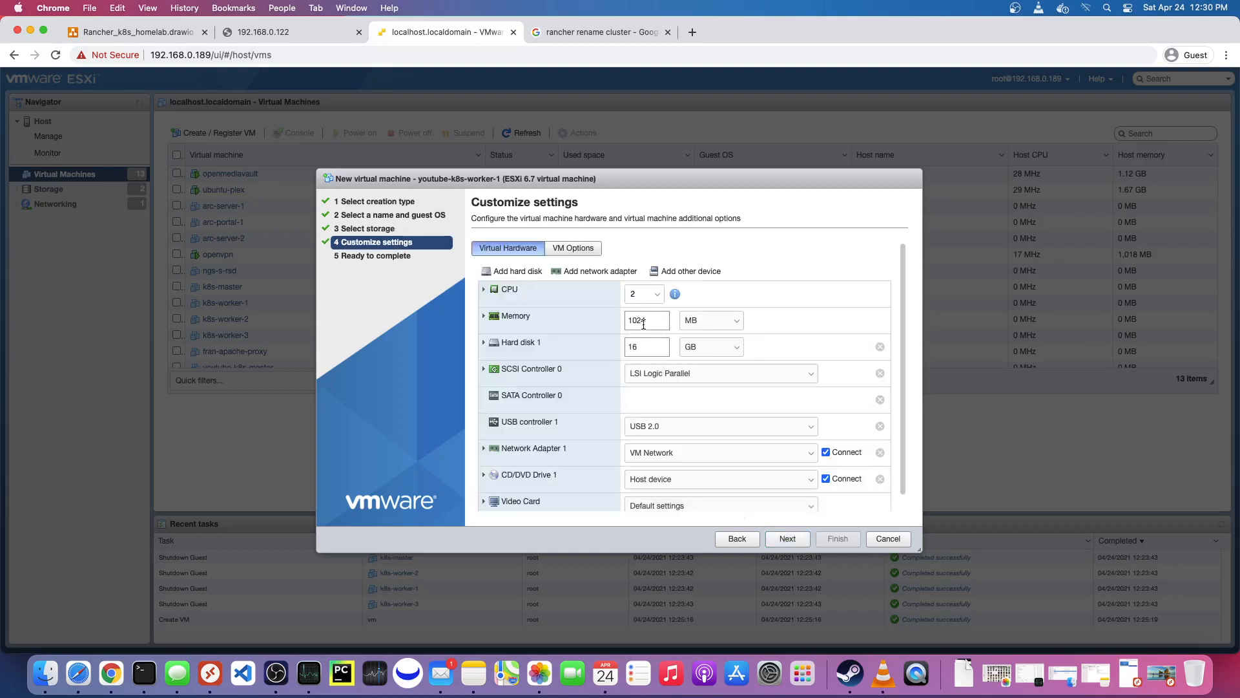
click(735, 321)
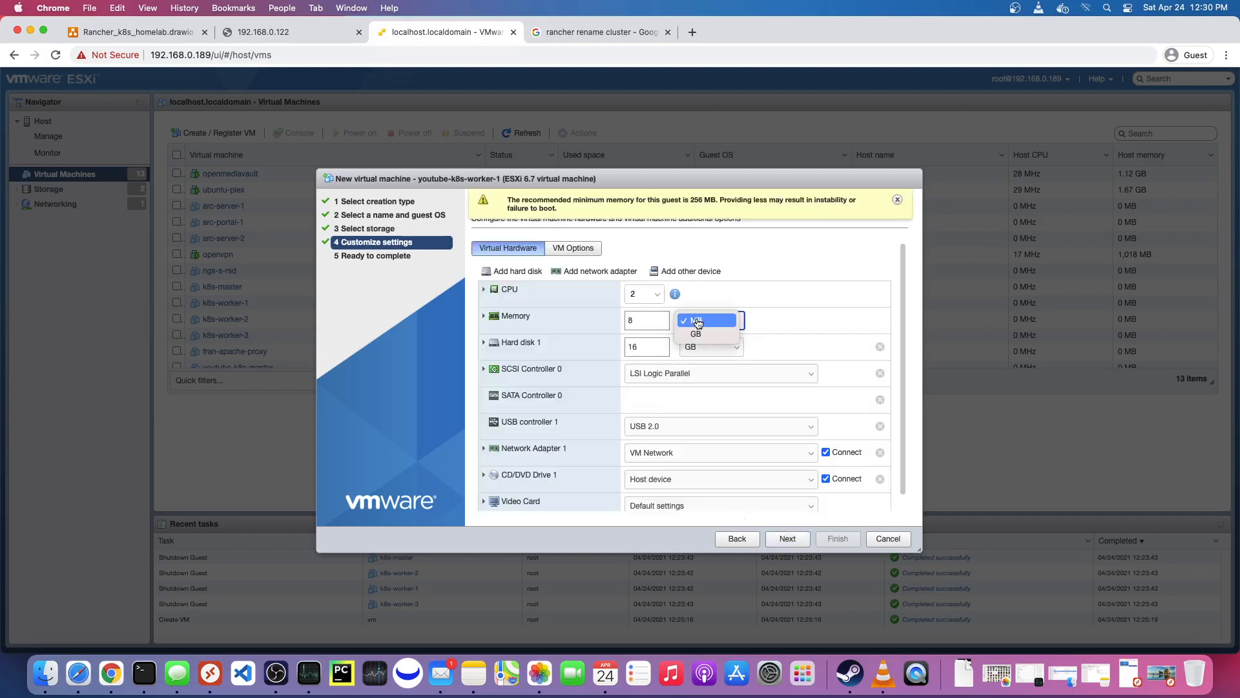
click(696, 327)
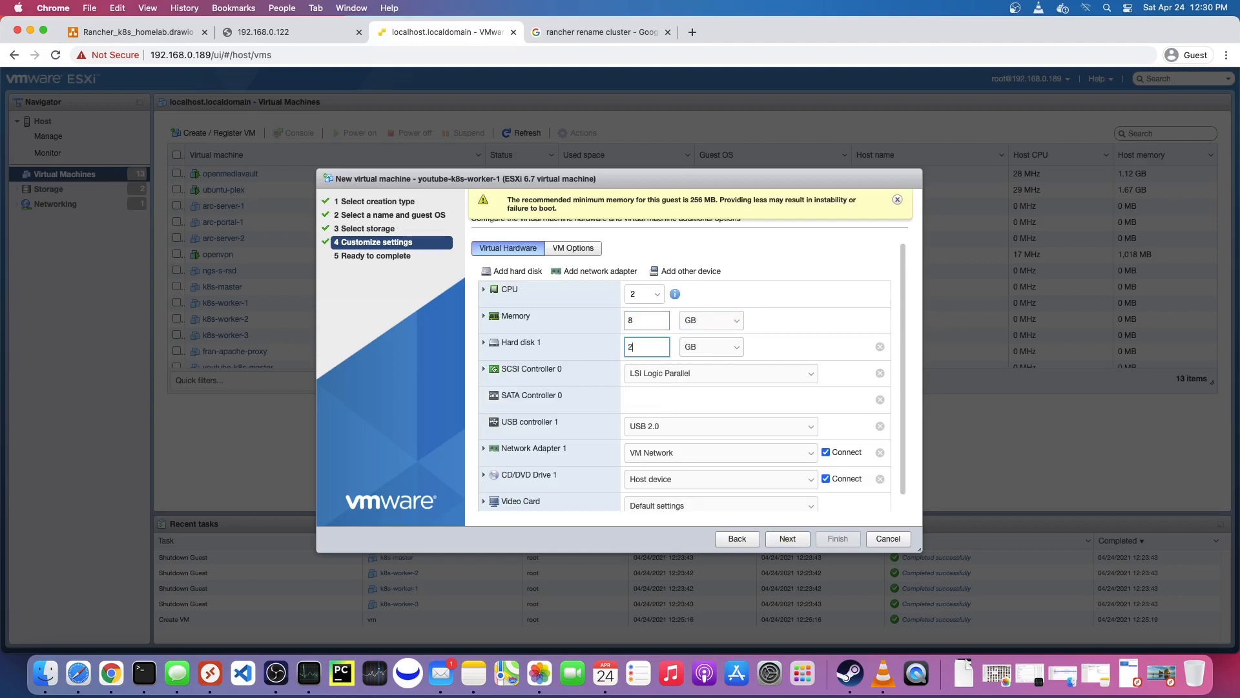
click(897, 199)
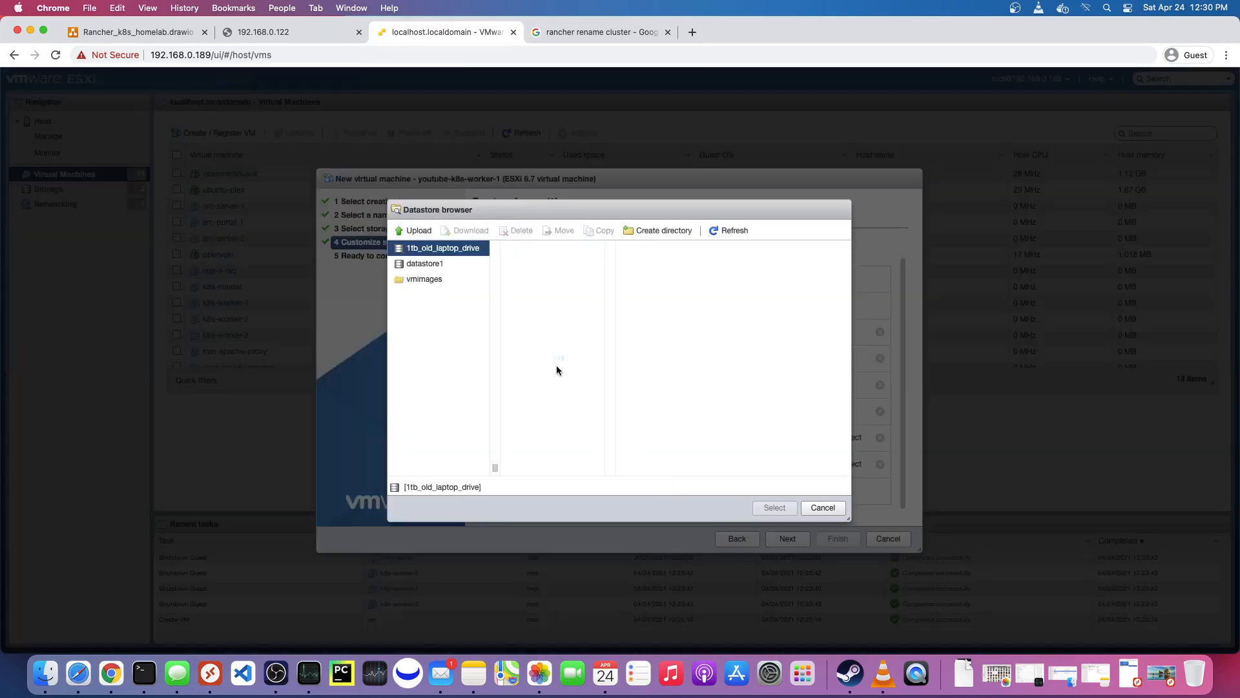
click(424, 262)
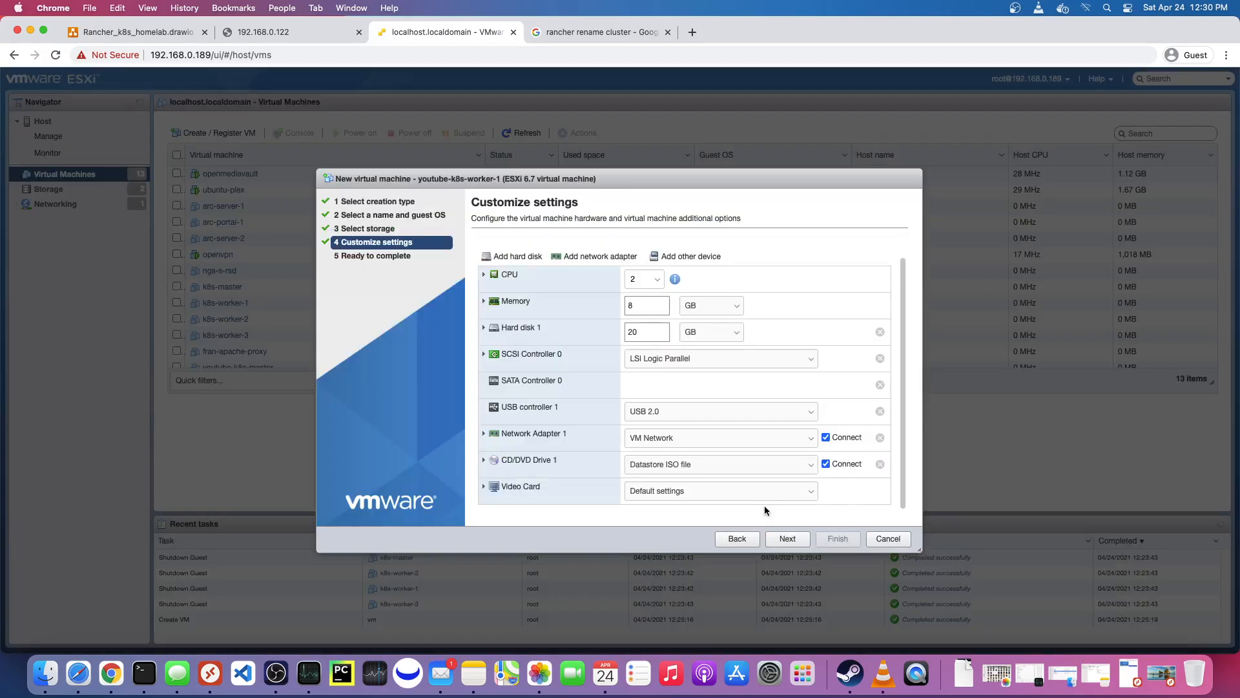
mouse_move(594, 421)
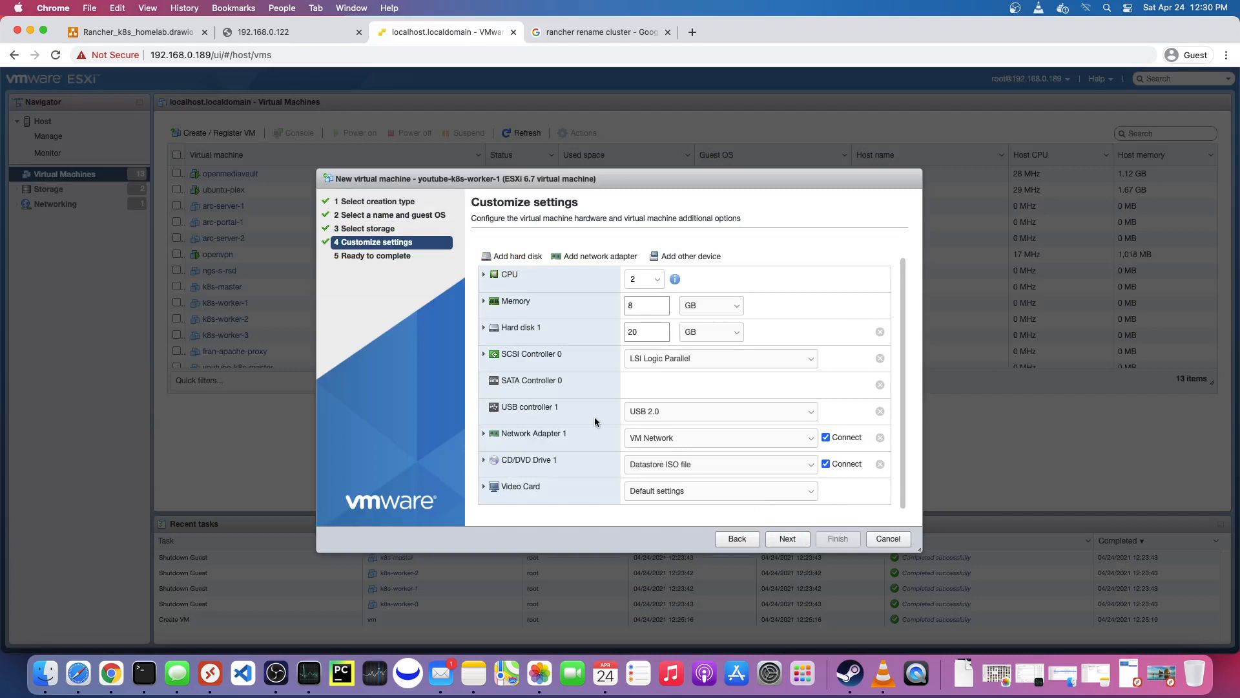
mouse_move(787, 538)
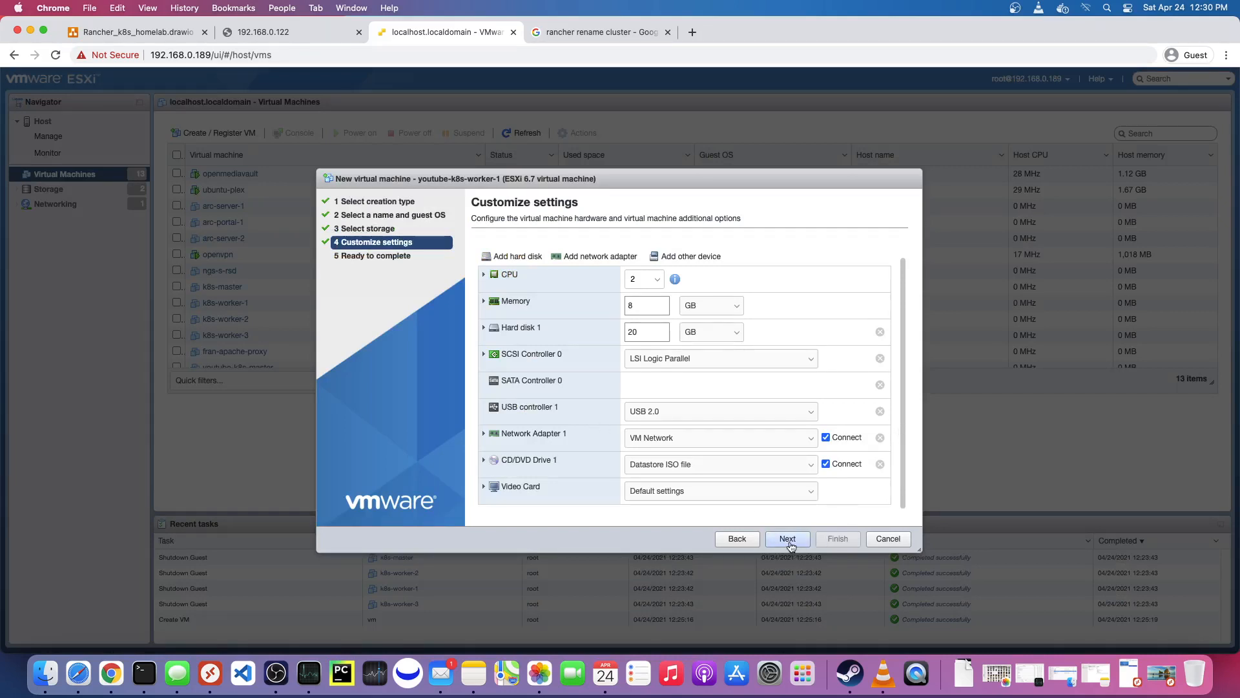
click(787, 538)
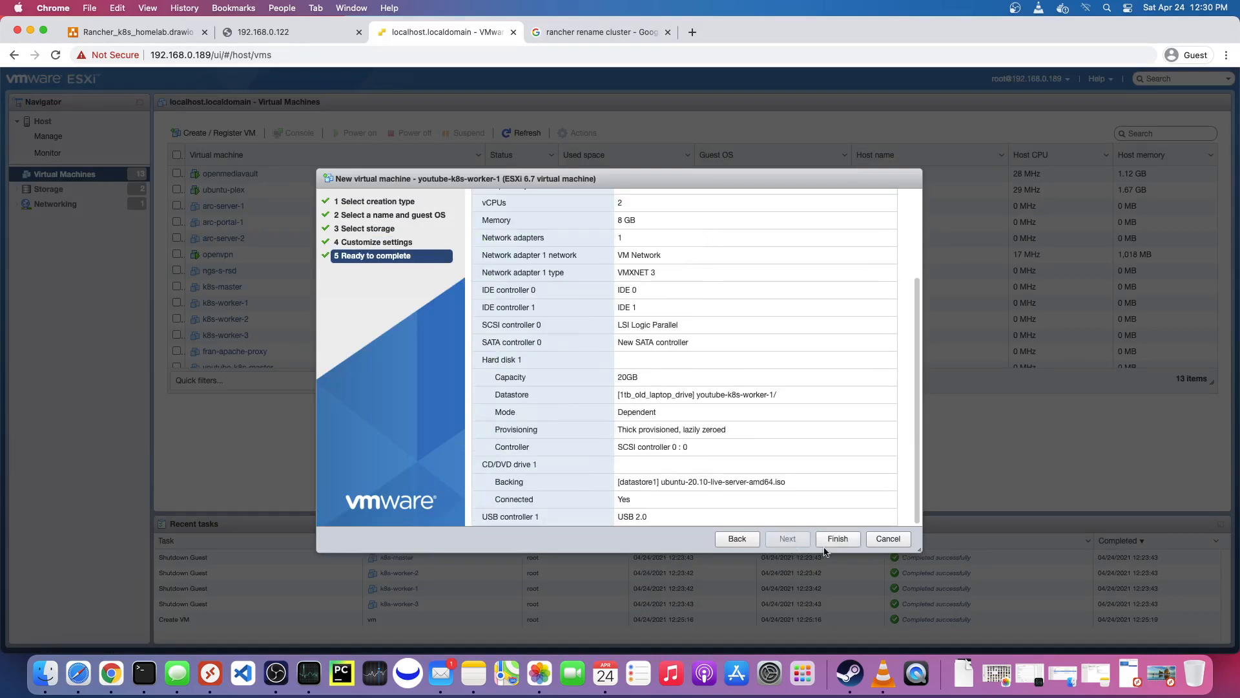
click(837, 537)
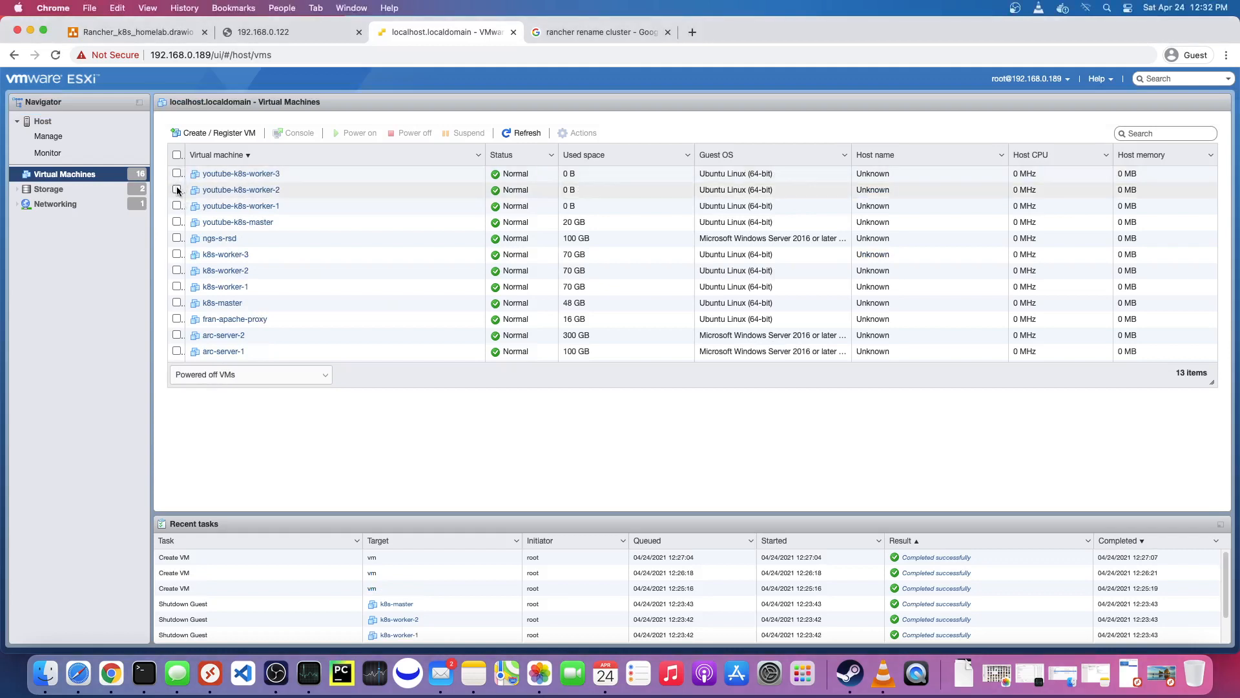
- Select the four youtube-k8s VMs and power them on
click(177, 190)
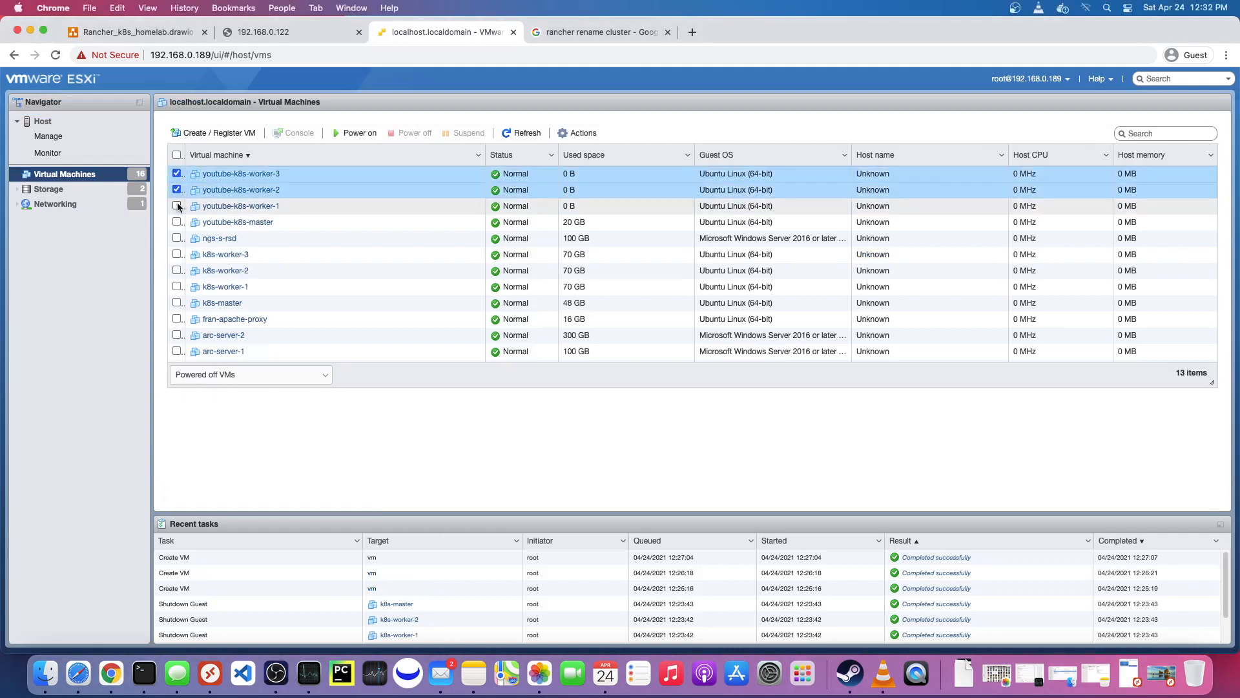
click(177, 206)
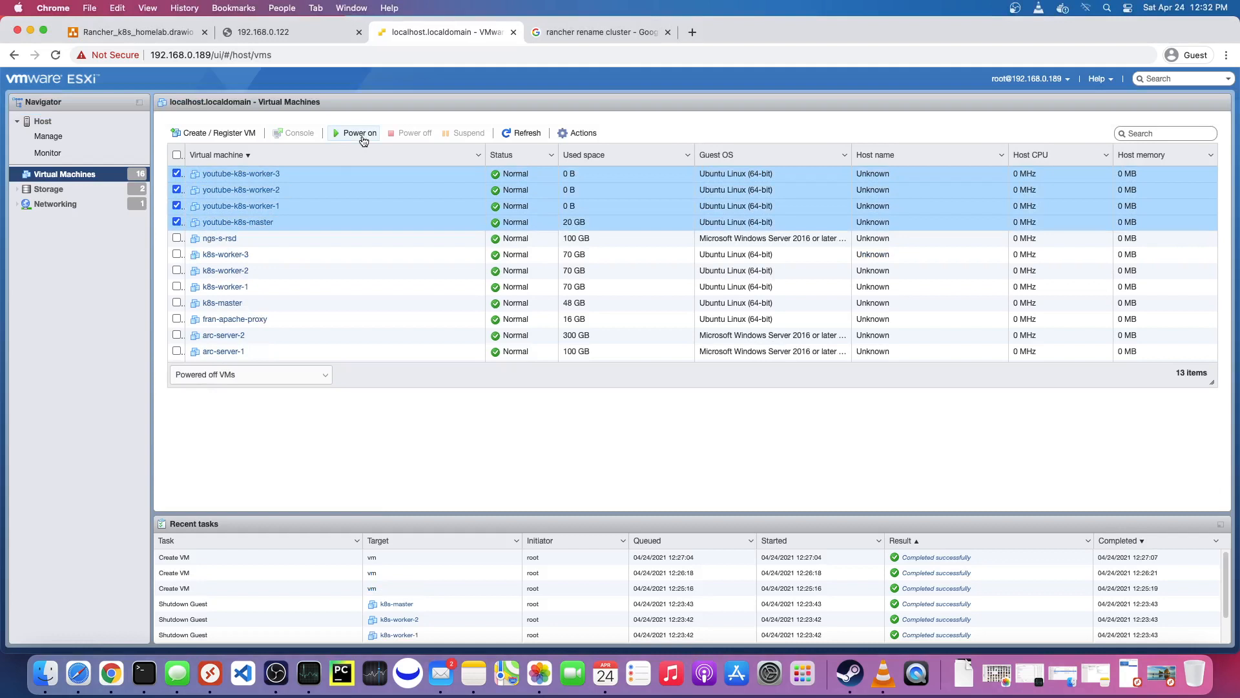
click(358, 132)
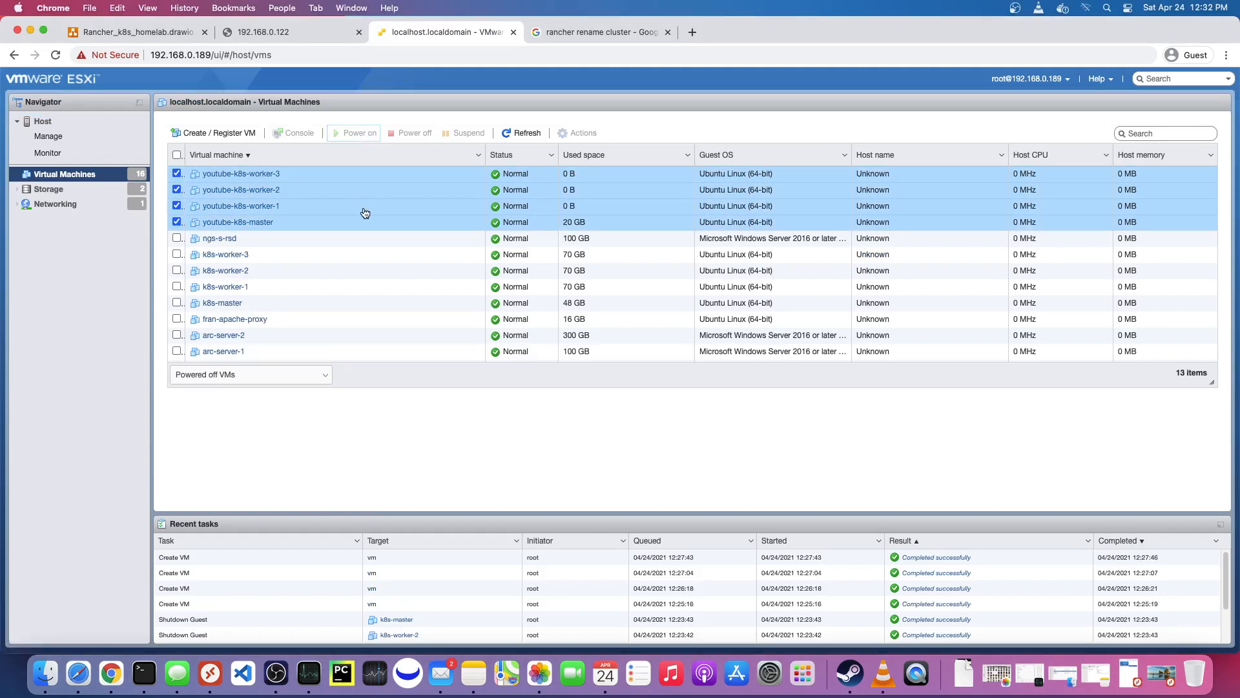
mouse_move(368, 267)
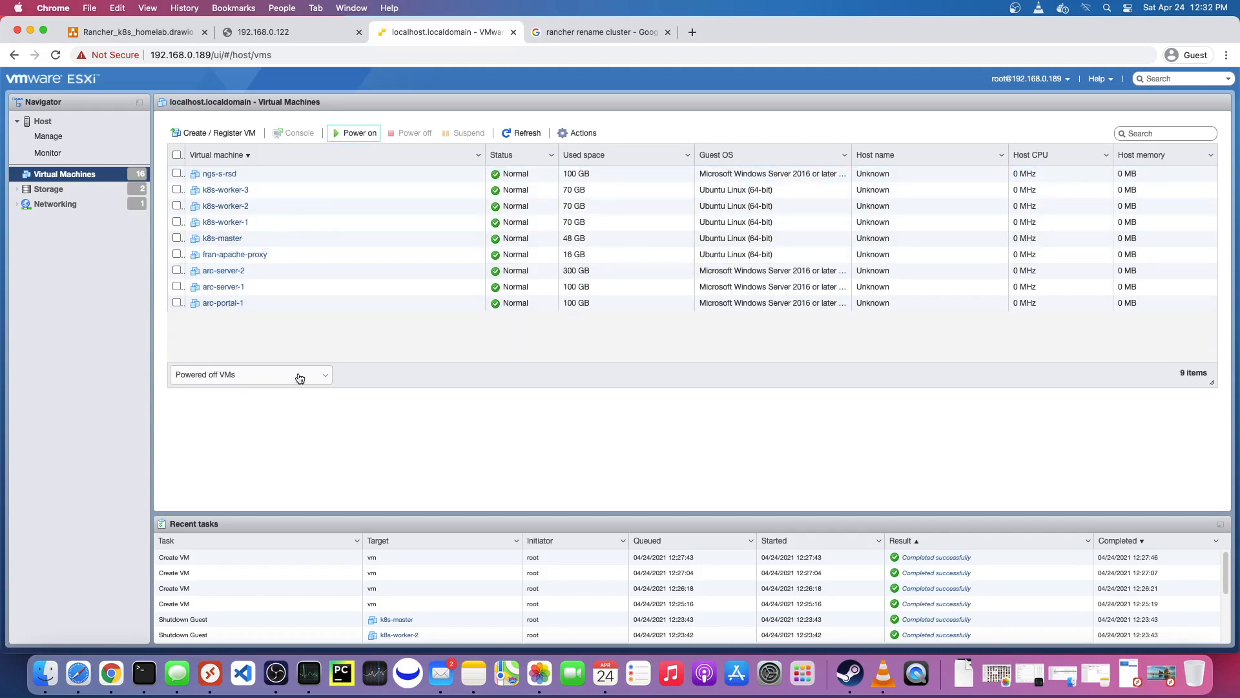
- Filter the list to powered-on VMs and open youtube-k8s-master's console
click(251, 375)
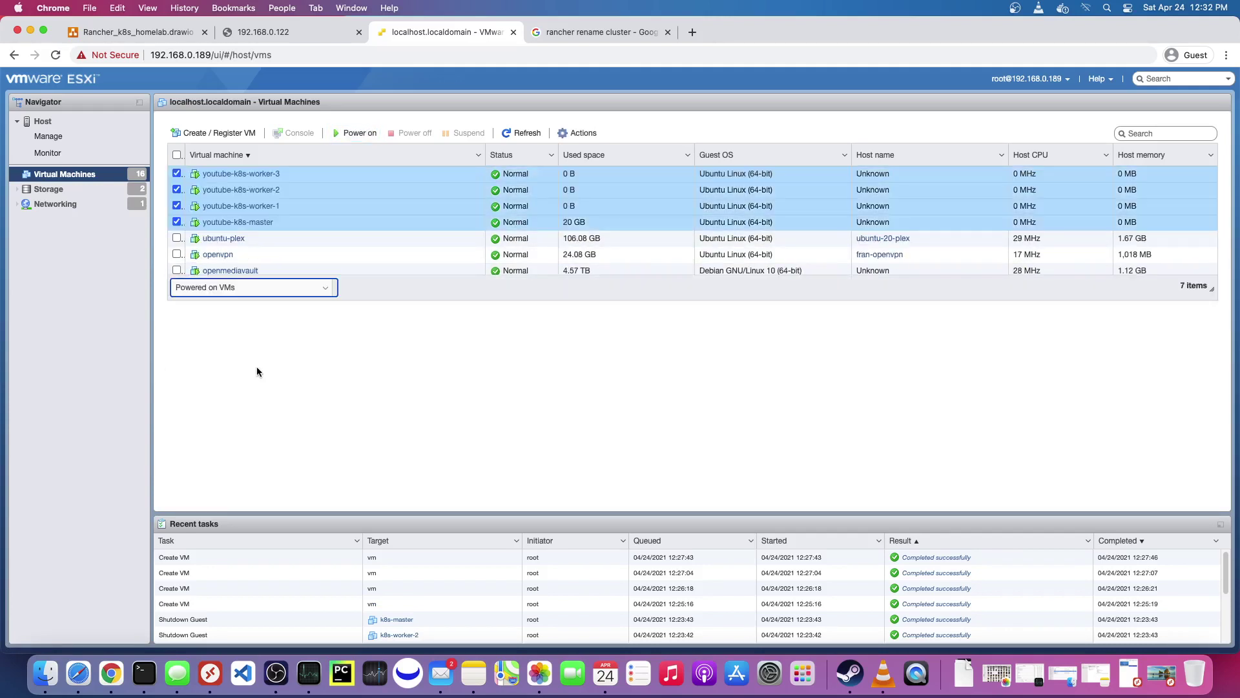
click(177, 221)
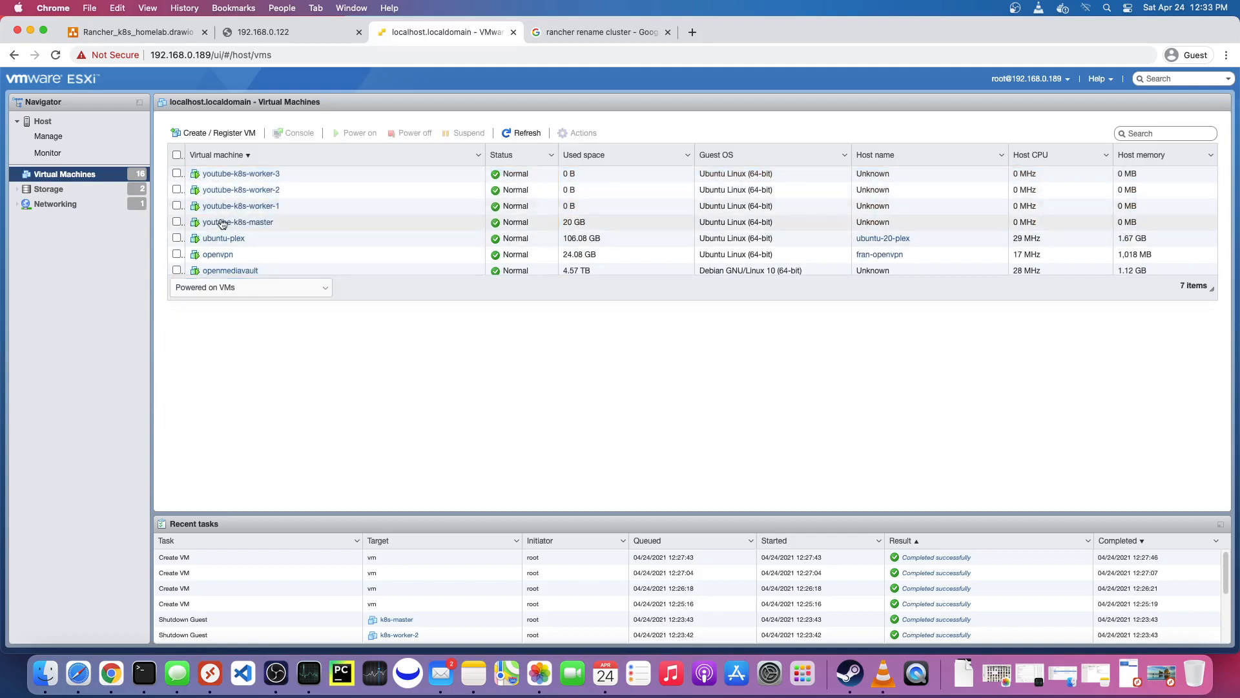
click(238, 221)
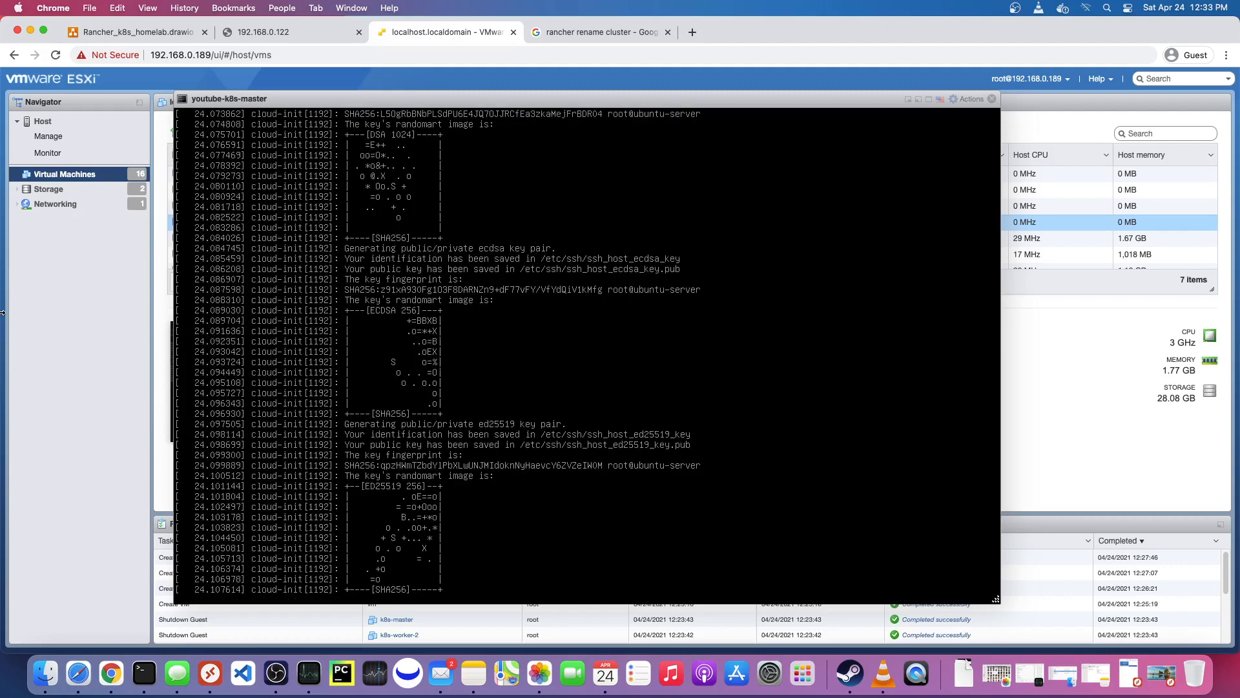
mouse_move(114, 329)
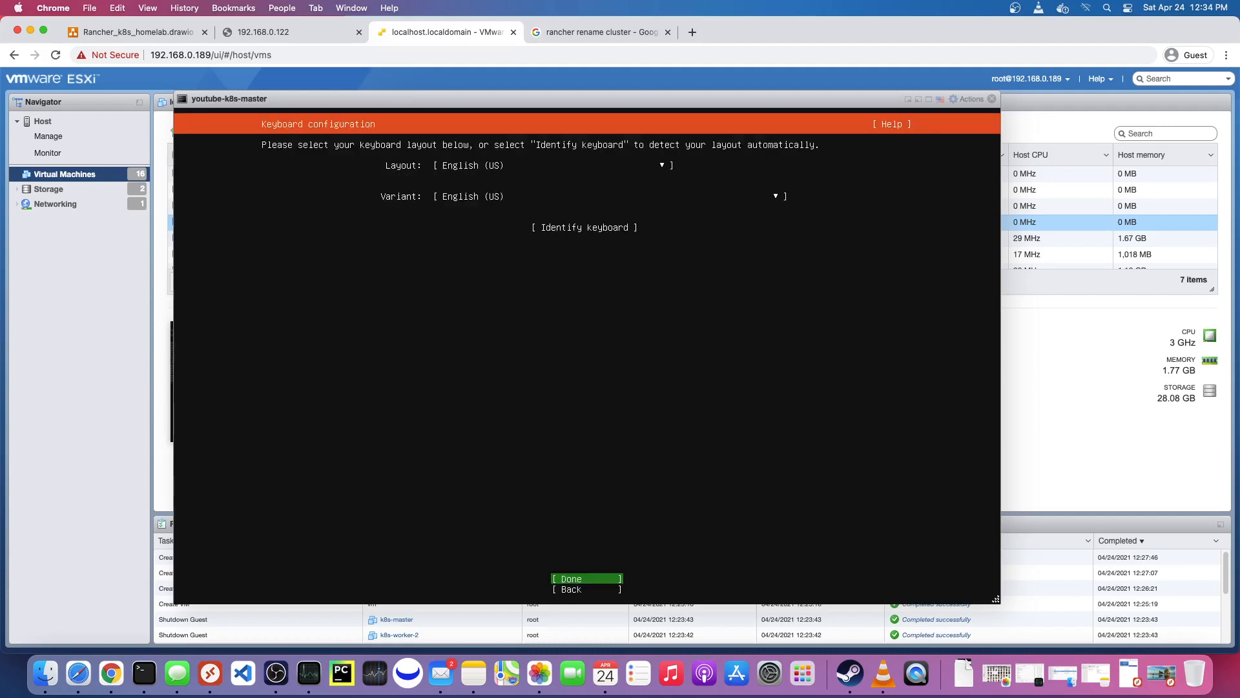
- Accept keyboard, DHCP network and mirror defaults, skip LVM and confirm the disk layout
click(570, 579)
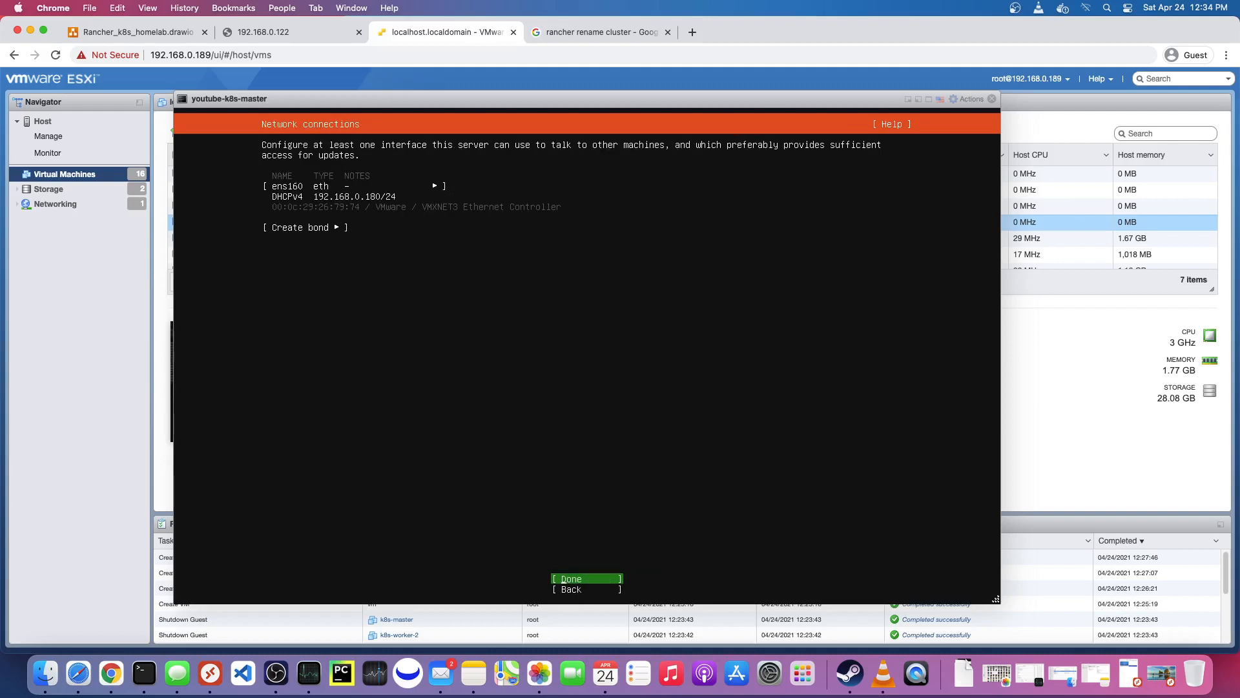
click(586, 578)
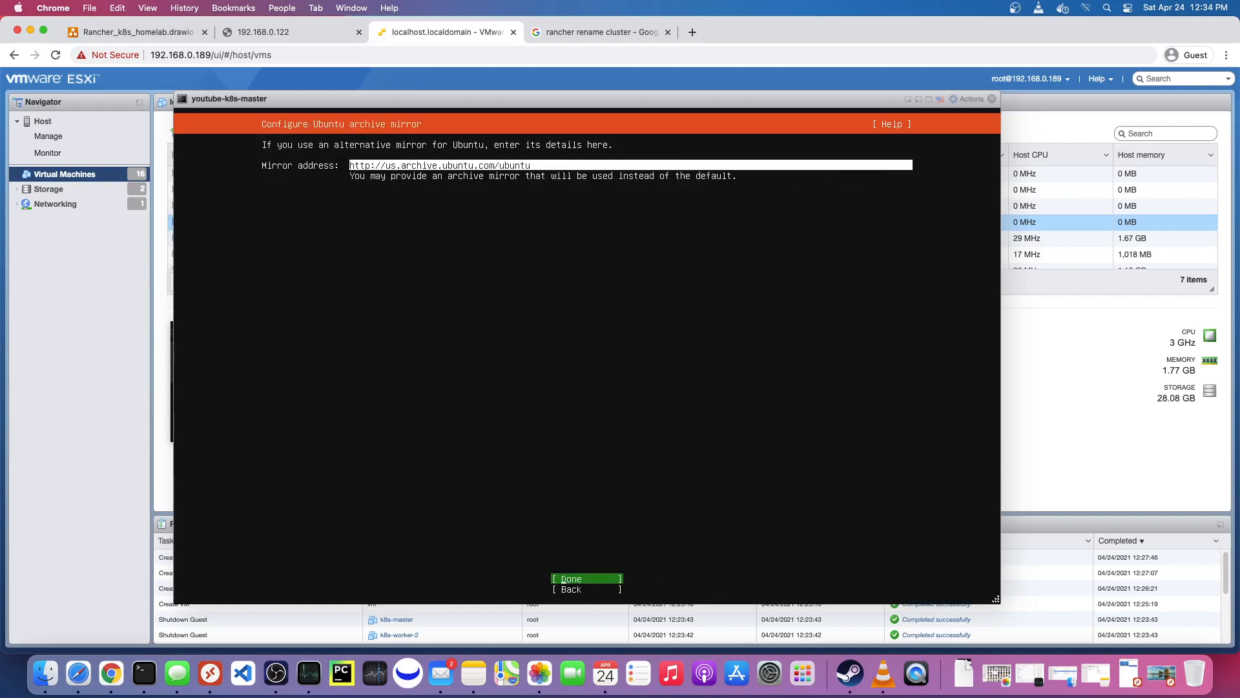
click(587, 579)
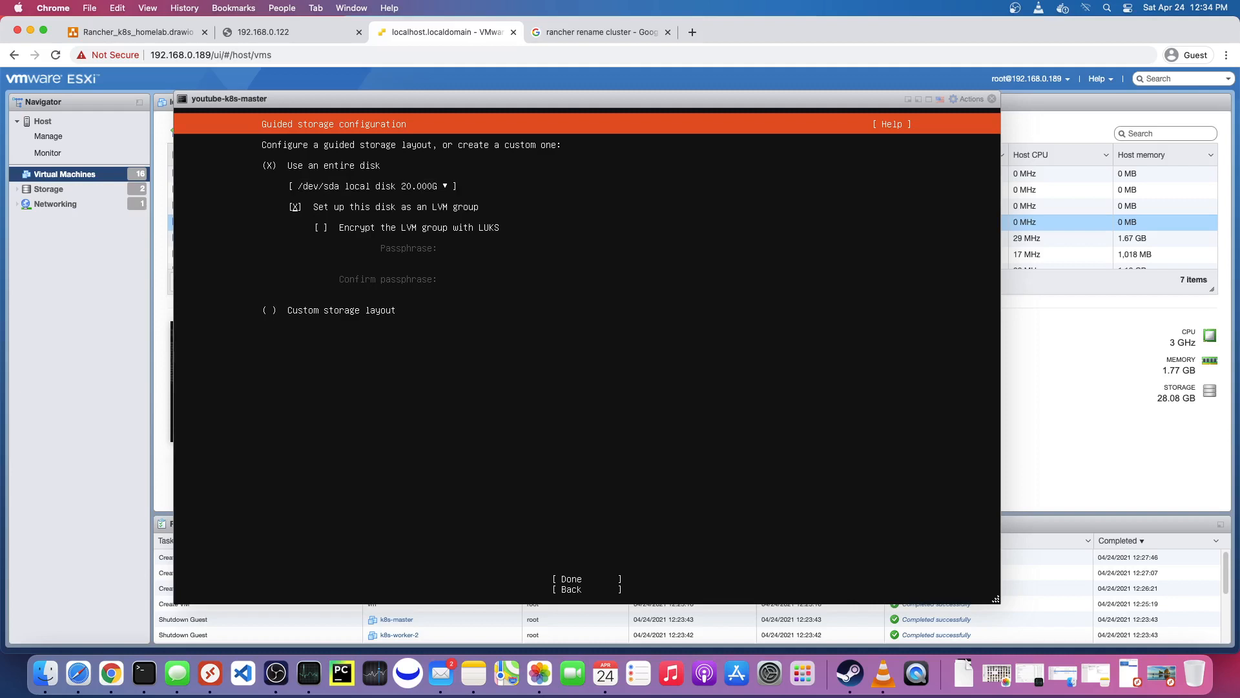
click(294, 207)
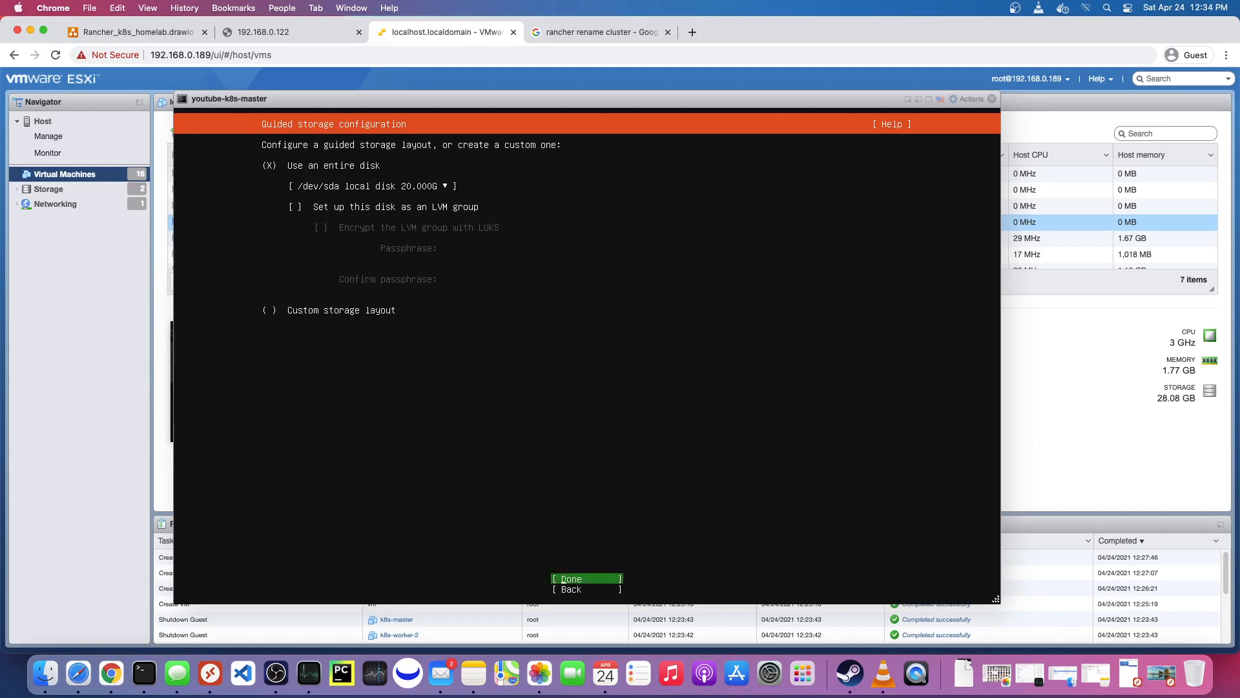
click(570, 579)
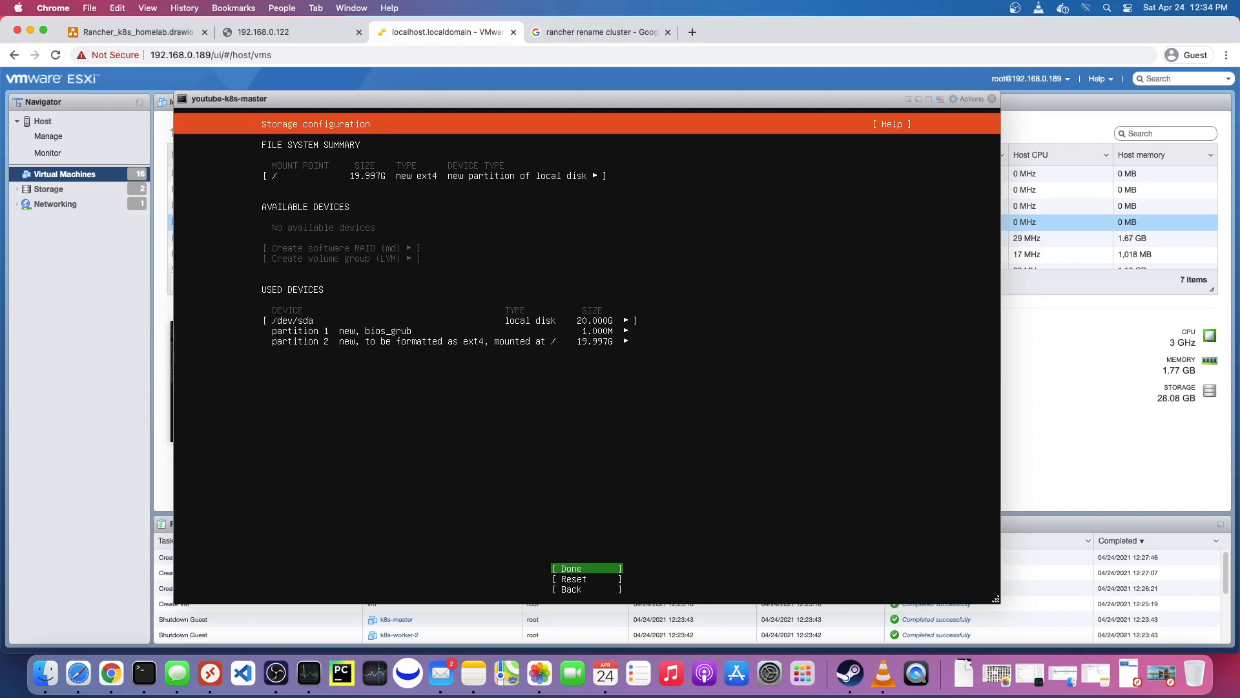
click(570, 569)
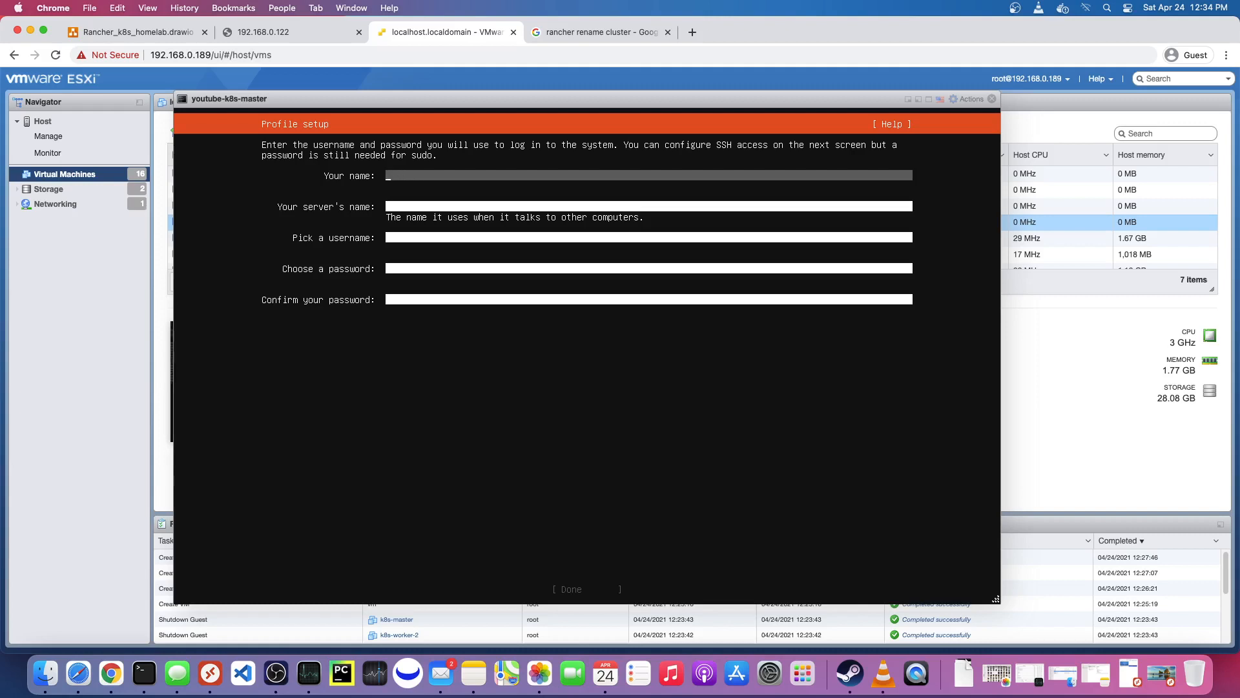
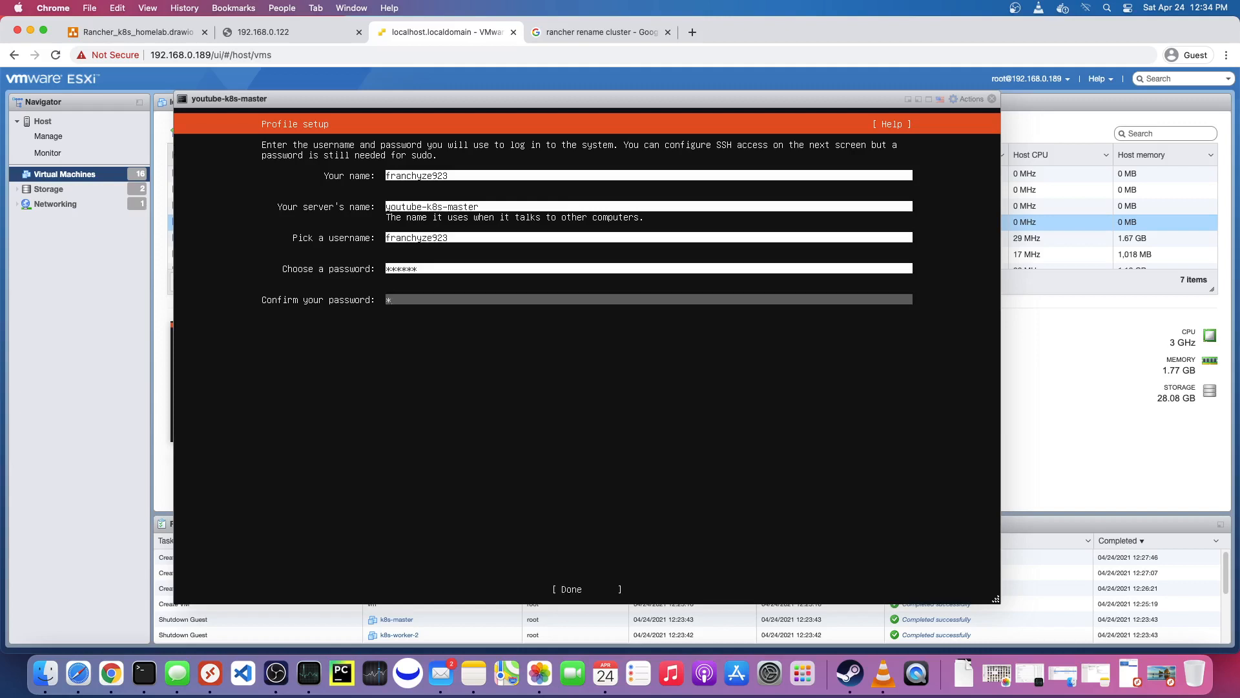
- Fill the profile with user franchyze923, server name youtube-k8s-master and a password, reaching SSH Setup
click(569, 590)
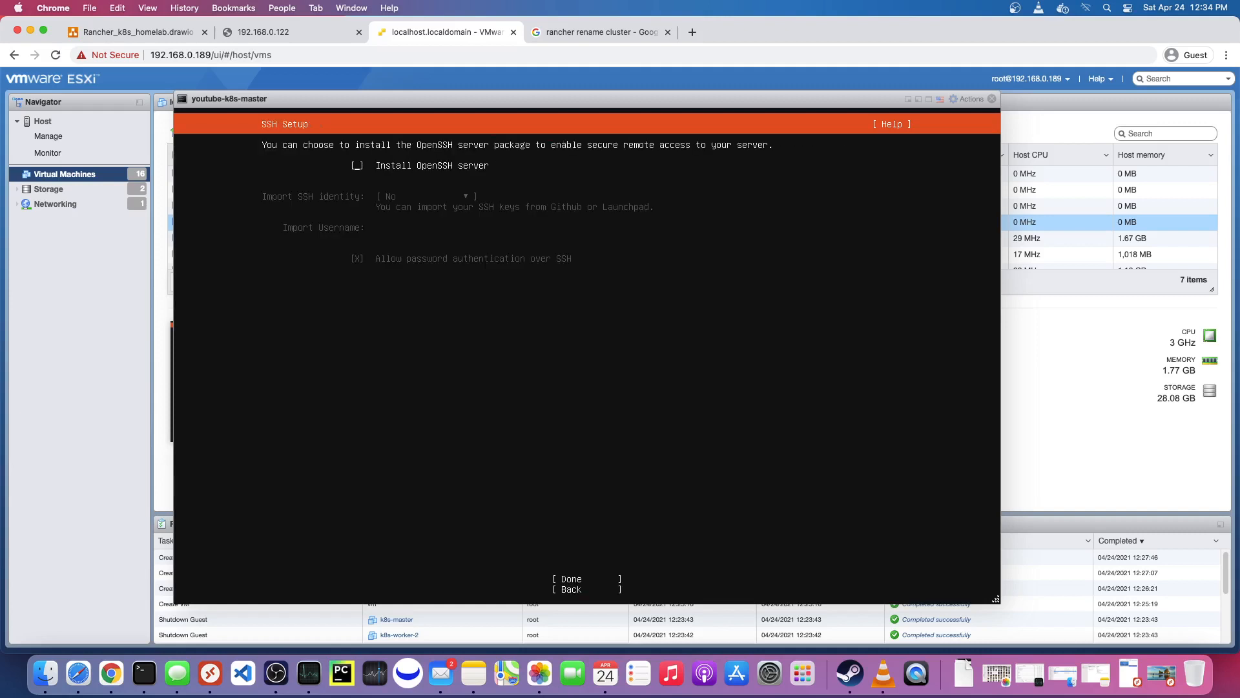
- Include the OpenSSH server, let the install complete and reboot the master VM
click(357, 165)
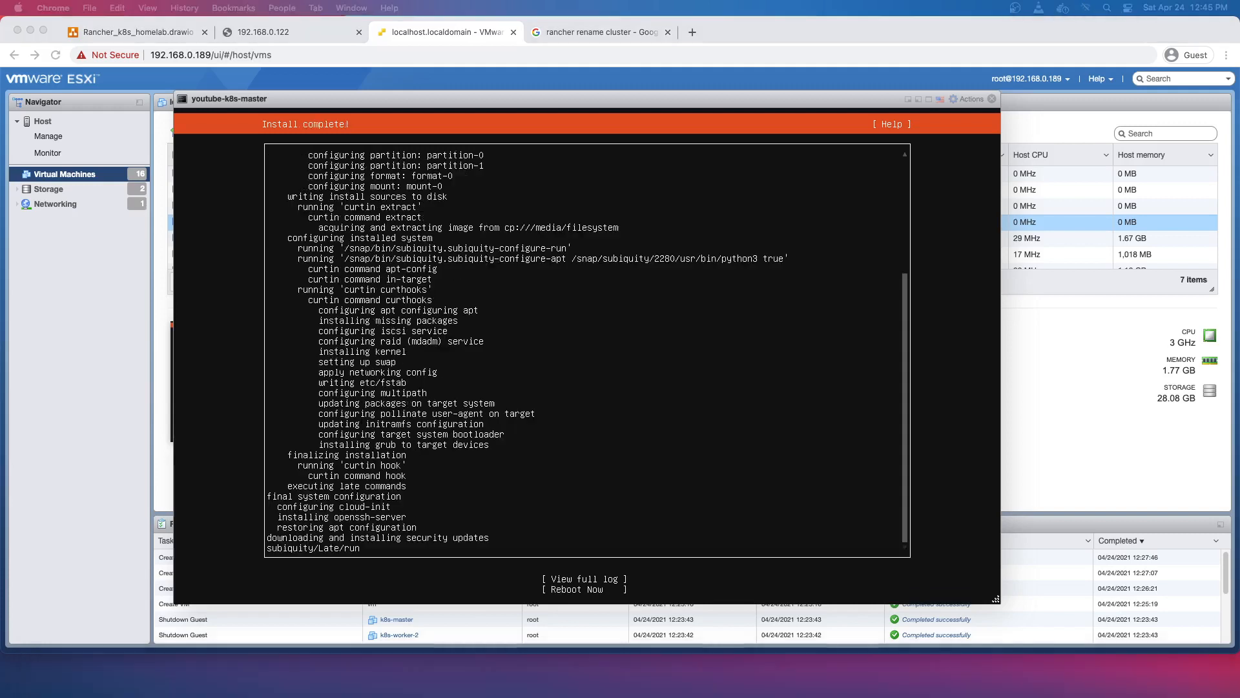
mouse_move(580, 465)
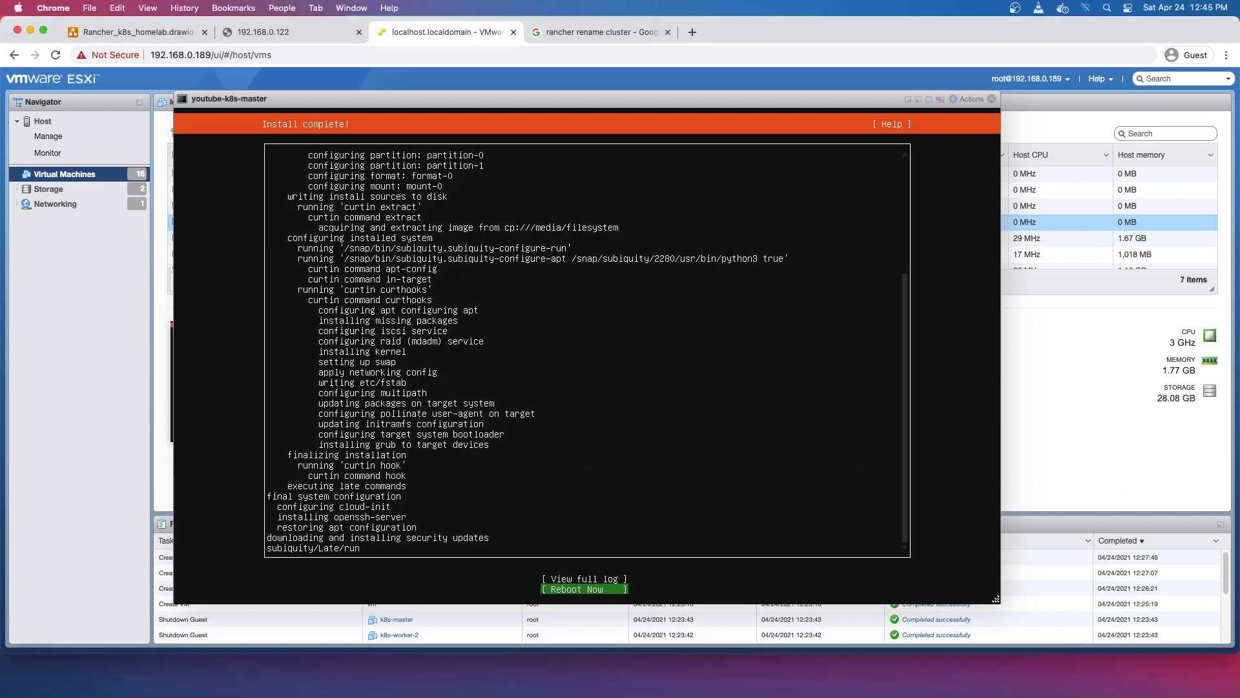
click(584, 589)
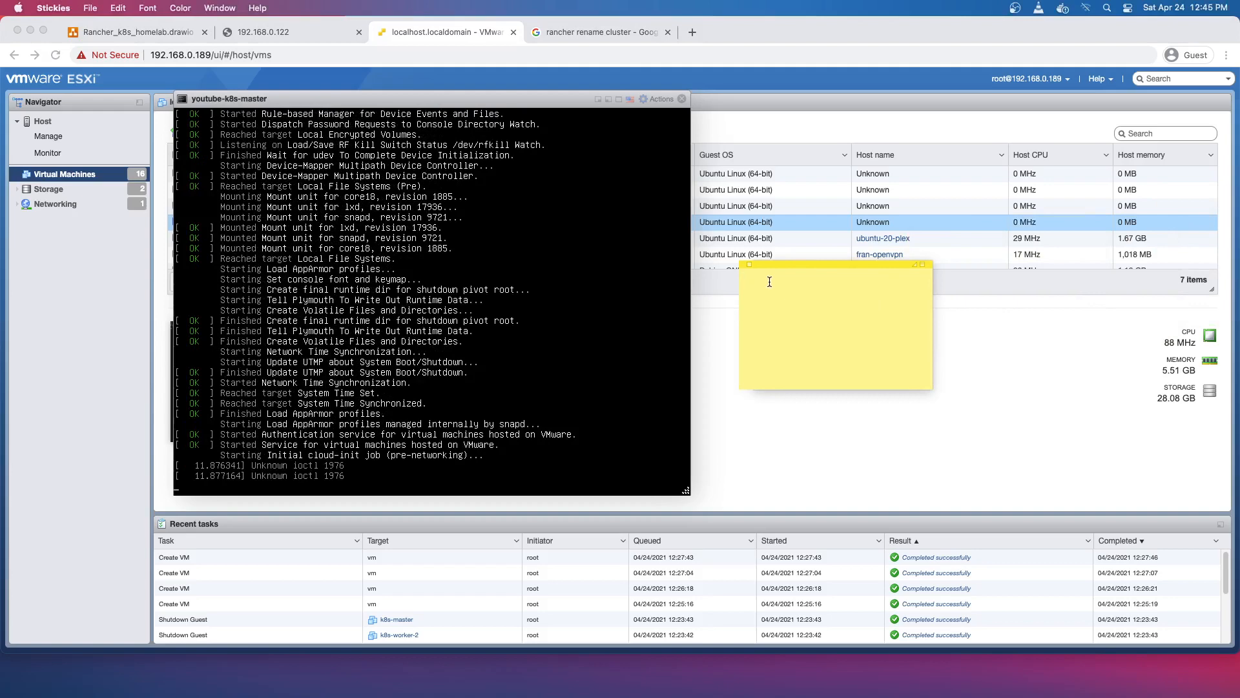
- Log into the master console and note "Master node : 192.168.0.180" from ifconfig on the sticky
text(Master node)
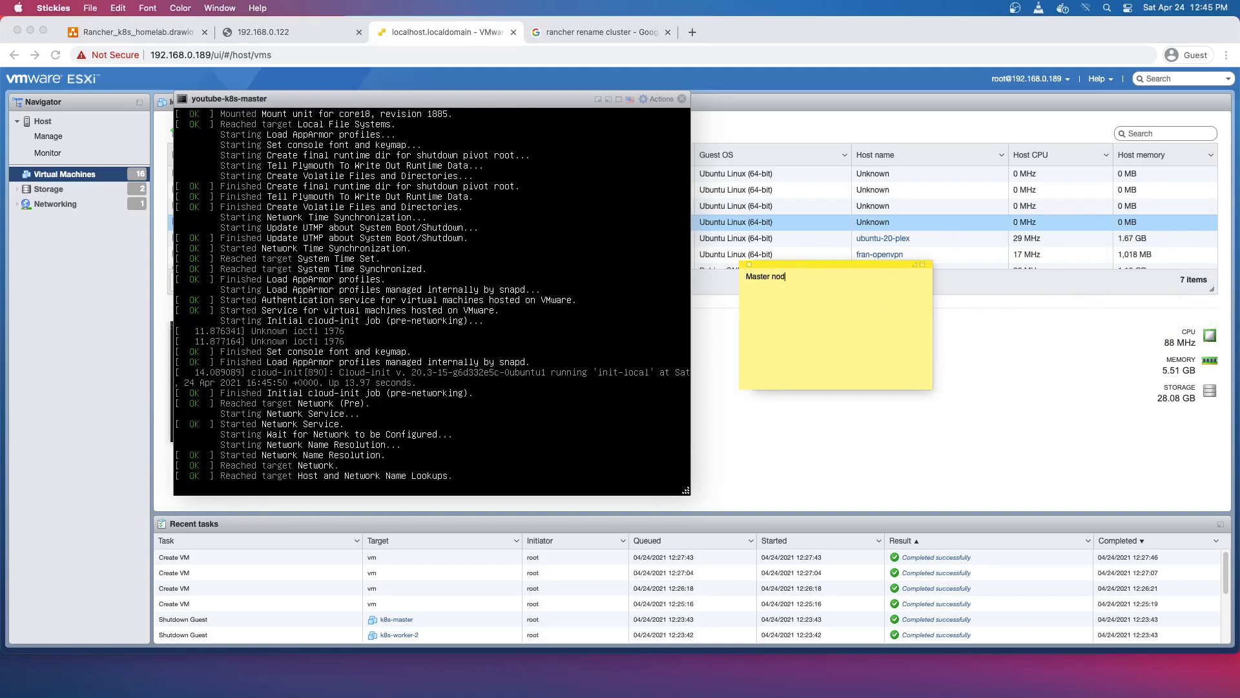
text(e :)
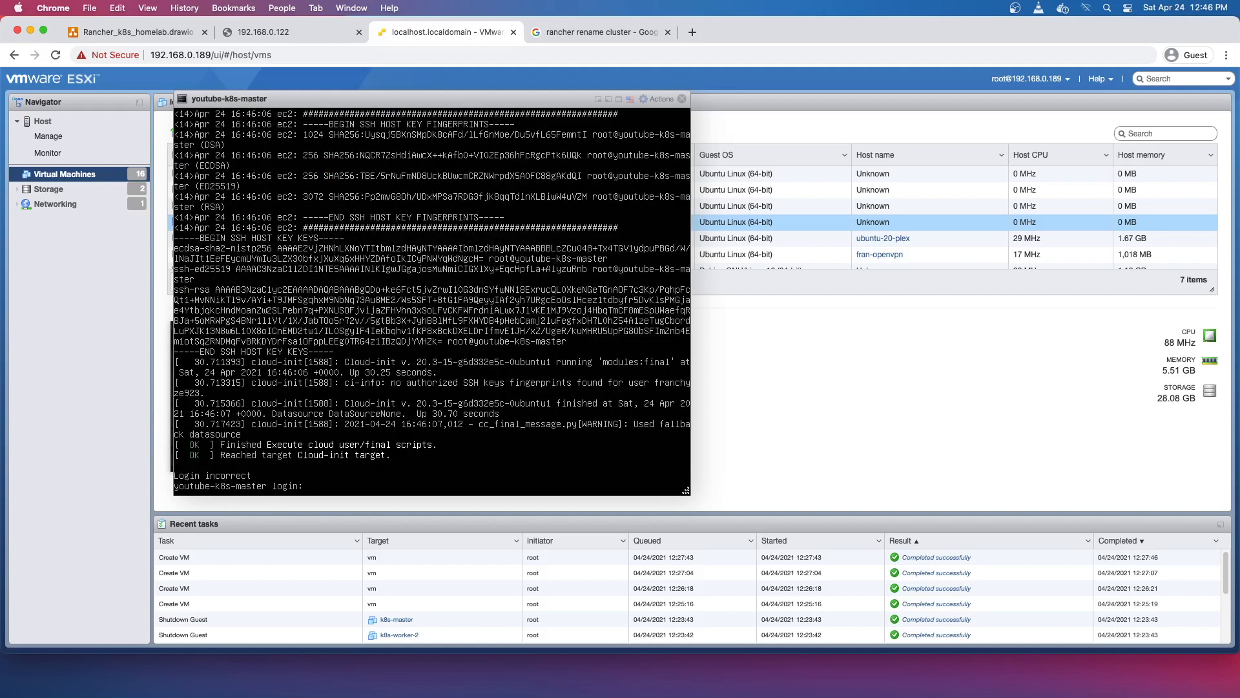
text(franchyze923)
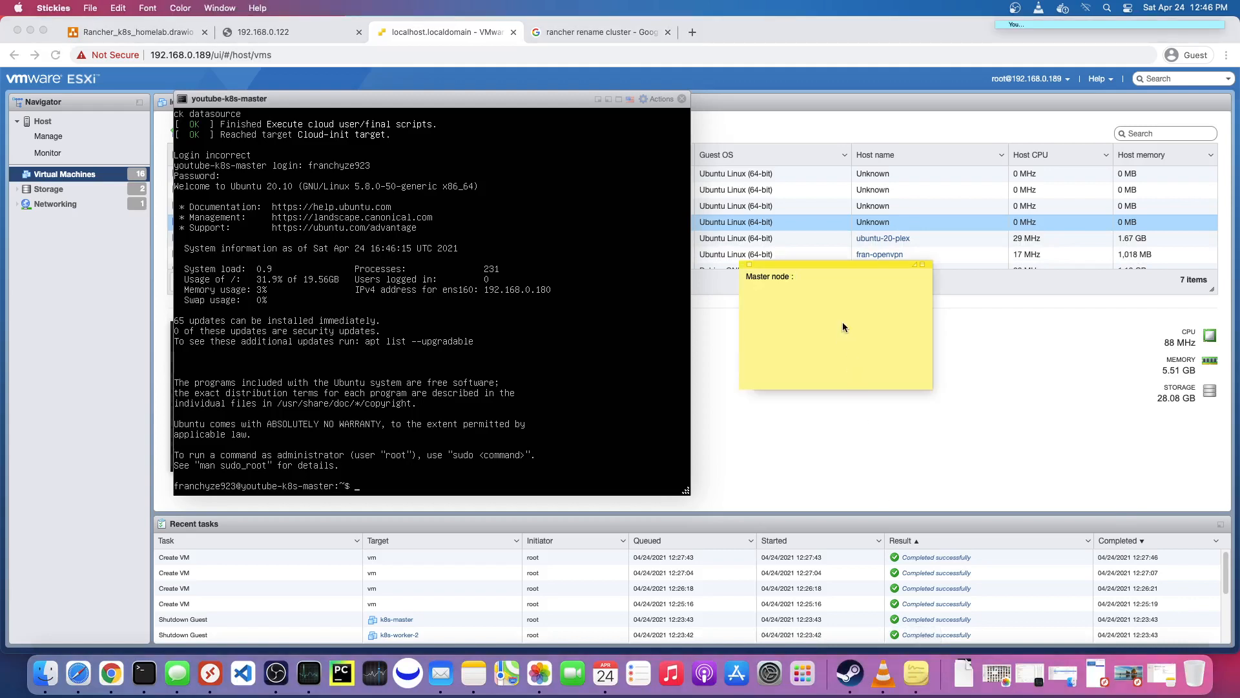
text(192.168.0)
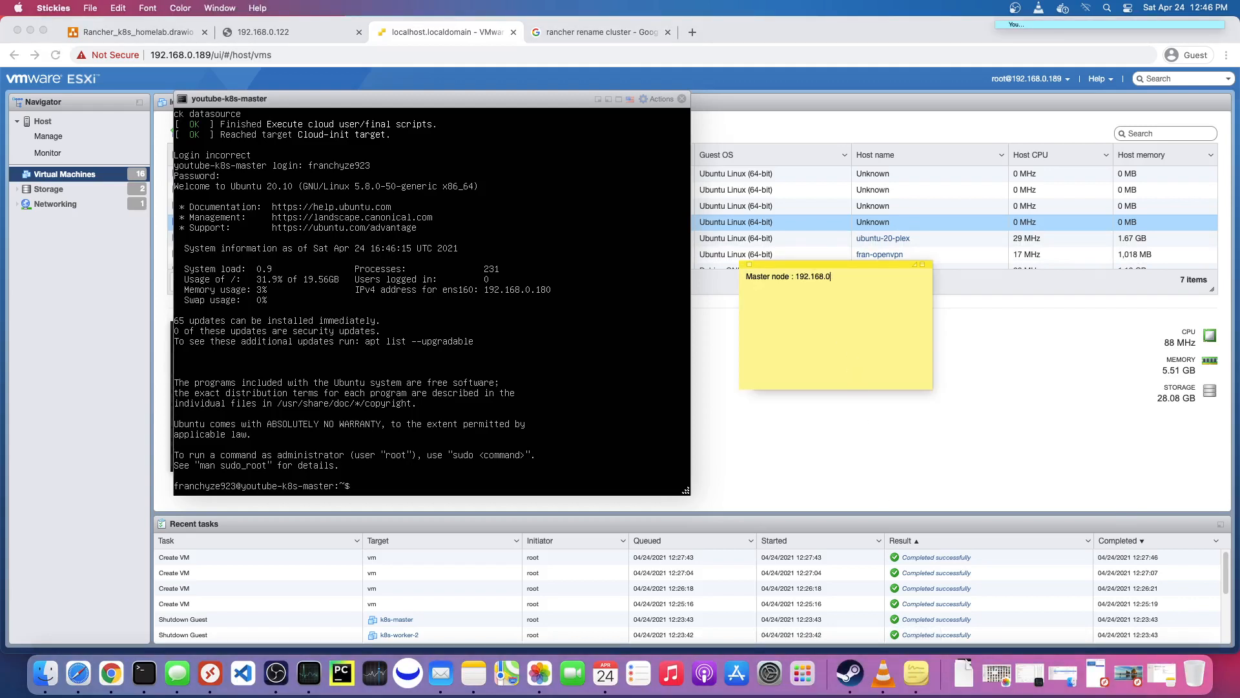
text(180)
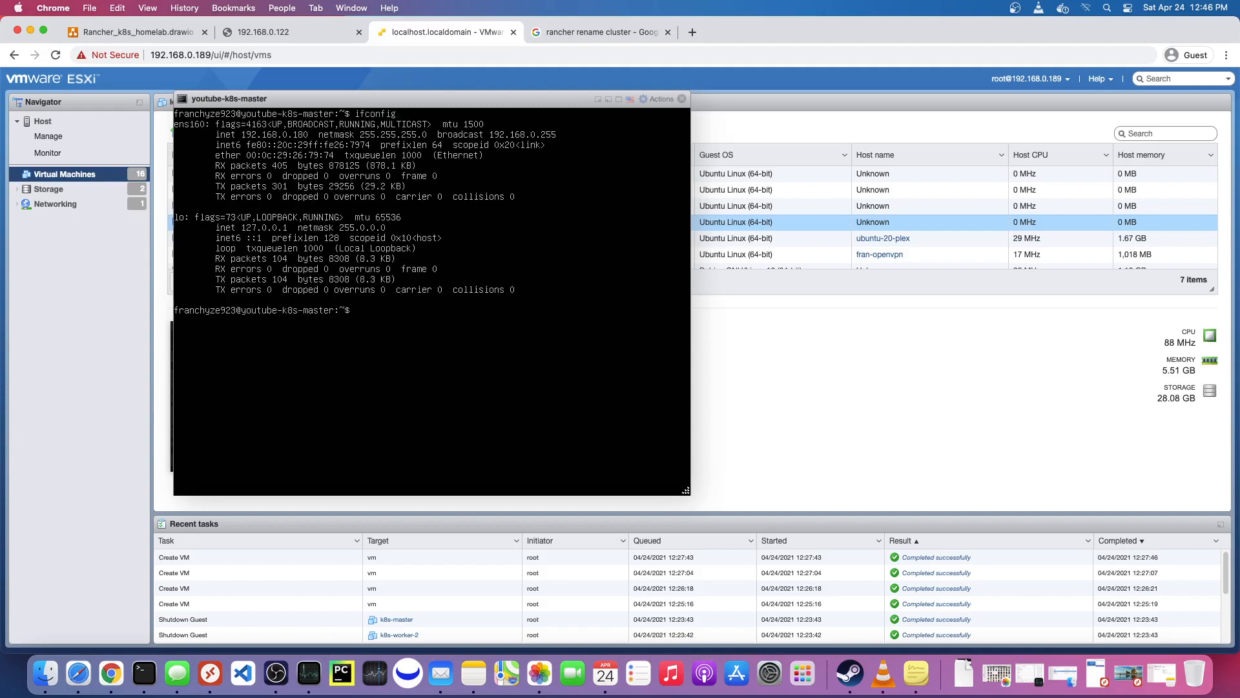
text(ip)
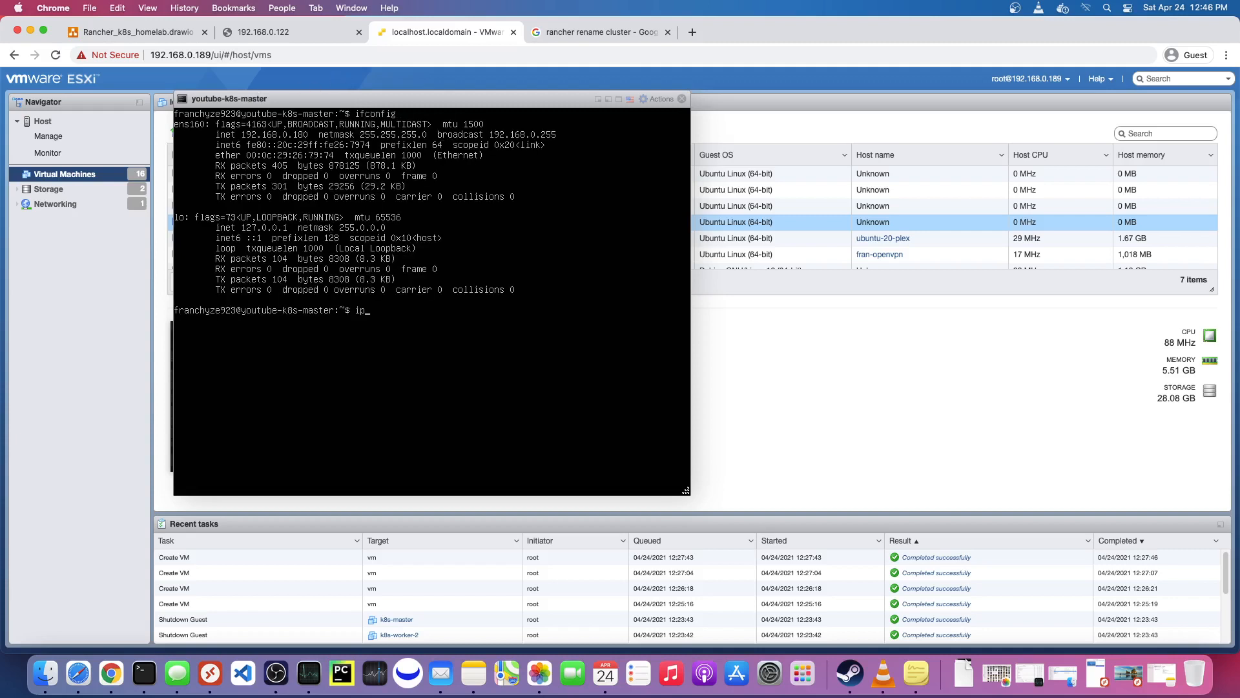
key(Return)
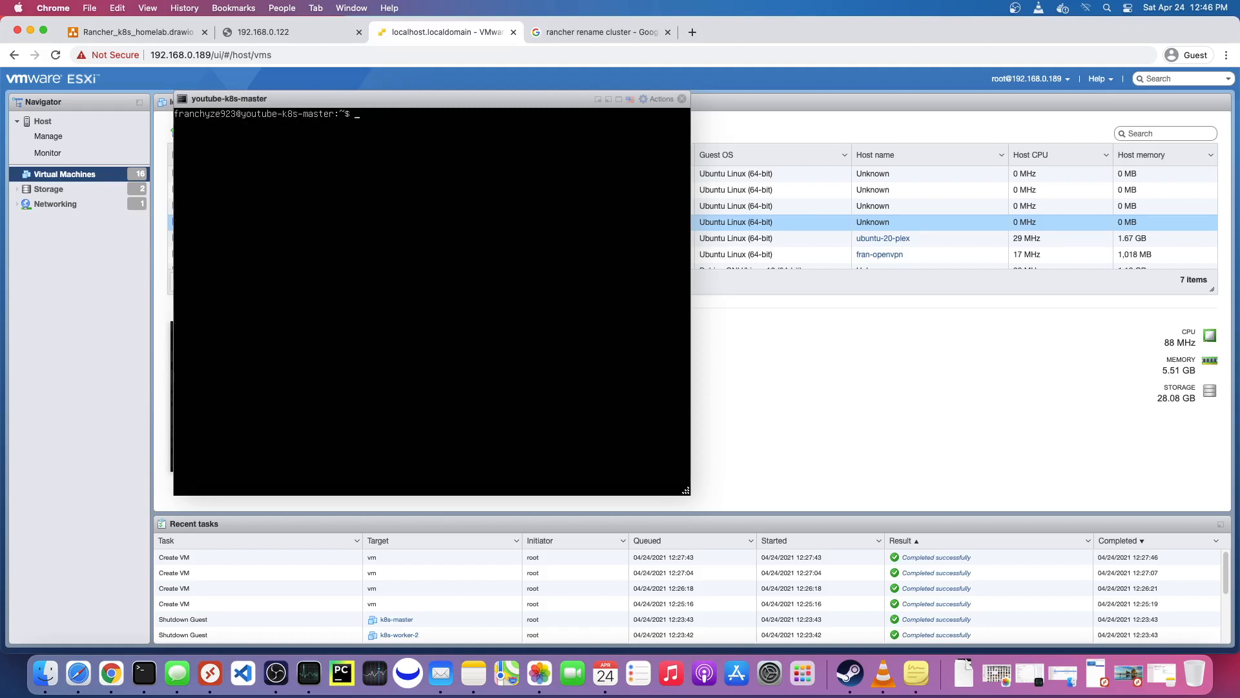
- Close the master VM console and the ESXi browser window, returning to the desktop note of node IPs
click(681, 98)
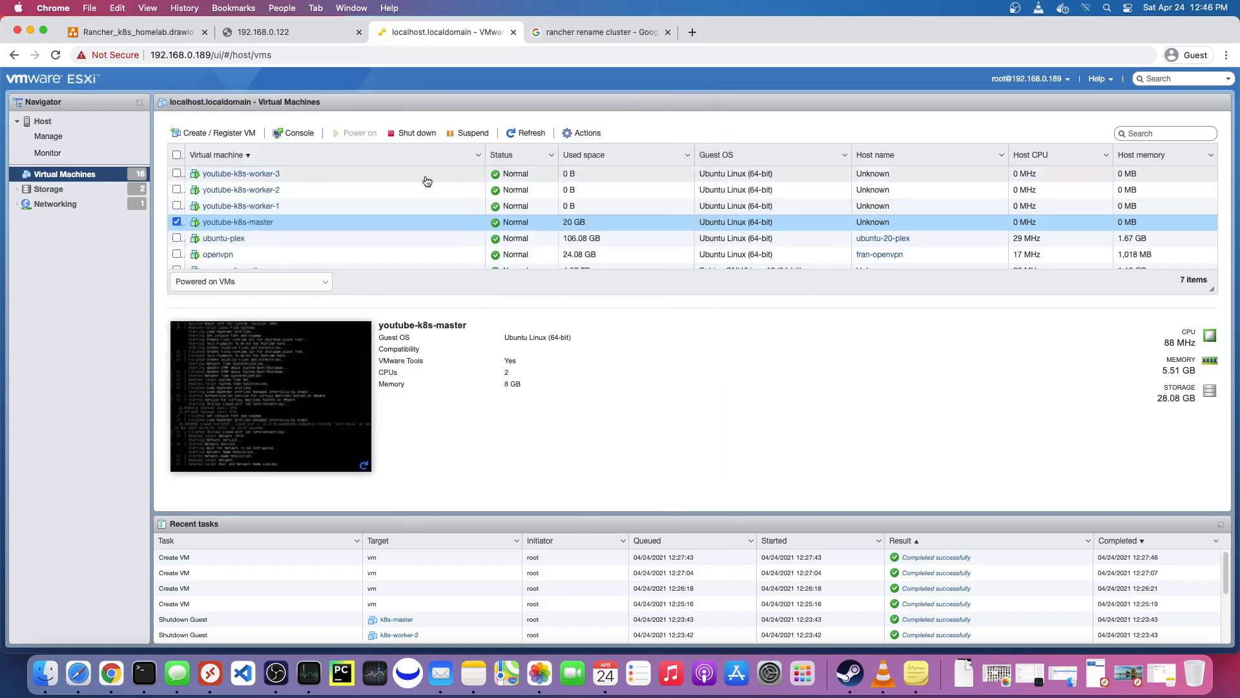
click(177, 222)
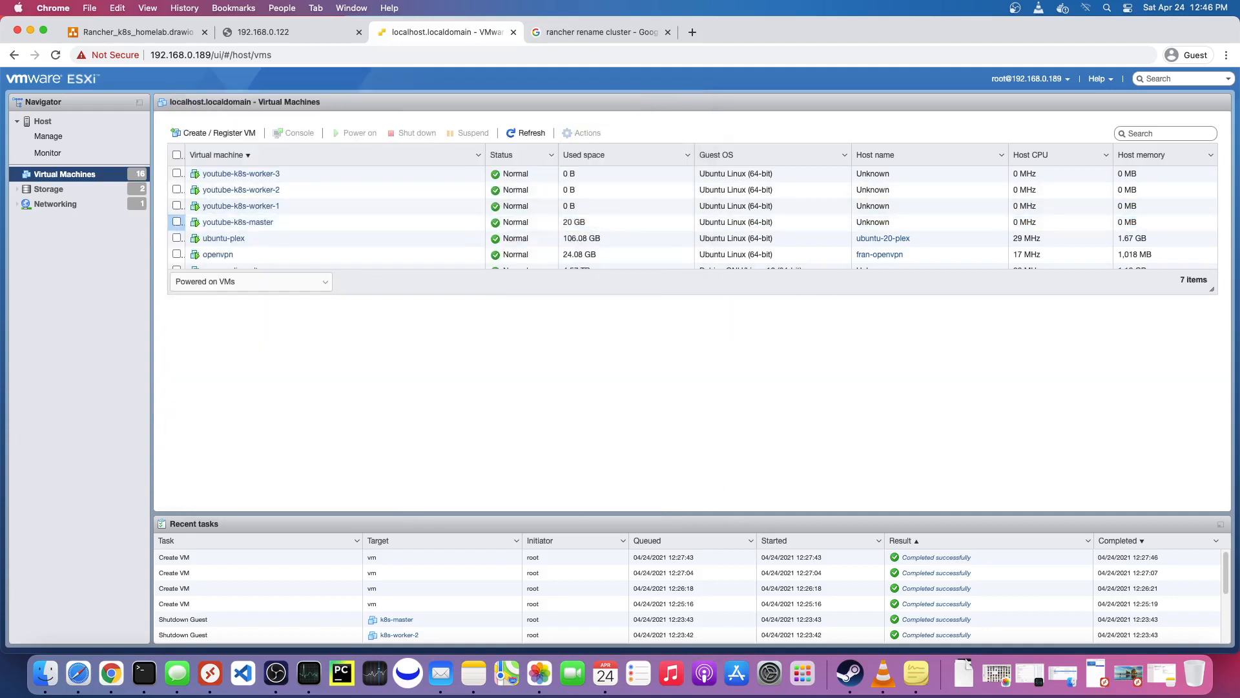
click(242, 173)
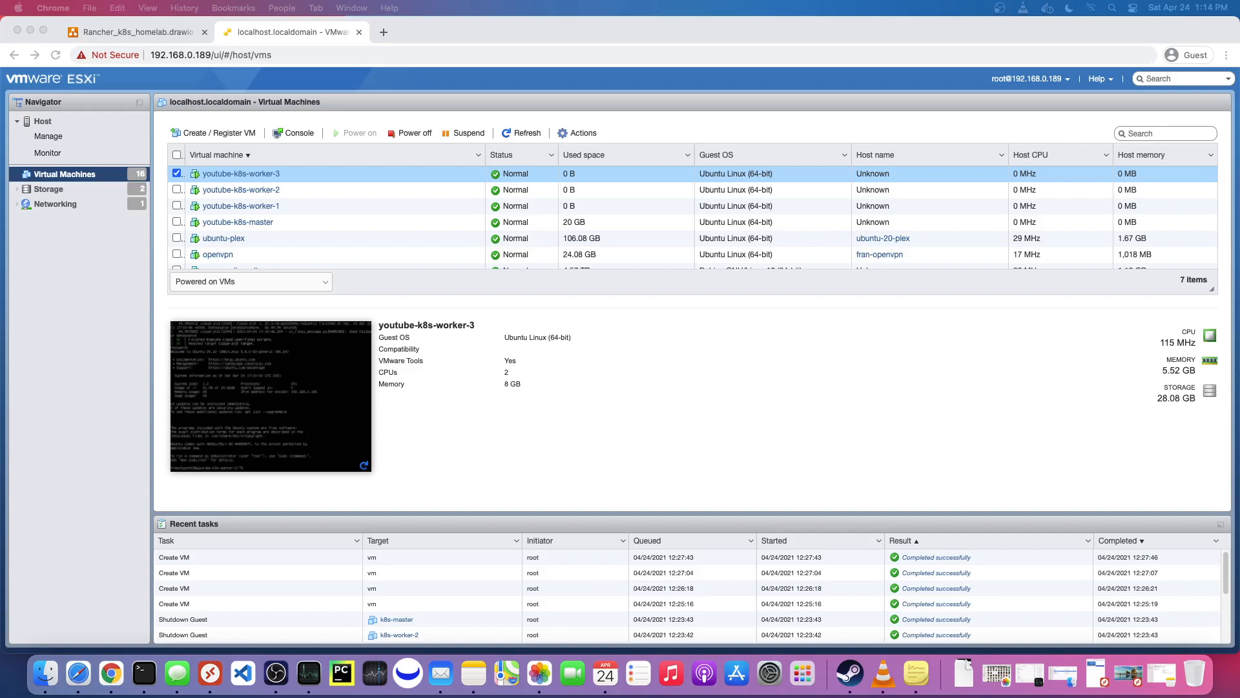
mouse_move(271, 248)
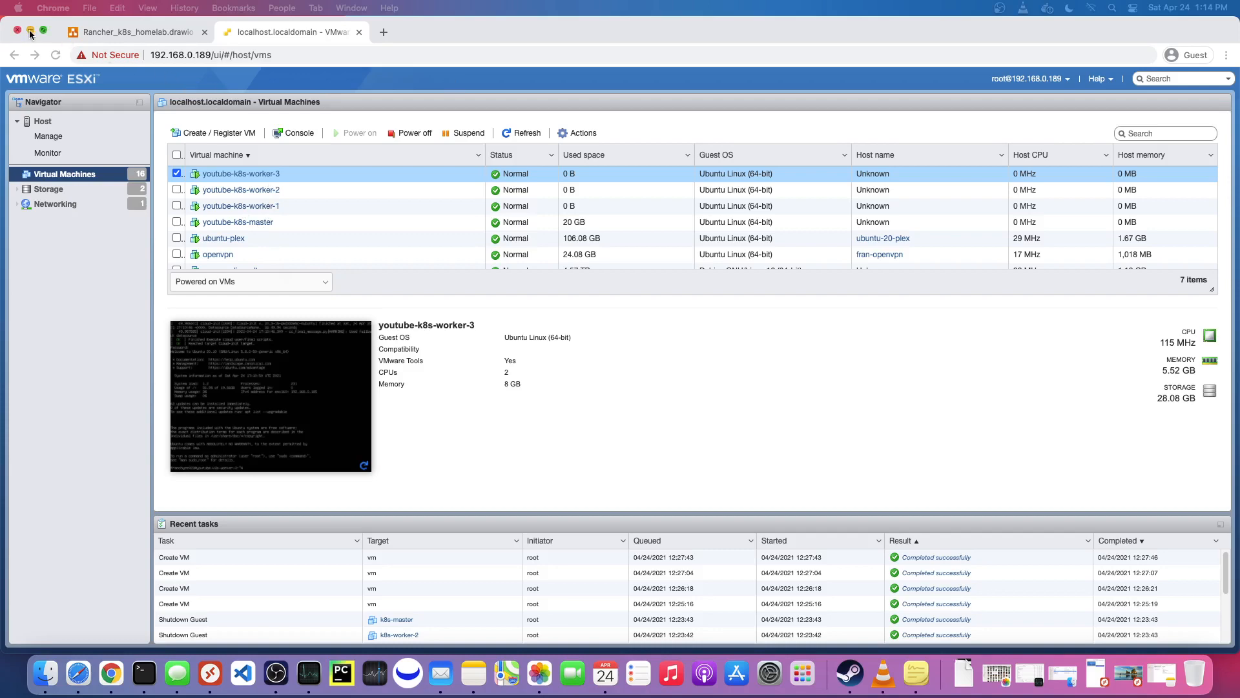
click(30, 31)
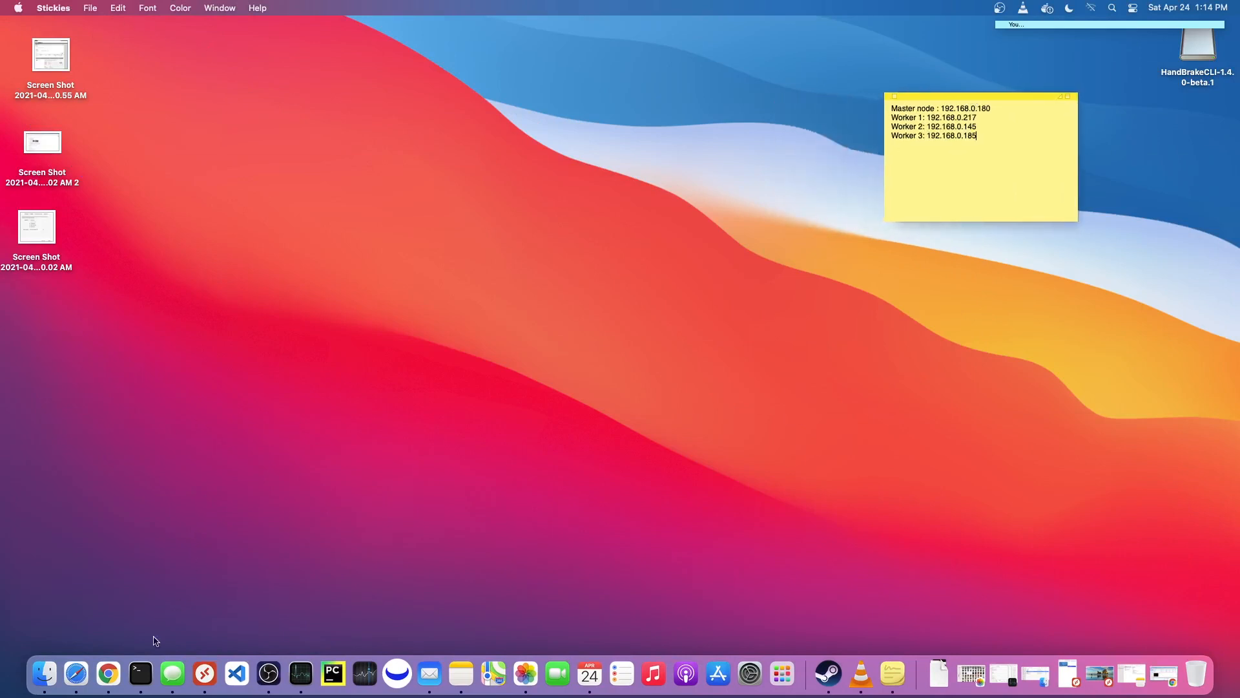
- Bring Terminal forward and close the unused local zsh shell window
click(140, 674)
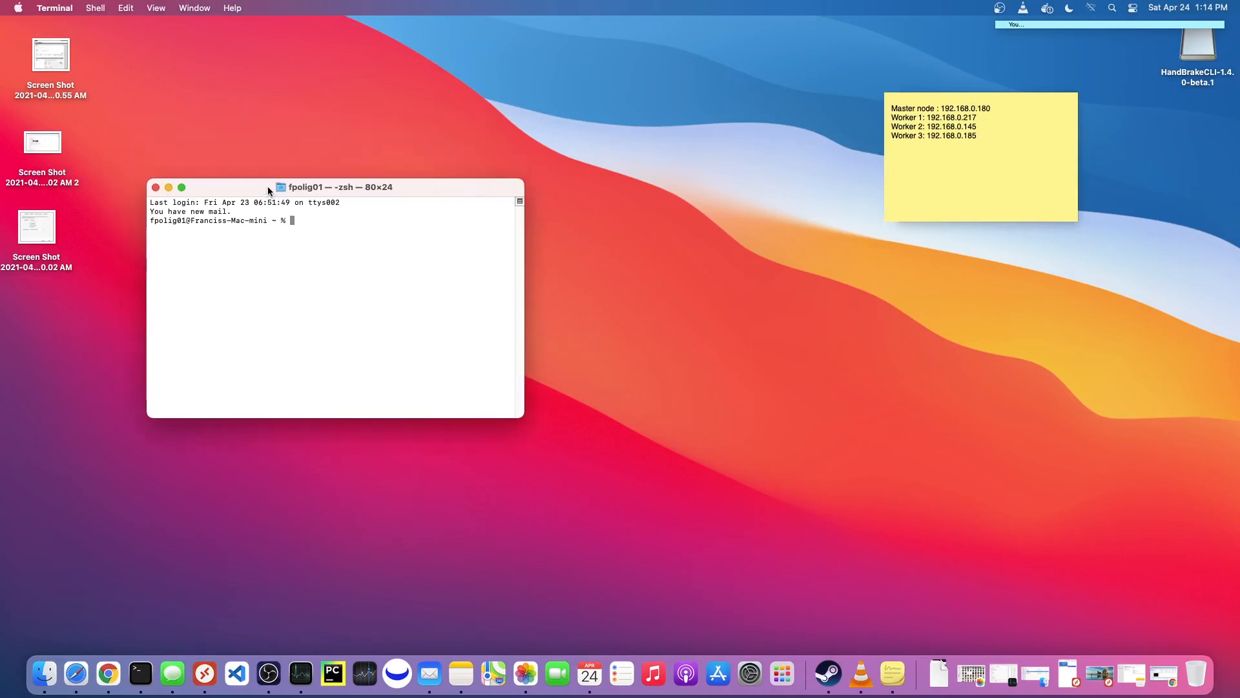
click(94, 8)
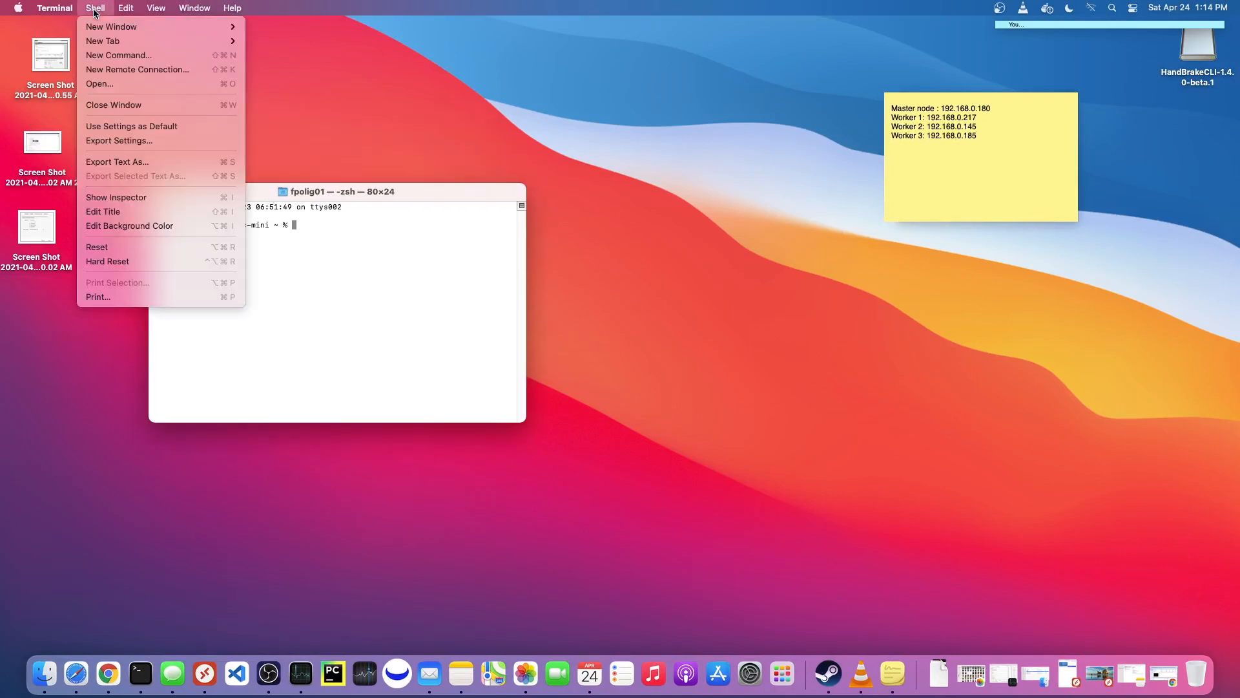
mouse_move(119, 56)
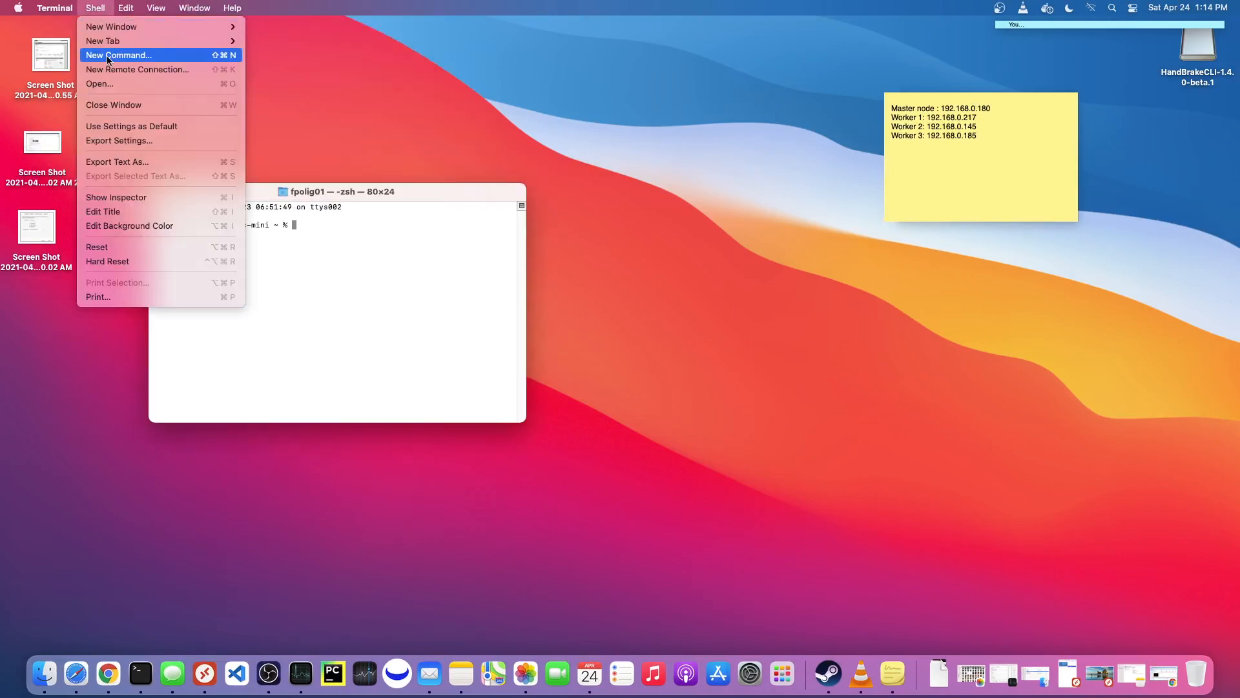
mouse_move(111, 26)
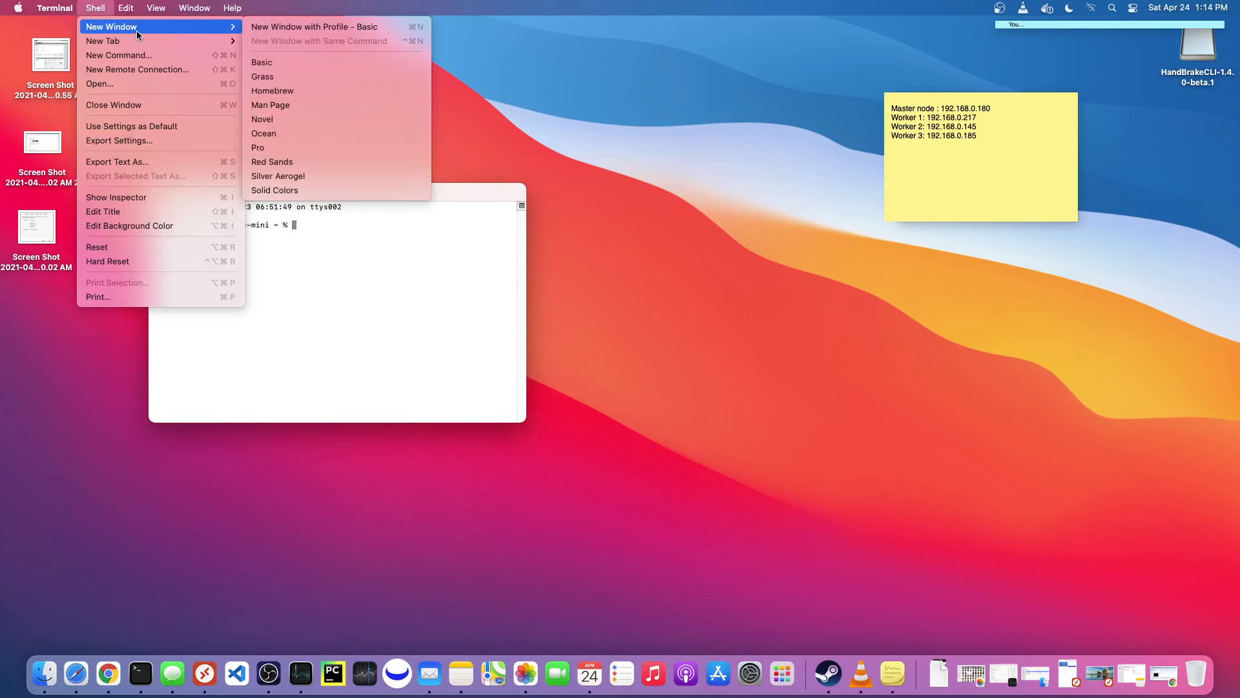
click(55, 8)
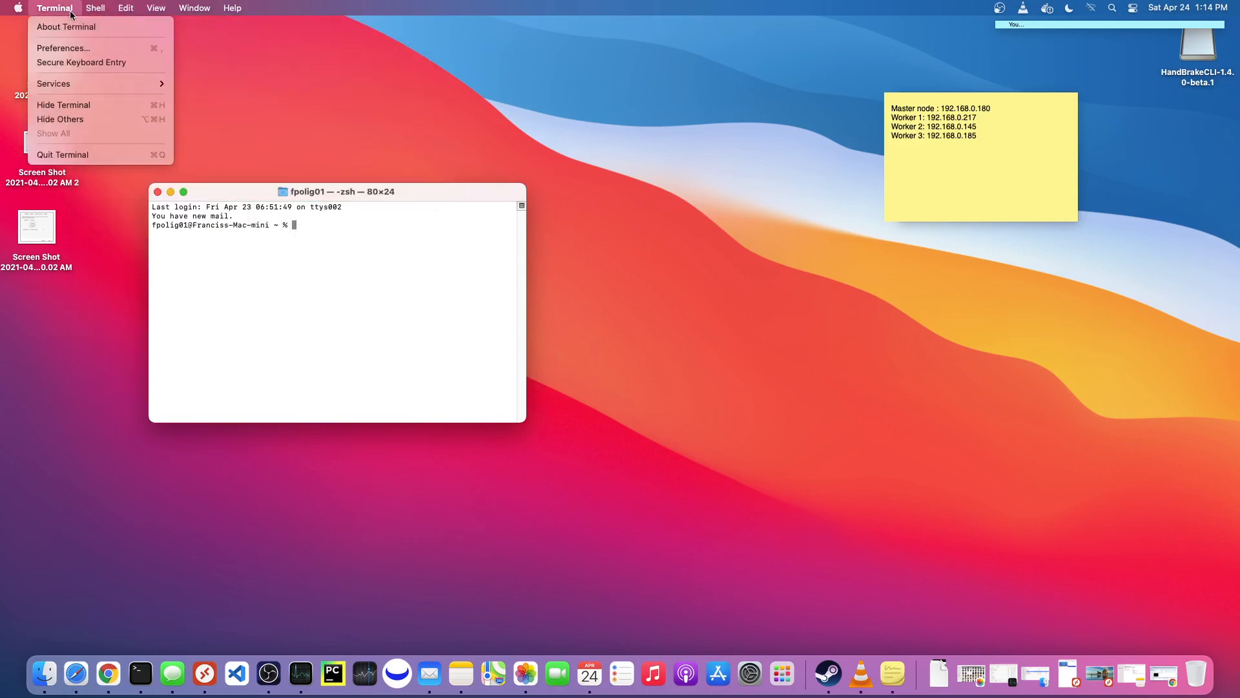
click(95, 7)
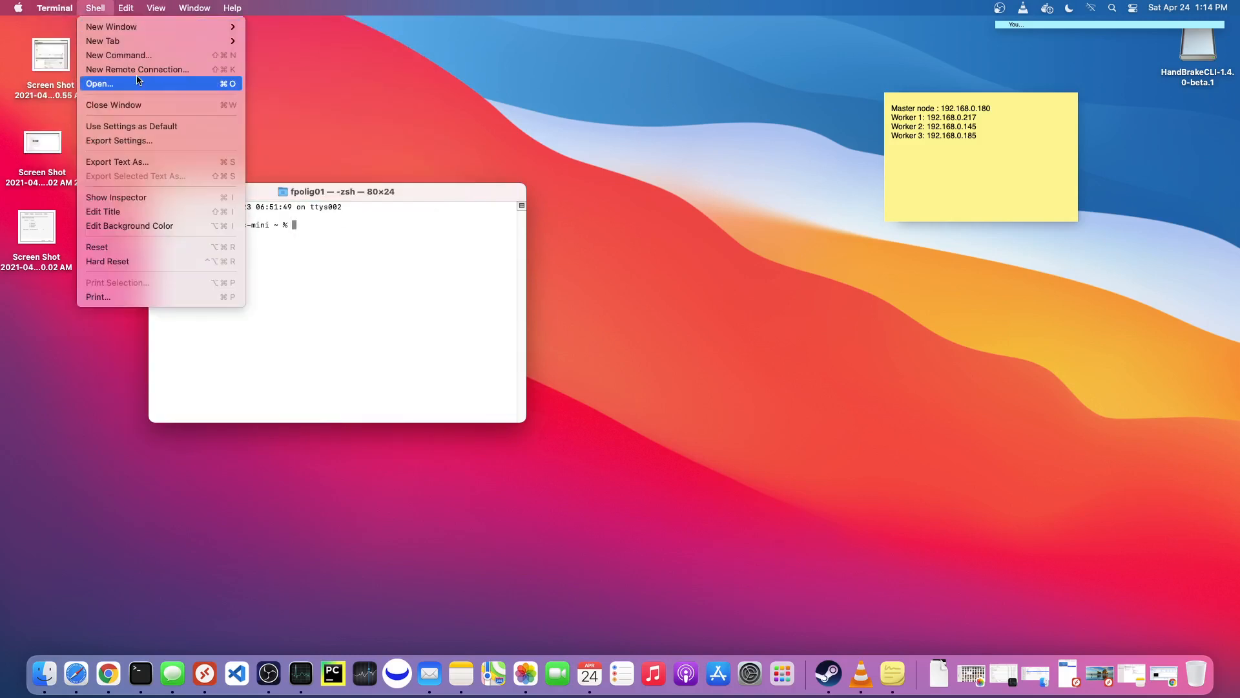
click(137, 70)
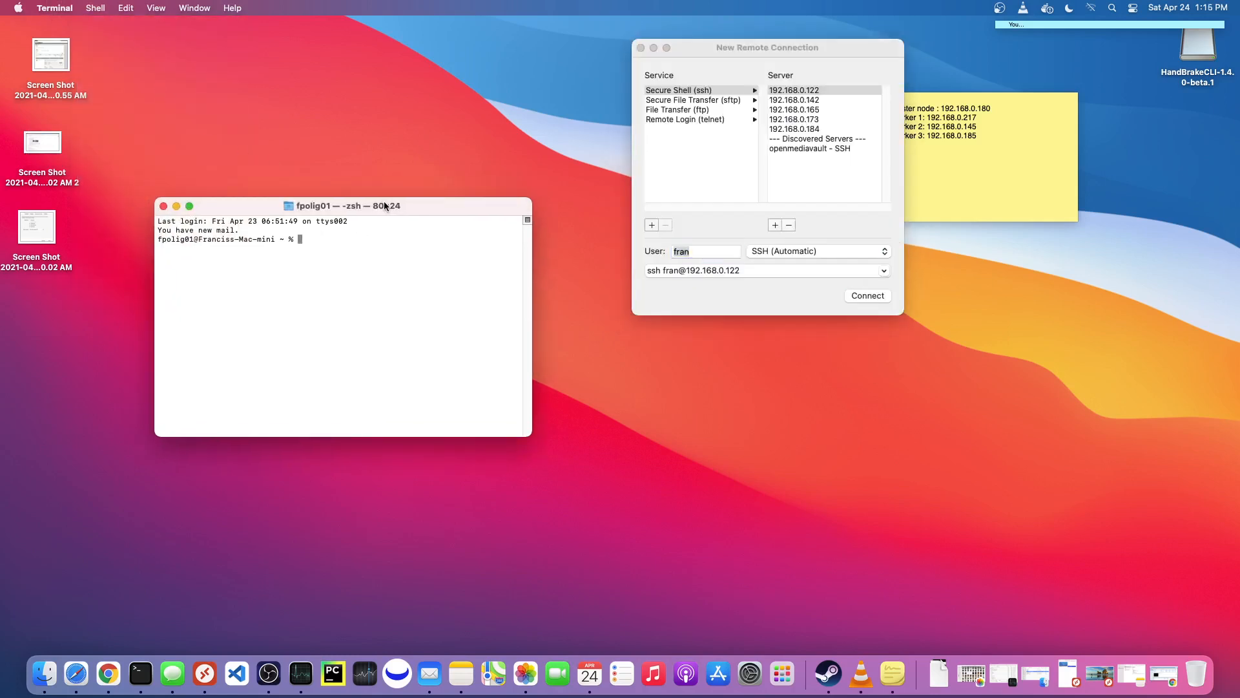
mouse_move(164, 207)
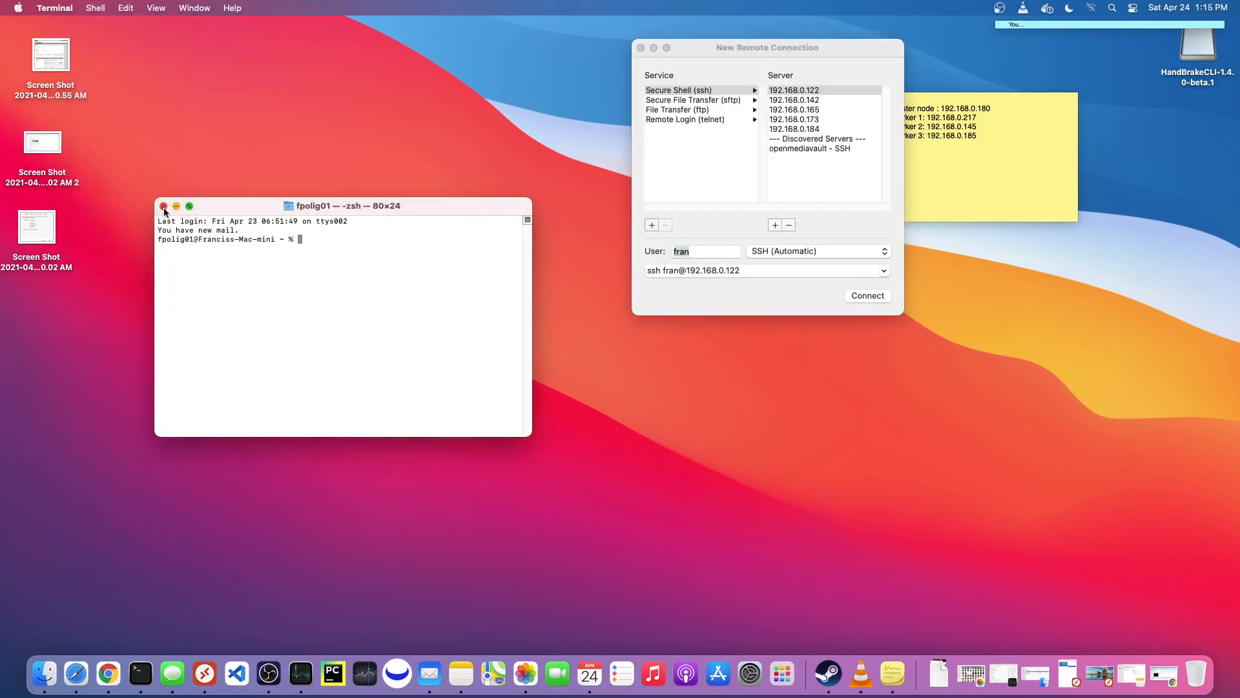
click(164, 206)
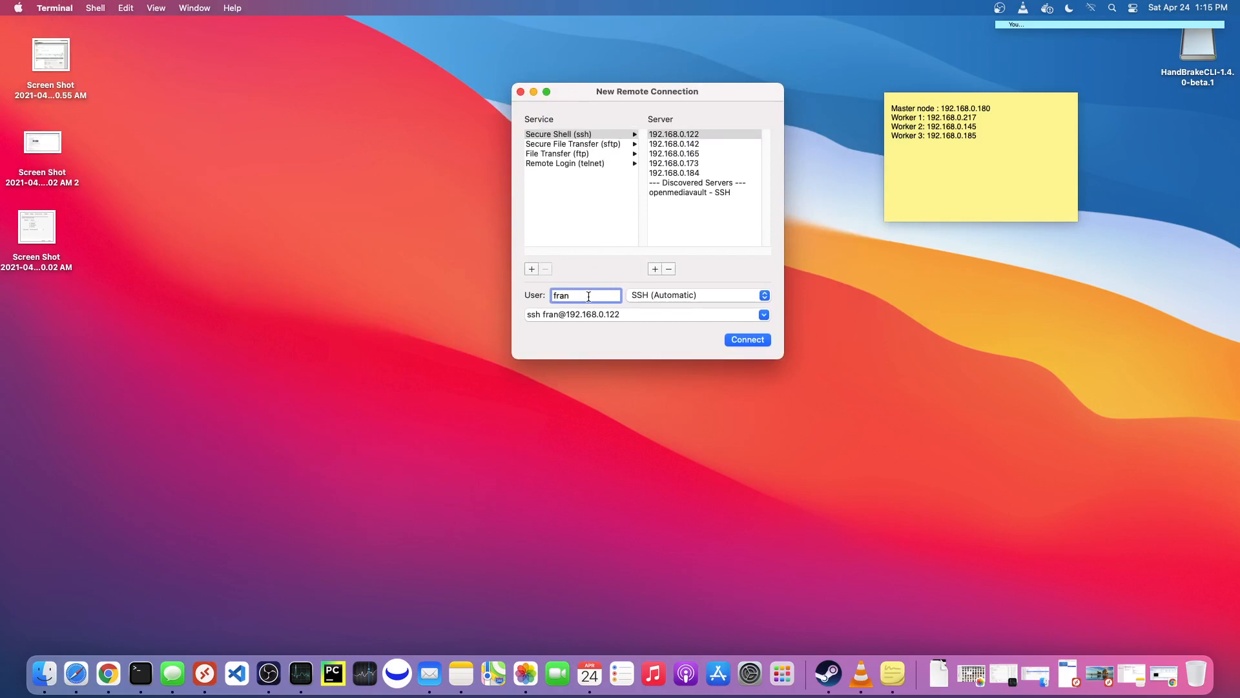
- Connect over SSH as user chyze to the master at 192.168.0.180 and accept its host key
text(chyze)
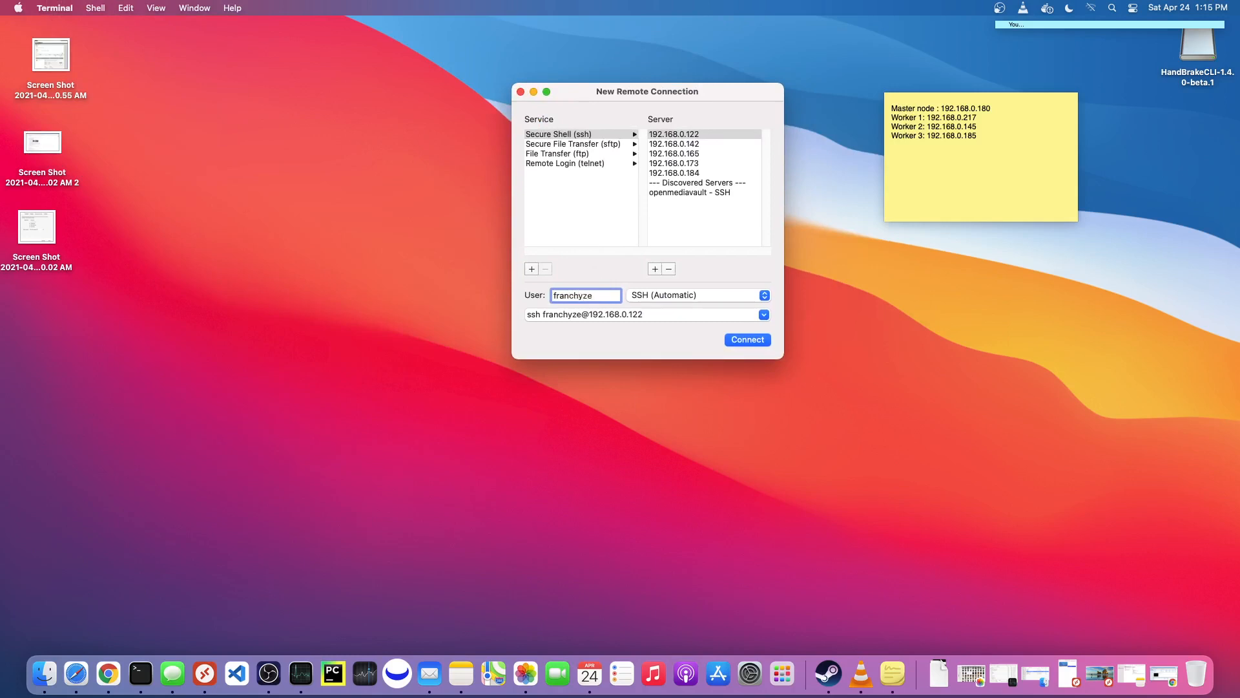
text(923)
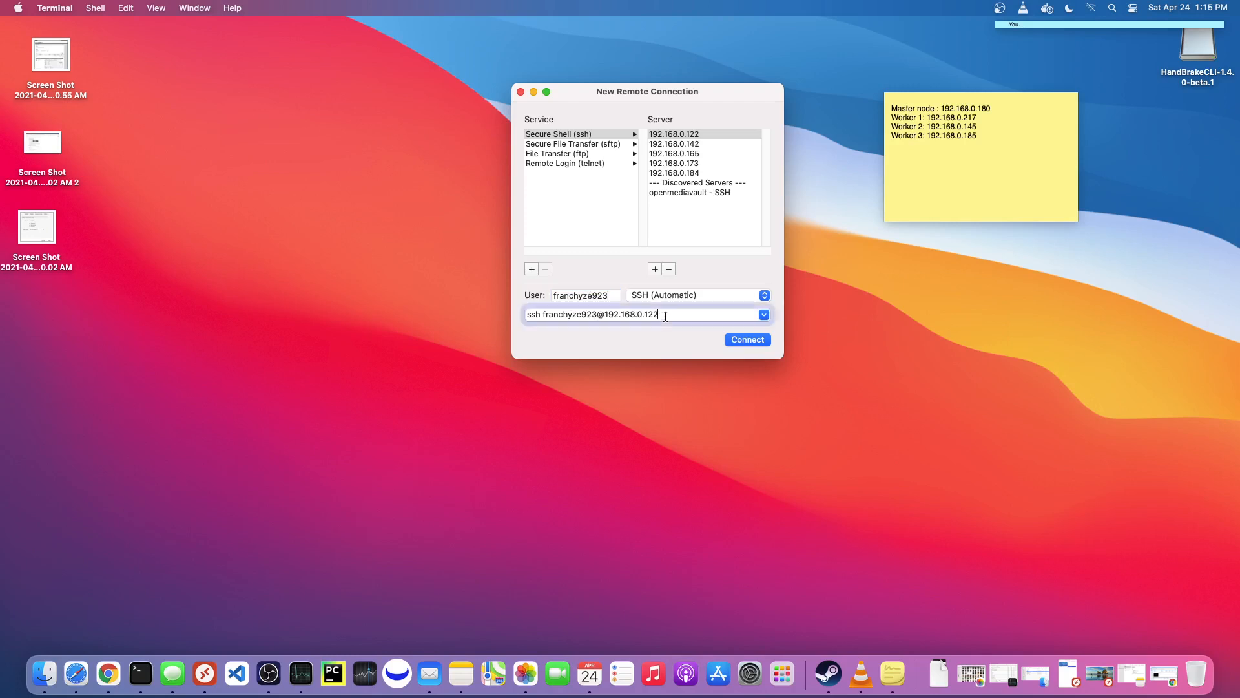
key(Backspace)
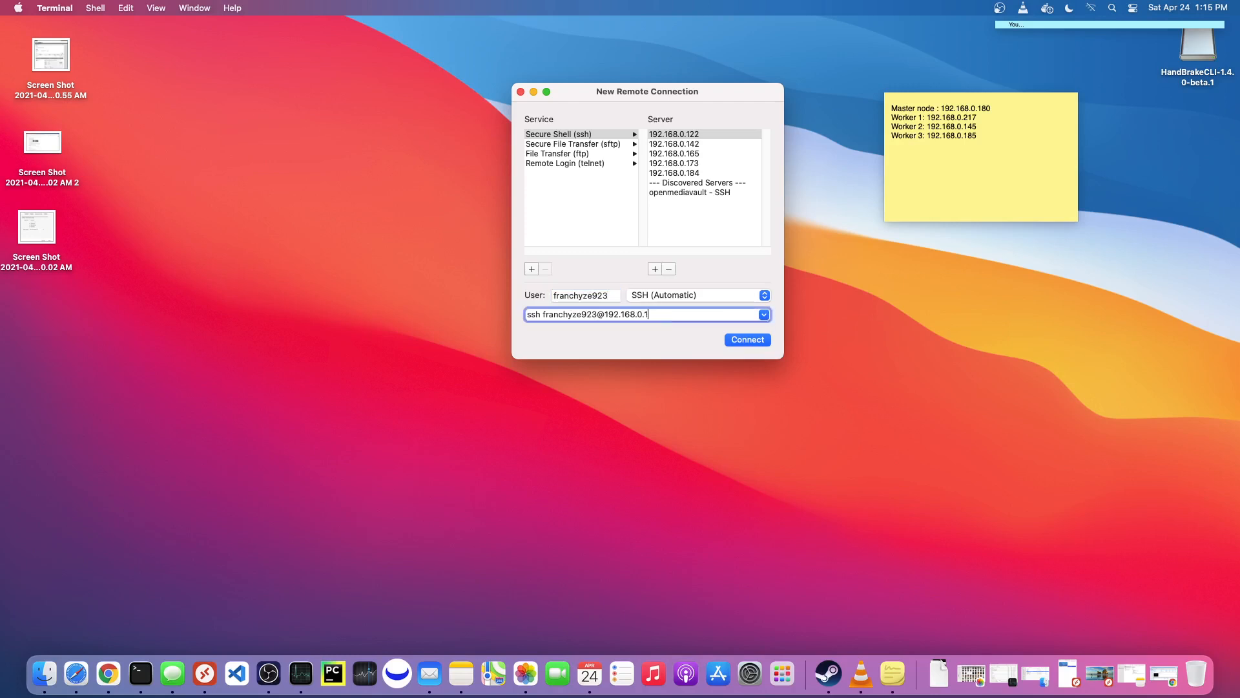
text(80)
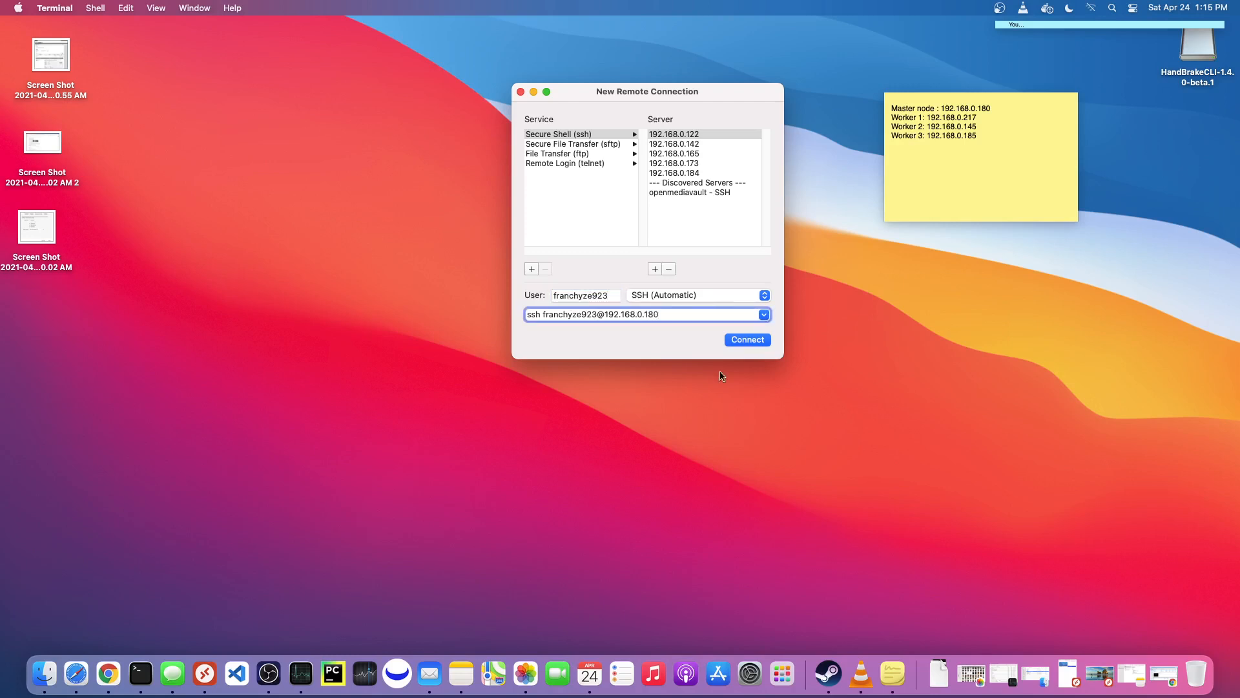
click(745, 340)
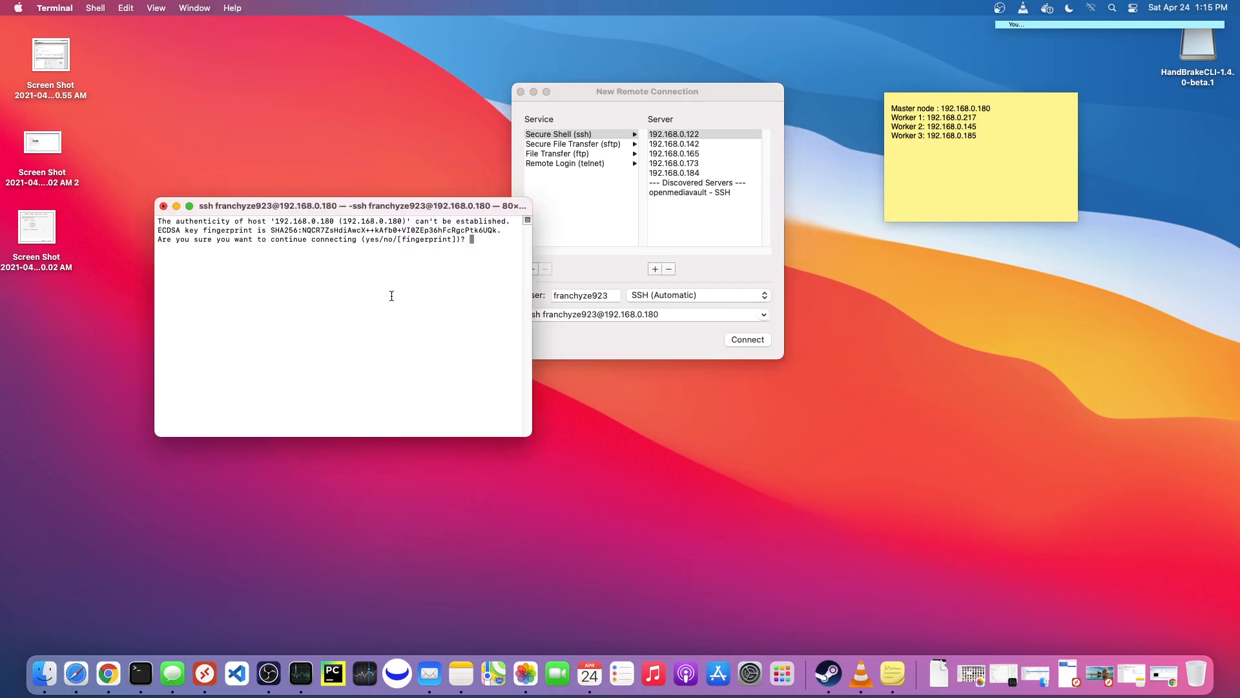
text(yes)
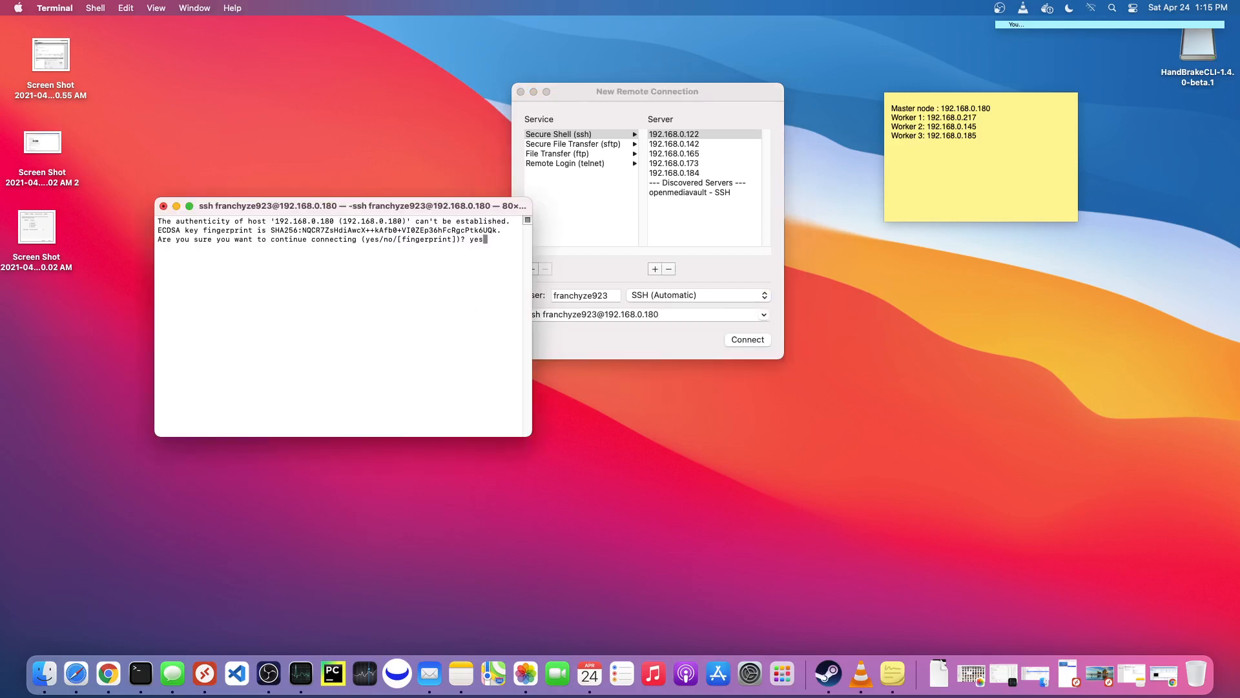
key(Return)
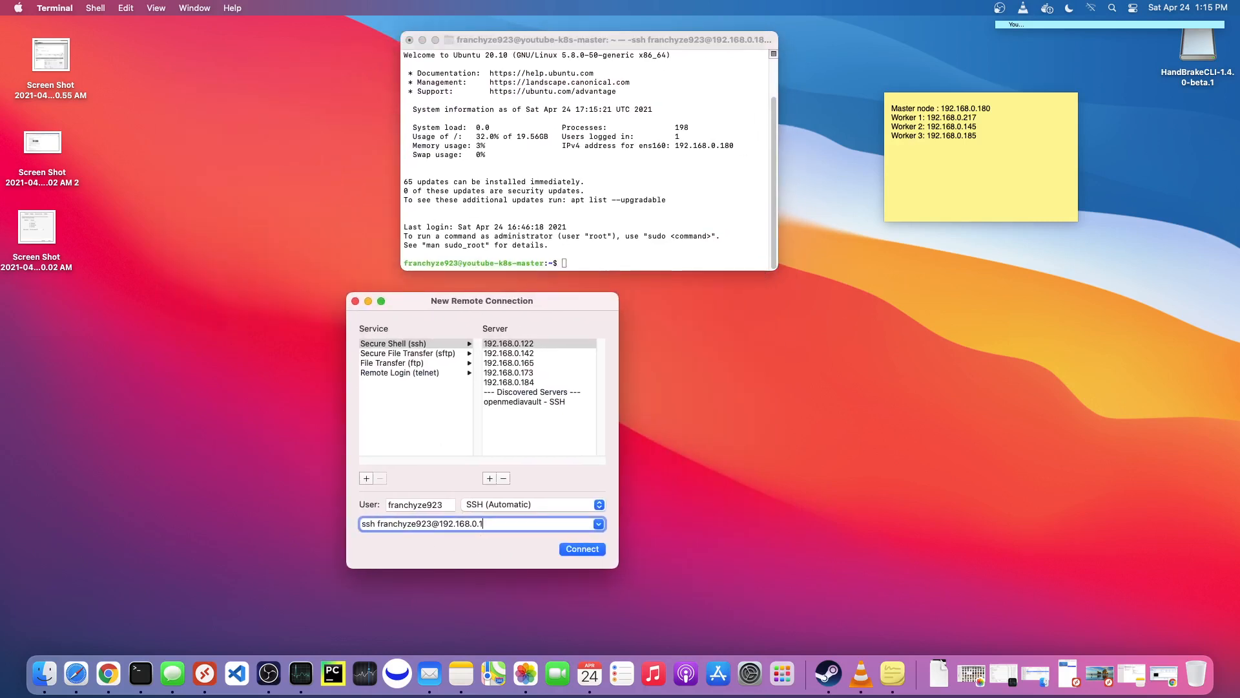
- Open SSH sessions to workers at 192.168.0.217 and 192.168.0.145, answering yes to each fingerprint
text(7)
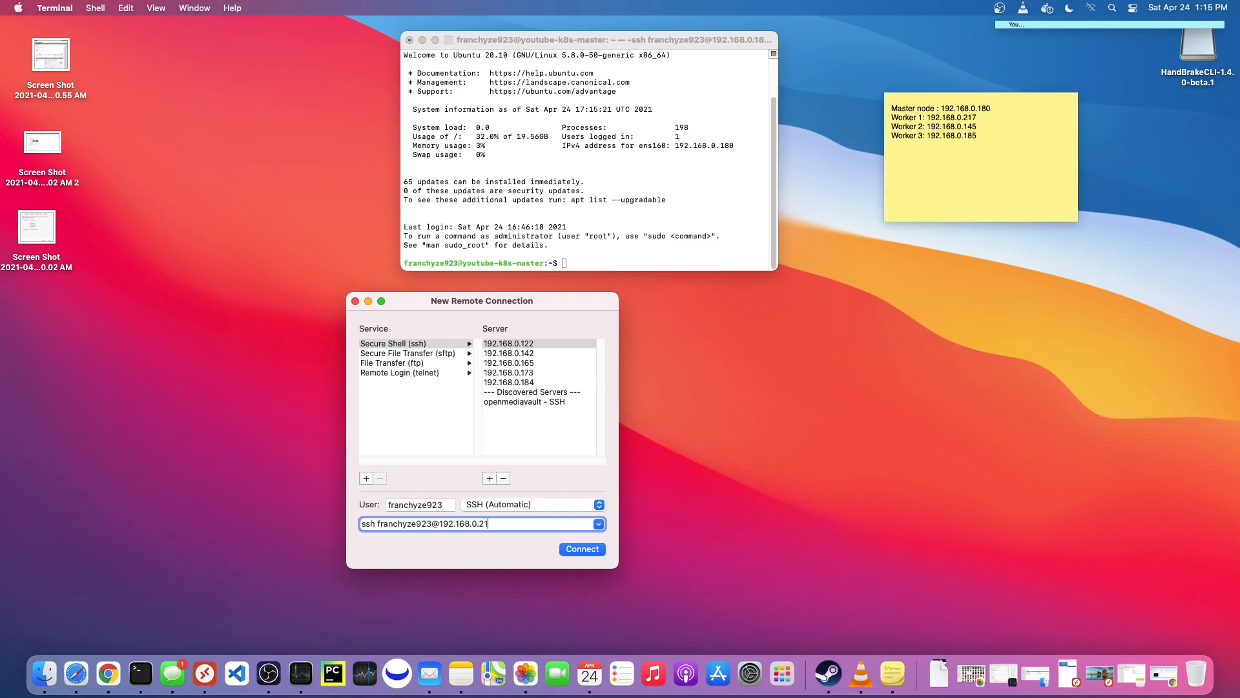
click(581, 549)
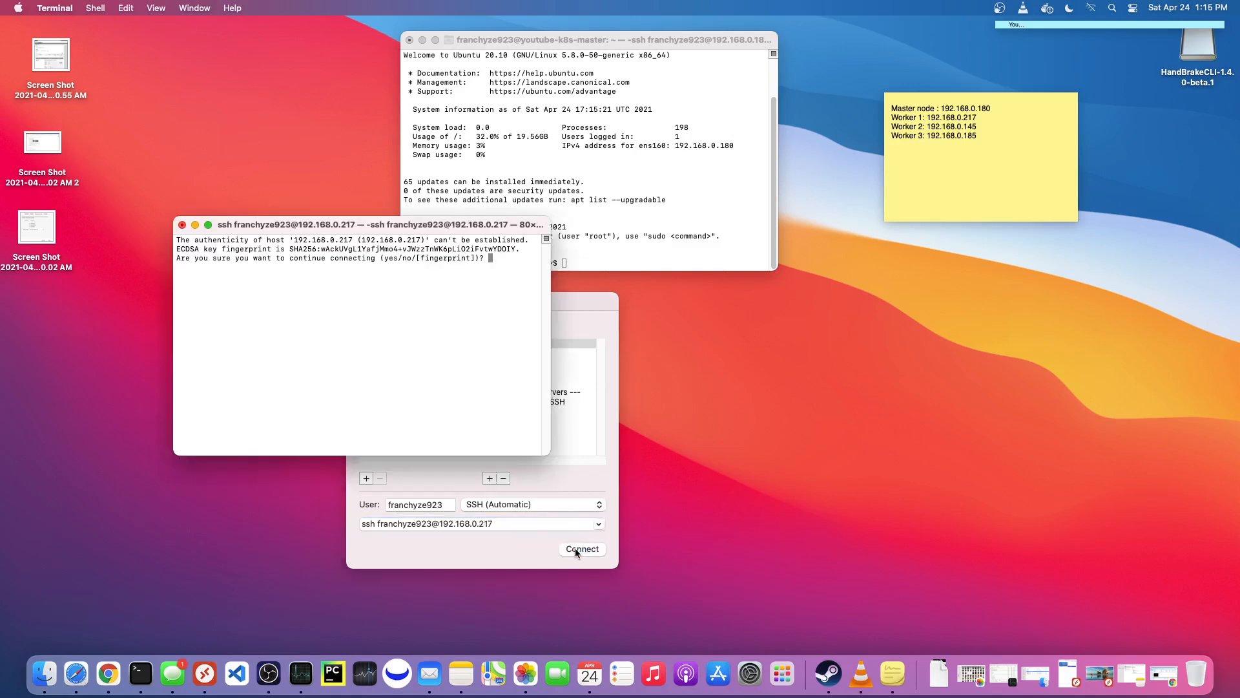
text(yes)
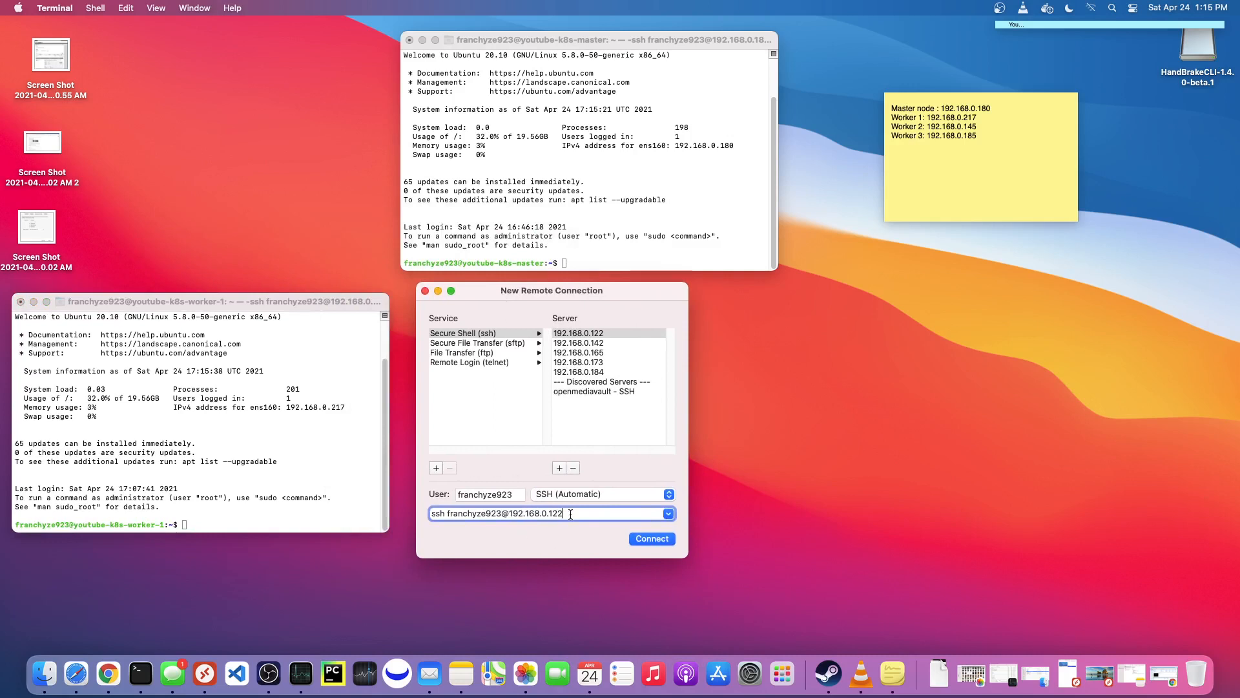
text(14)
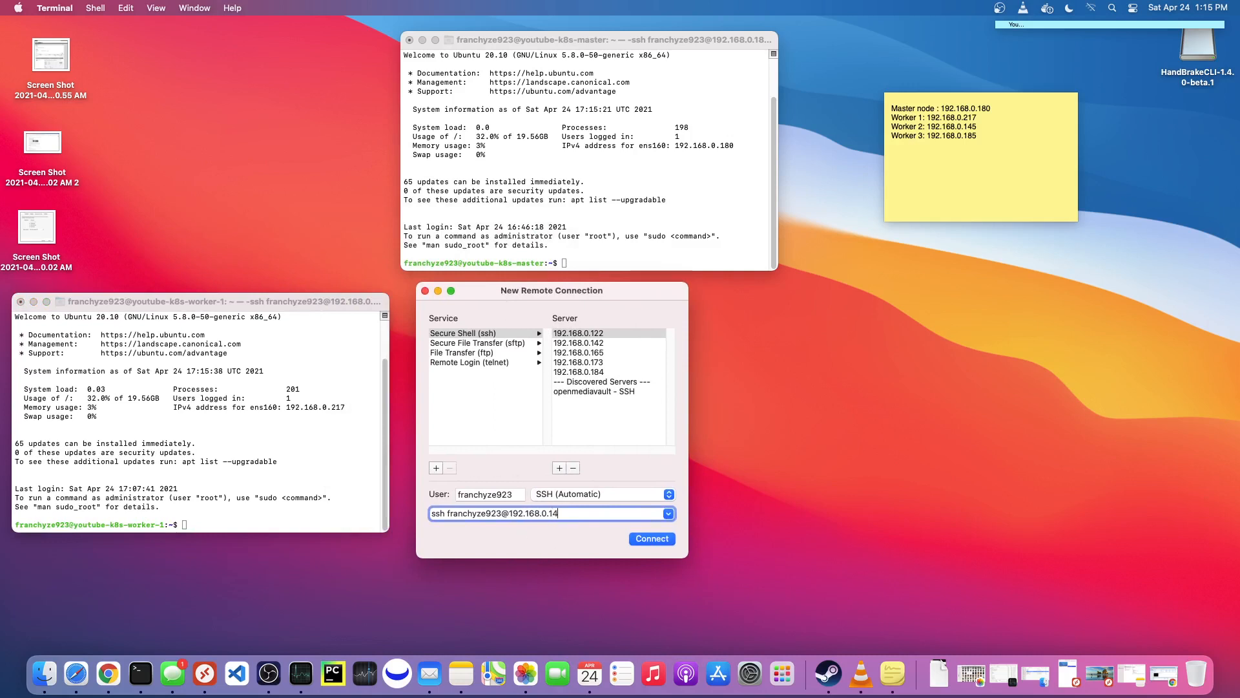
click(652, 538)
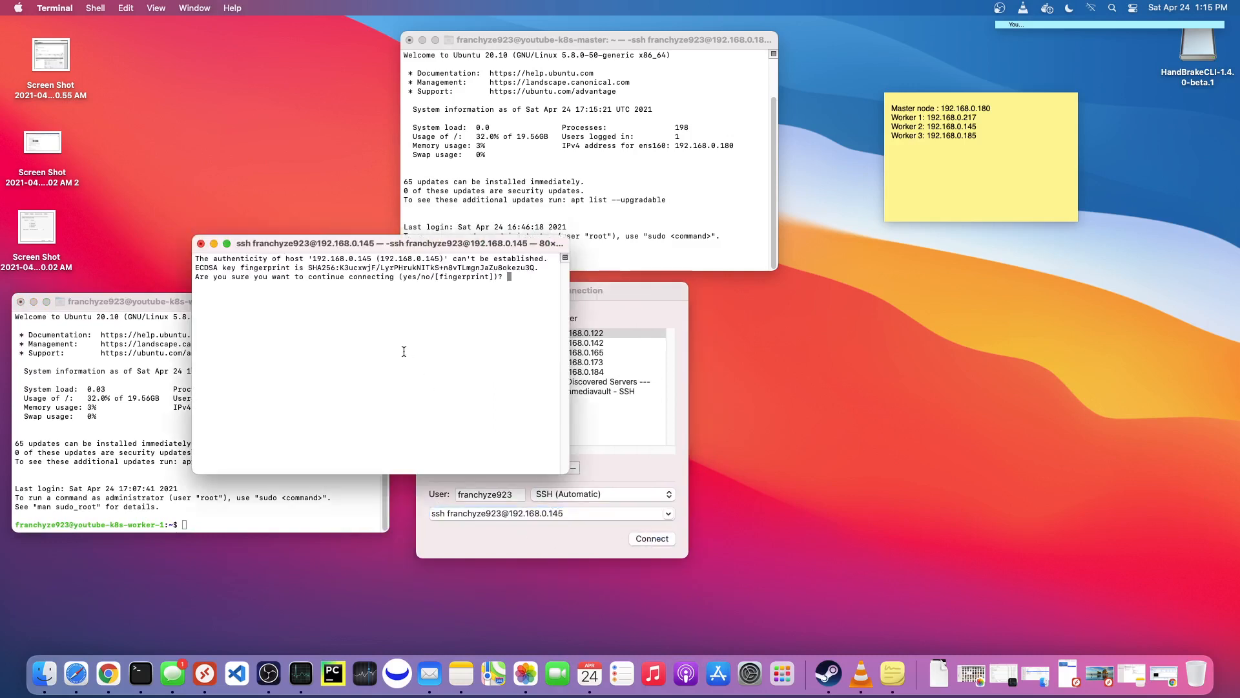
text(yes)
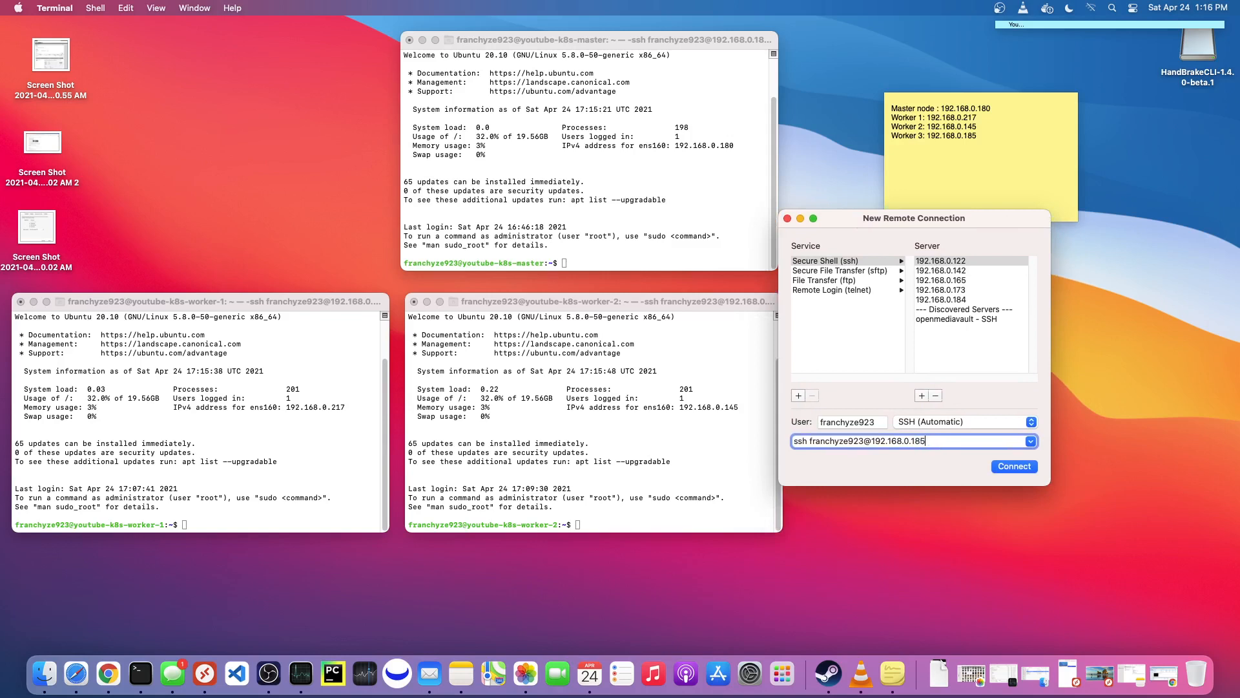
- Open the SSH session to worker 192.168.0.185, accept its key, and dismiss the connection dialog
click(1013, 467)
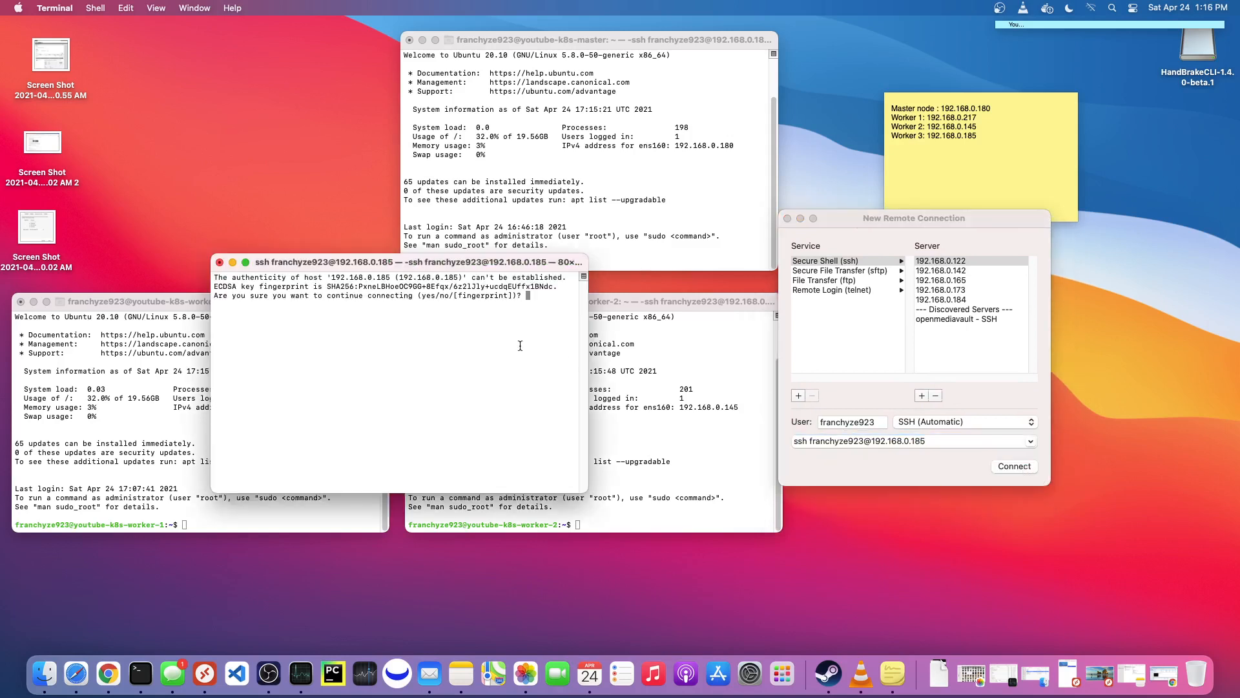
text(yes)
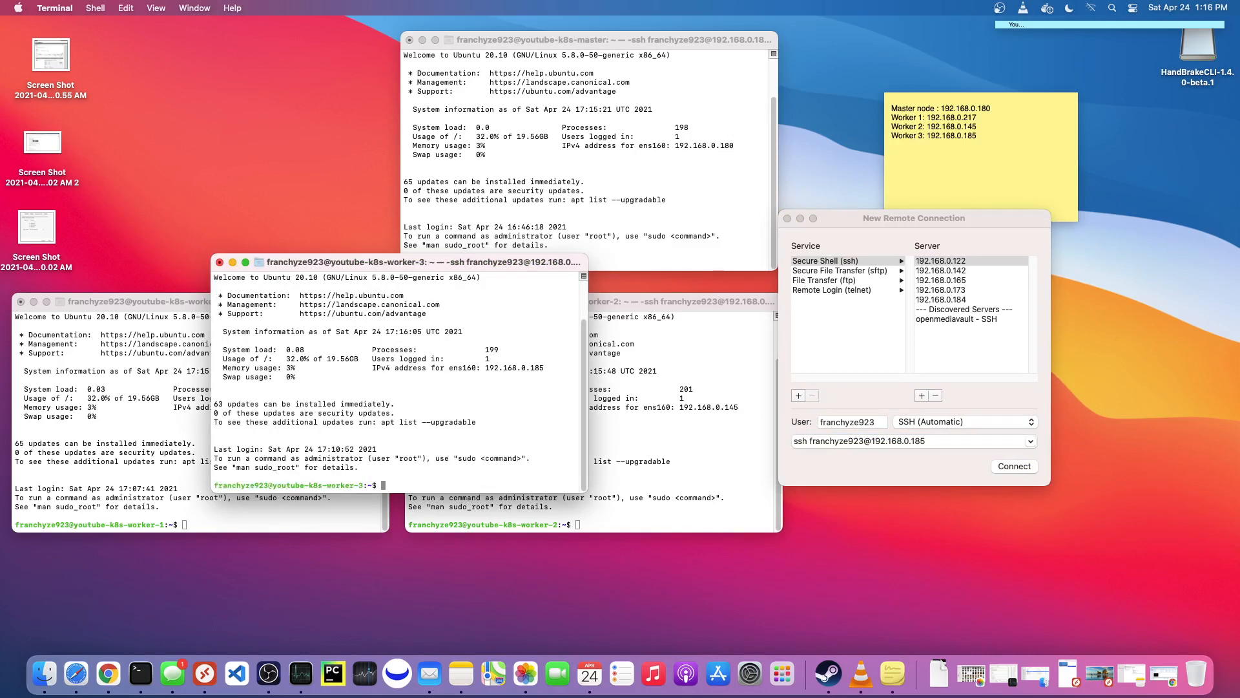
click(789, 219)
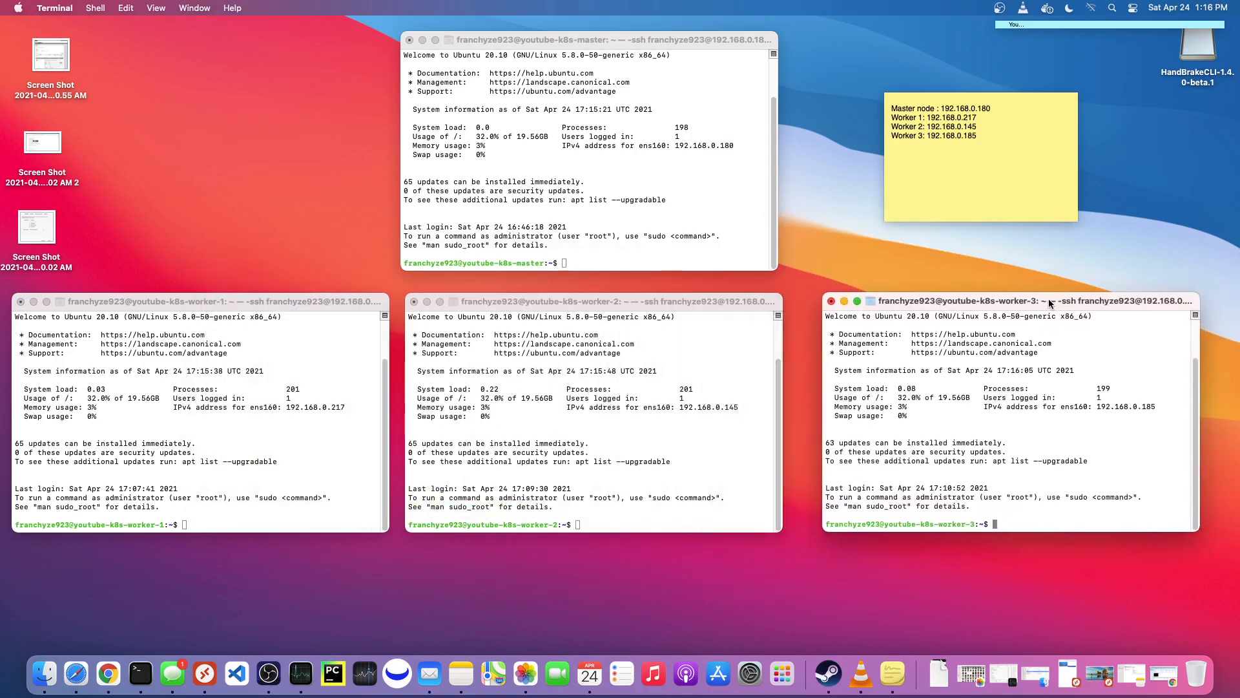
- Arrange the three worker SSH windows in a row beneath the master session
click(589, 301)
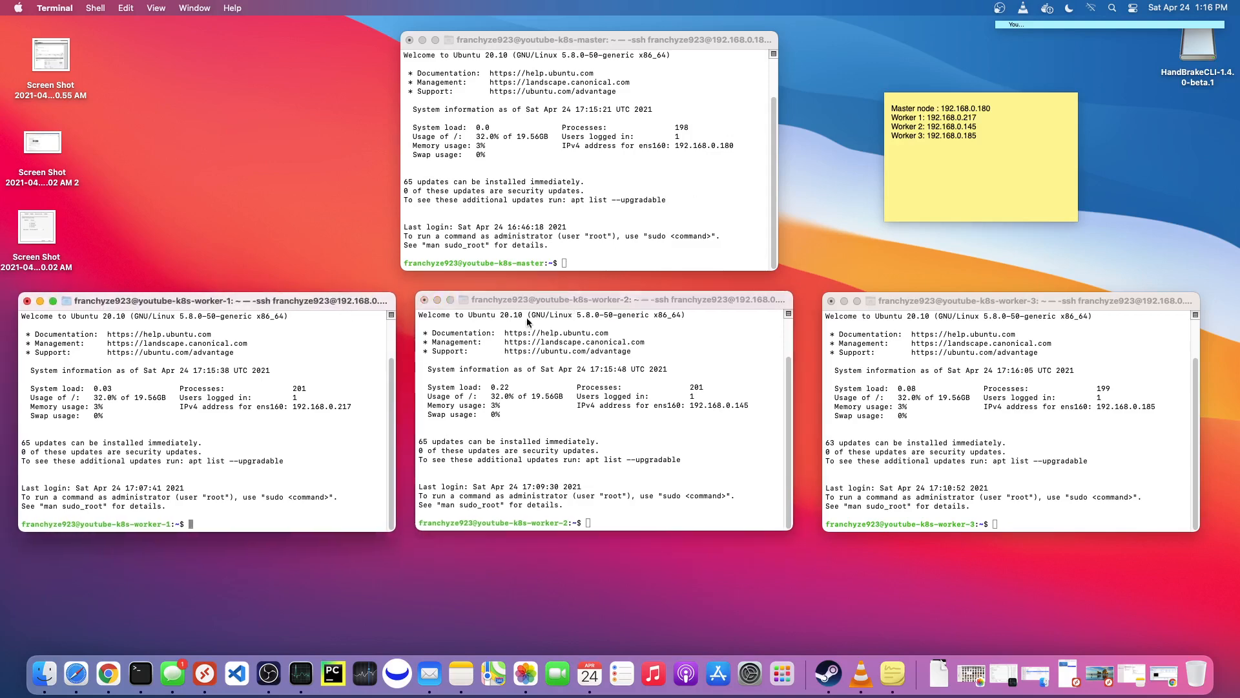
click(950, 300)
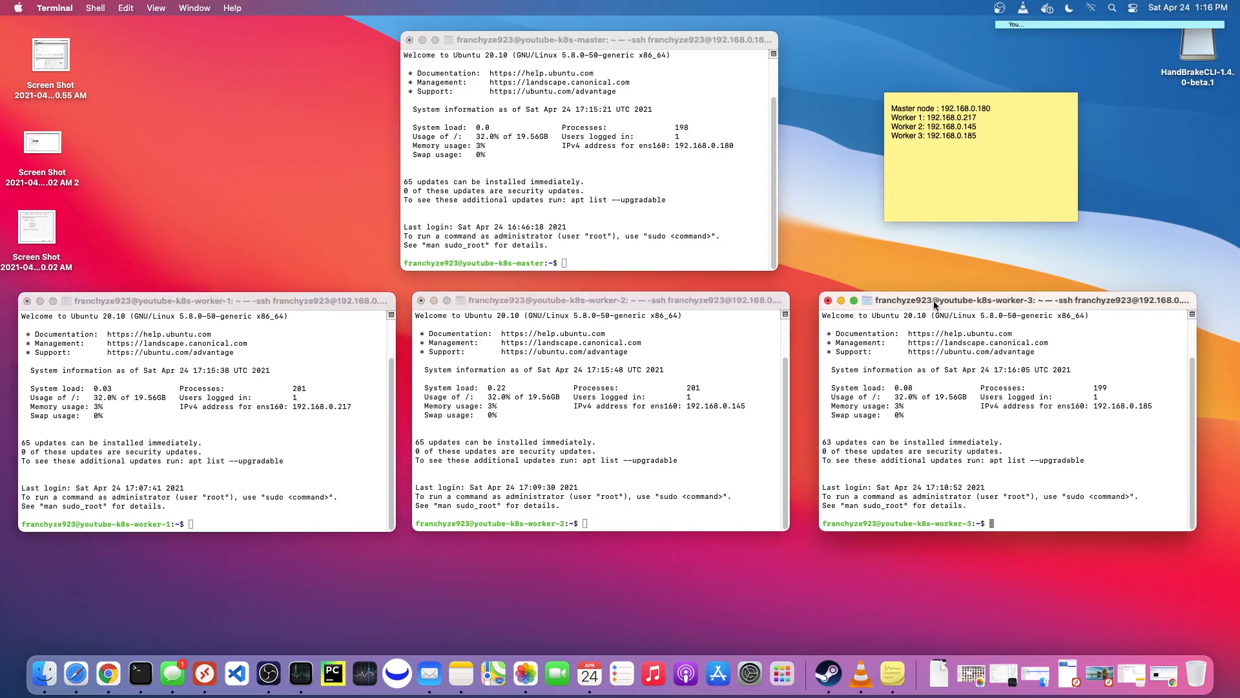
click(202, 310)
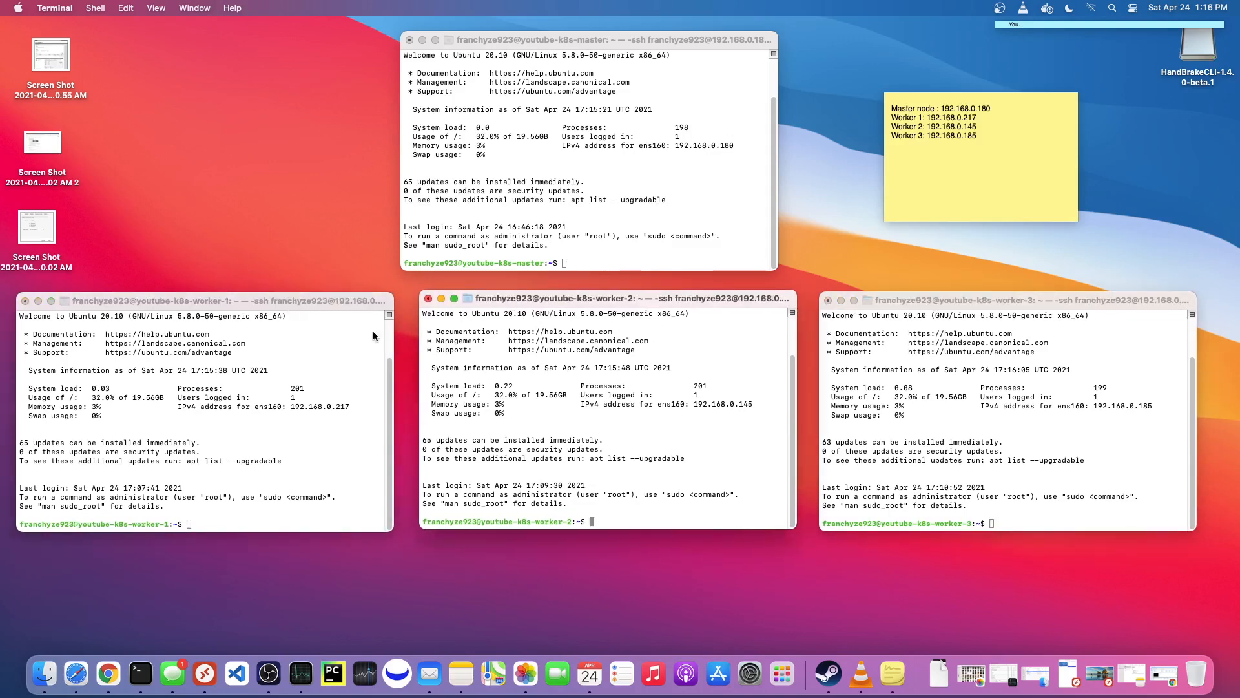
click(197, 395)
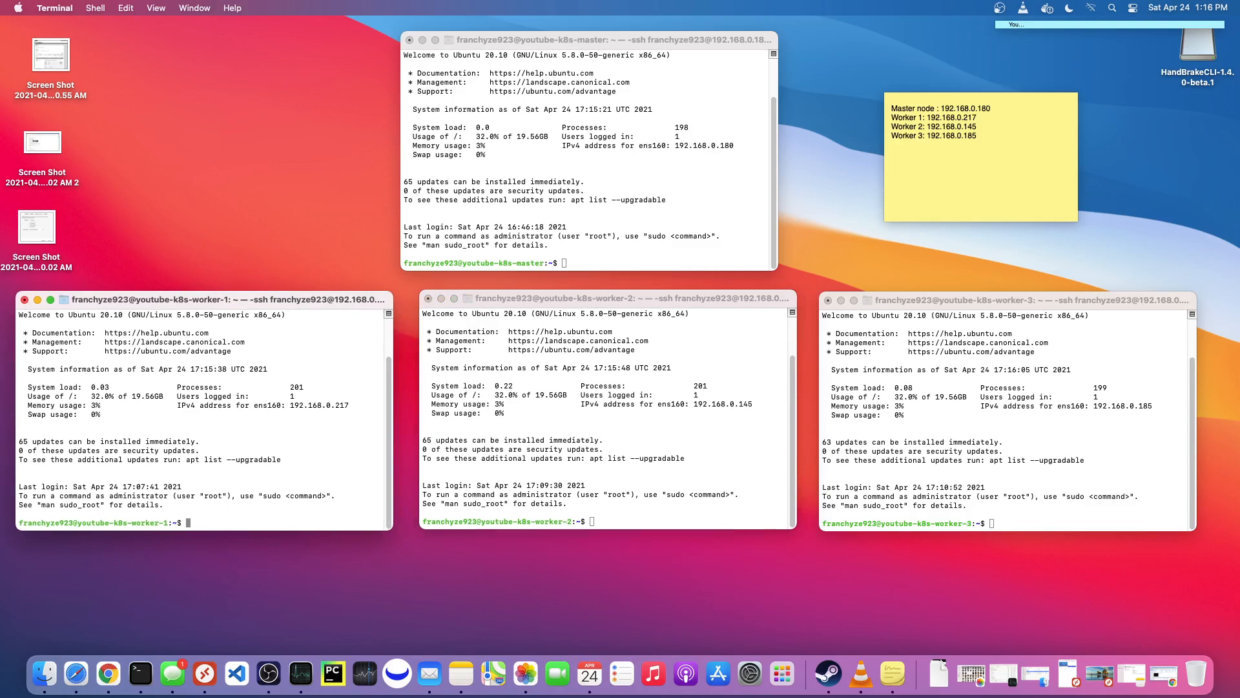